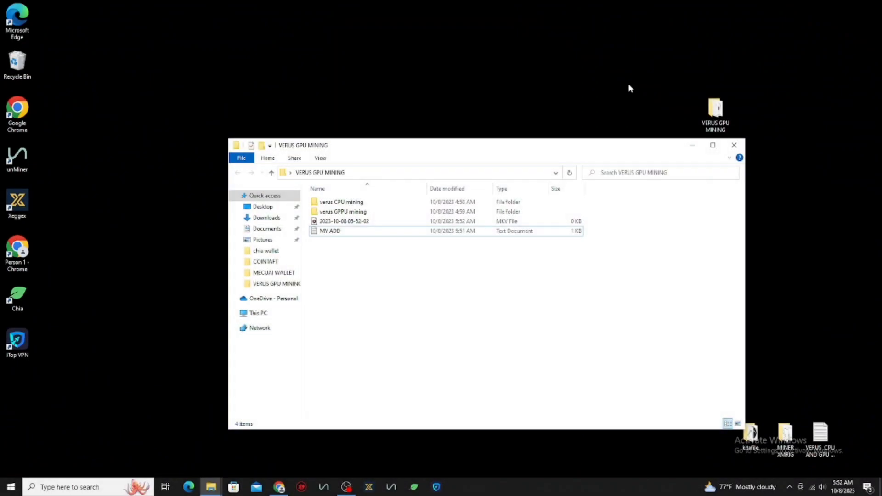
pyautogui.moveTo(526, 264)
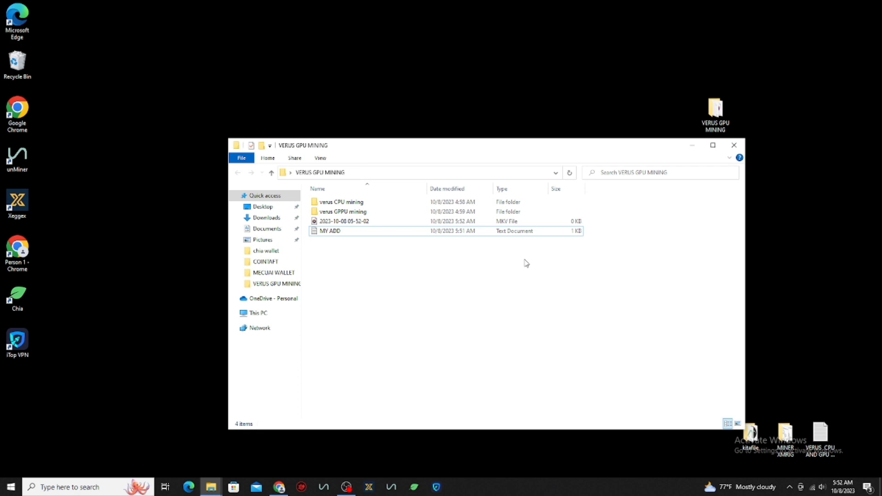
# Download ccminer_GPU_3_8_3.zip from the release Assets and confirm it in recent downloads.
pyautogui.click(279, 487)
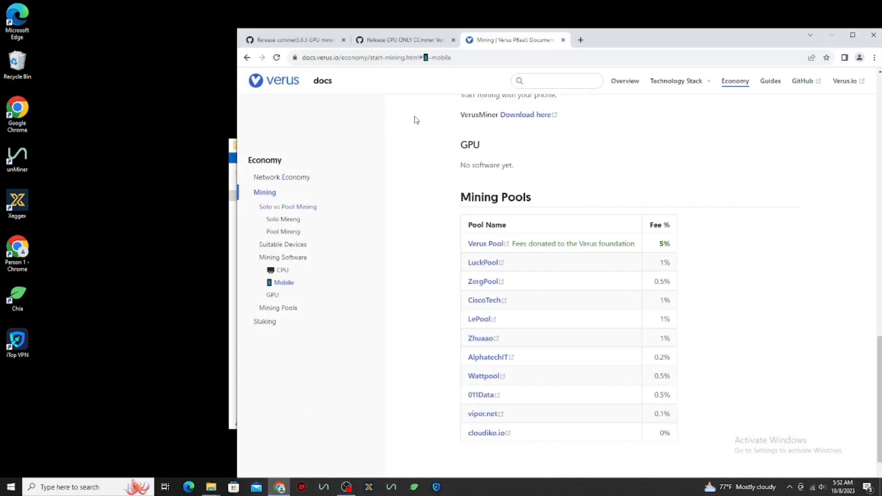
pyautogui.click(292, 39)
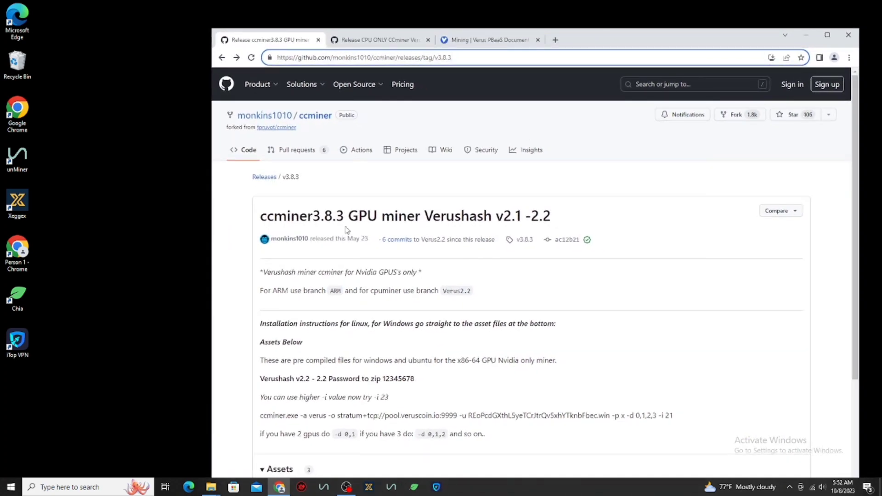
pyautogui.scroll(-3)
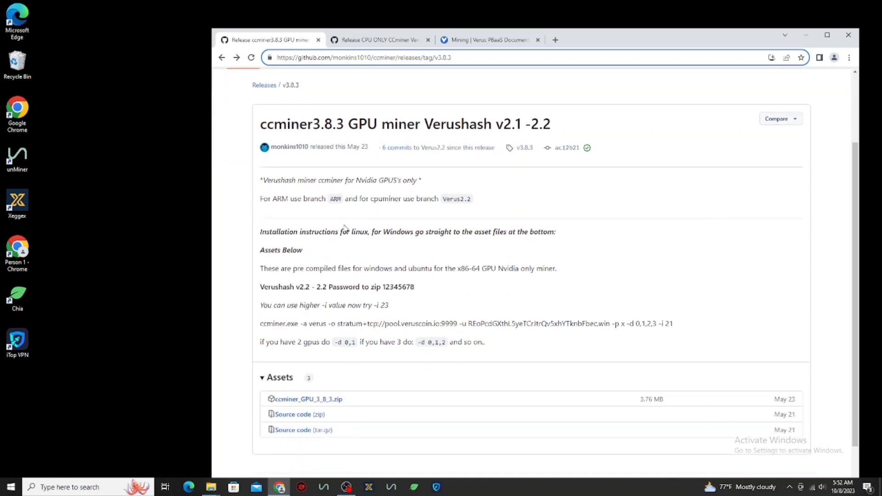
pyautogui.scroll(3)
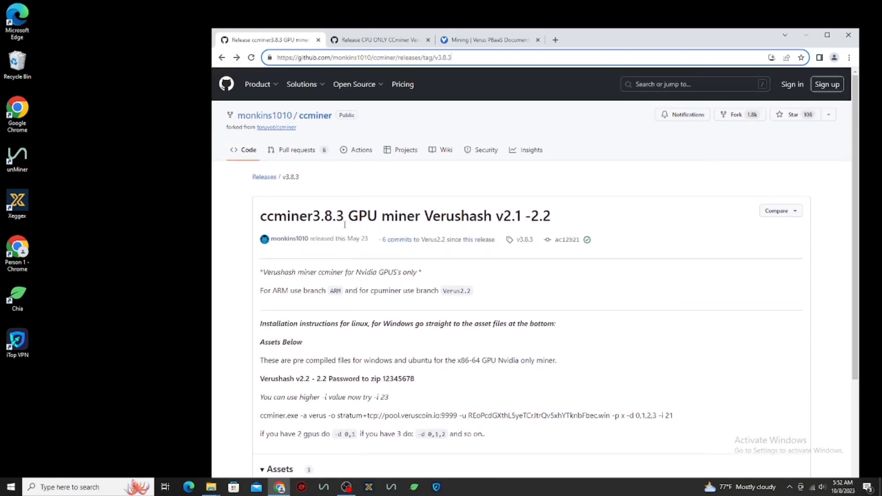
pyautogui.moveTo(465, 307)
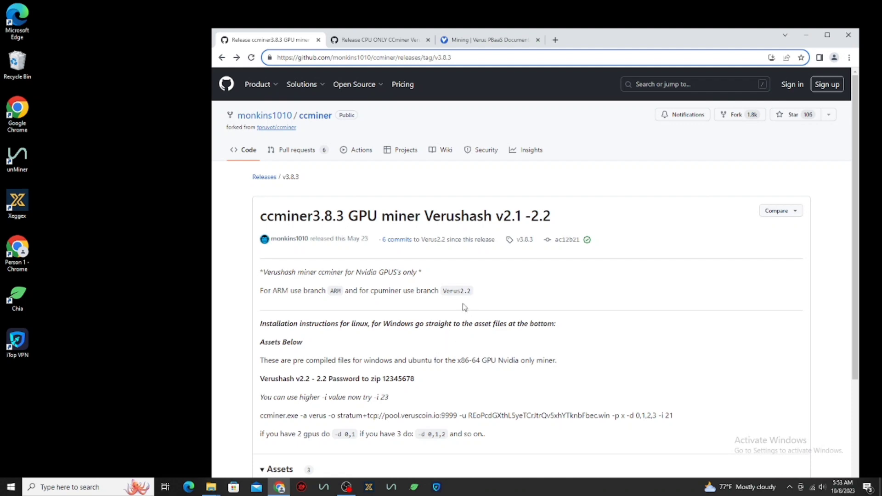
pyautogui.scroll(-3)
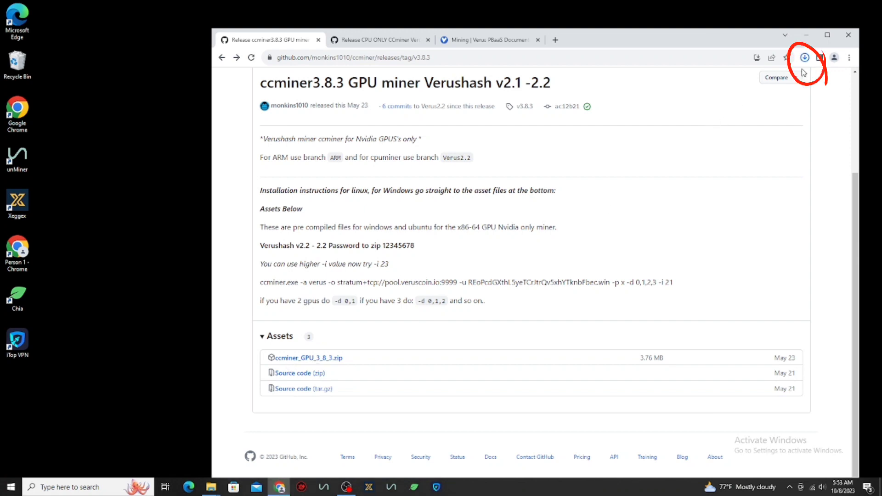
pyautogui.click(803, 57)
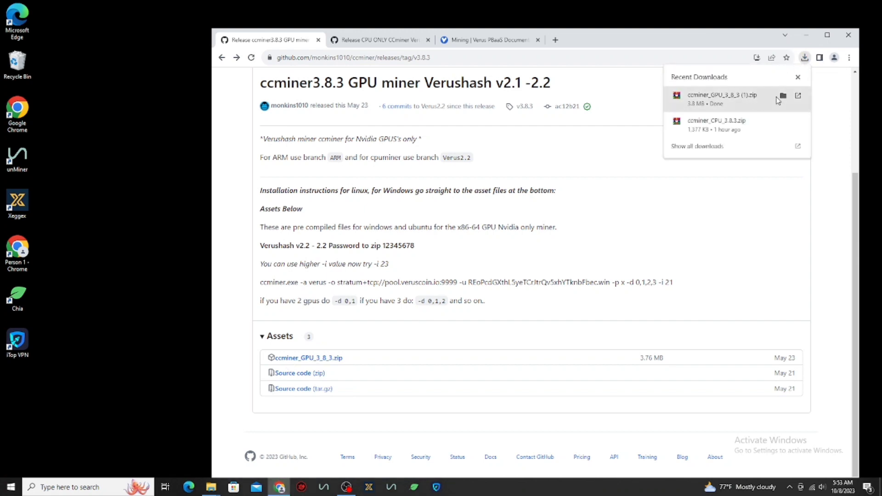
# Cut the GPU zip from Downloads and paste it into VERUS GPU MINING > verus GPPU mining.
pyautogui.click(780, 96)
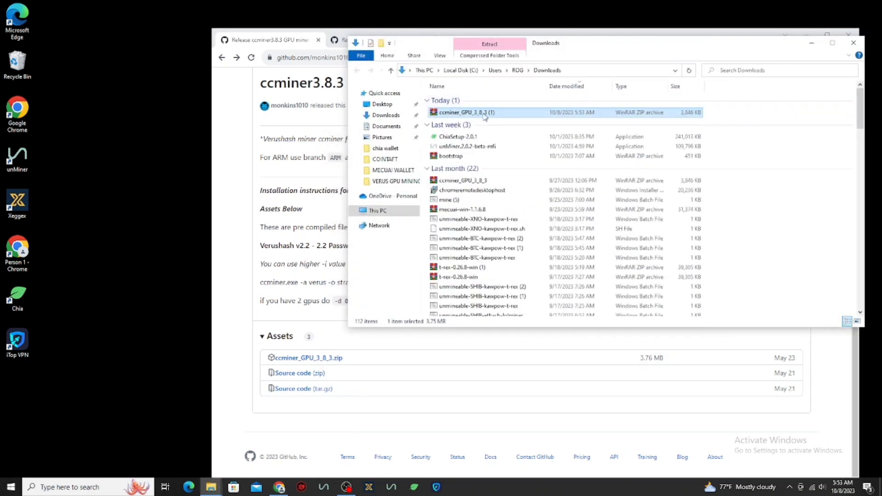
pyautogui.rightClick(480, 112)
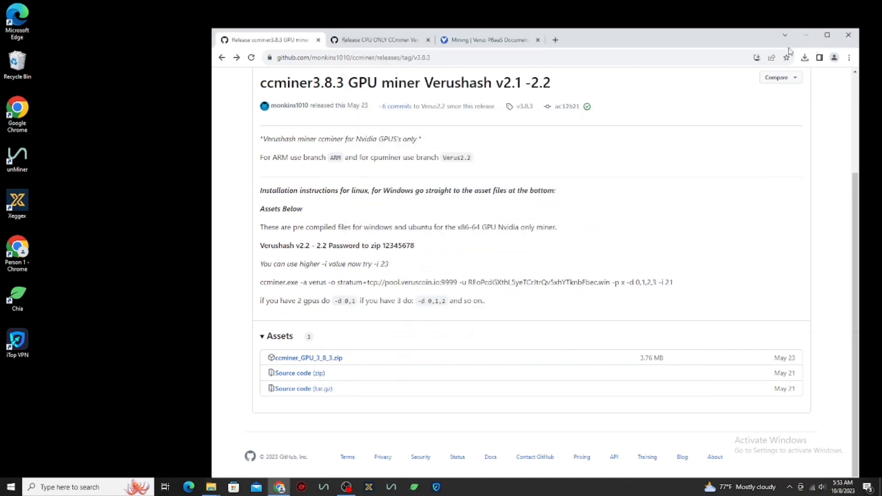
pyautogui.moveTo(434, 369)
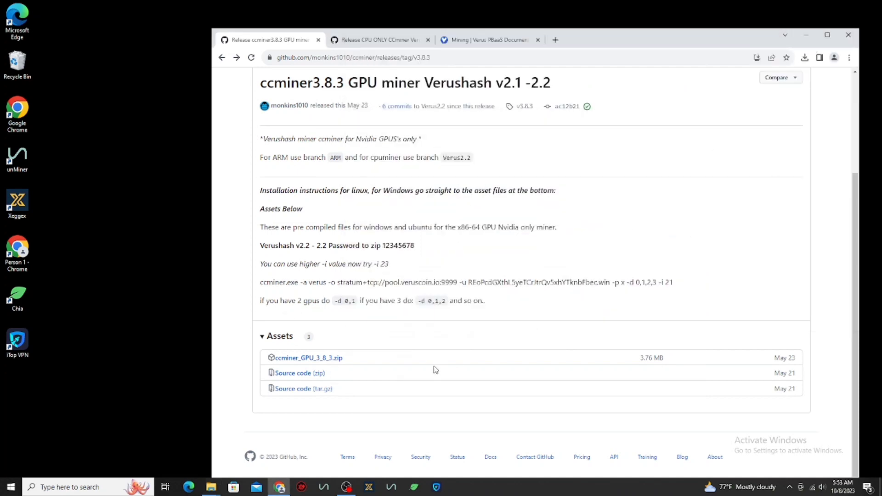
pyautogui.moveTo(211, 487)
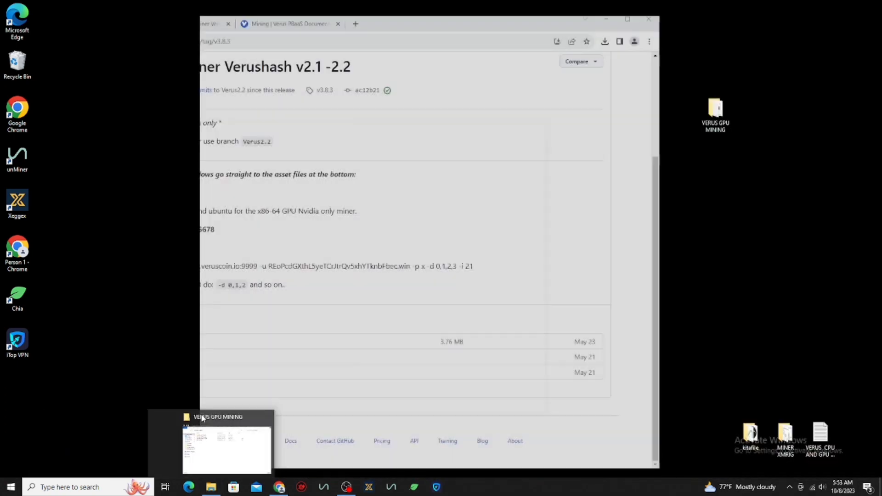
pyautogui.click(226, 448)
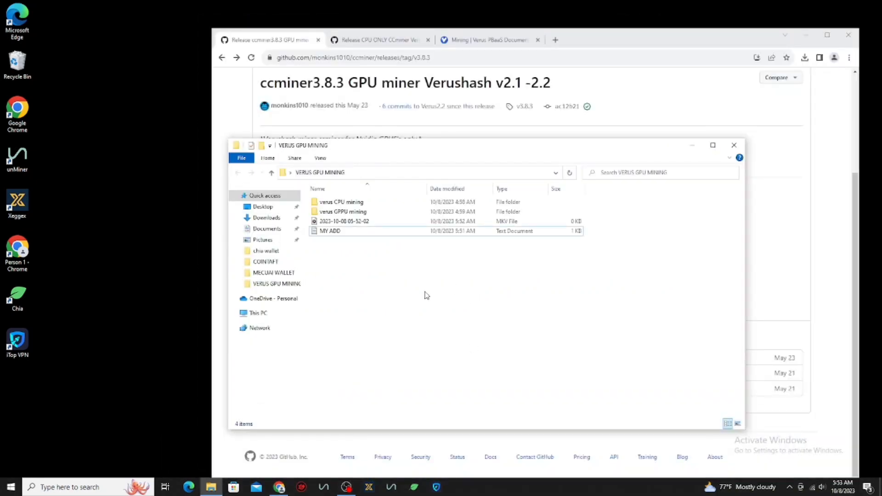
pyautogui.click(330, 231)
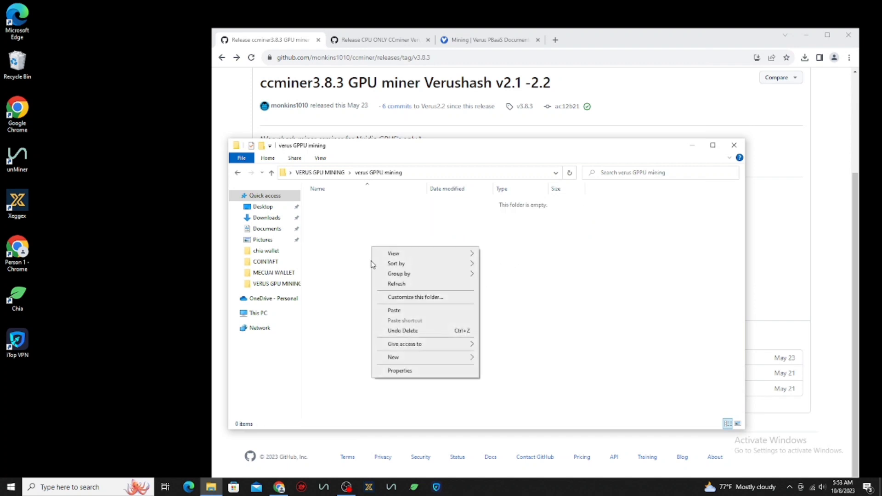
pyautogui.moveTo(398, 311)
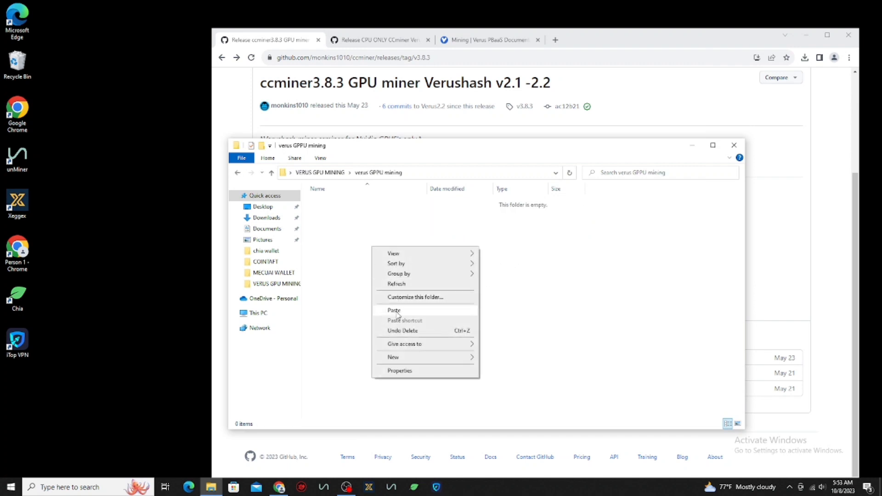
pyautogui.click(394, 310)
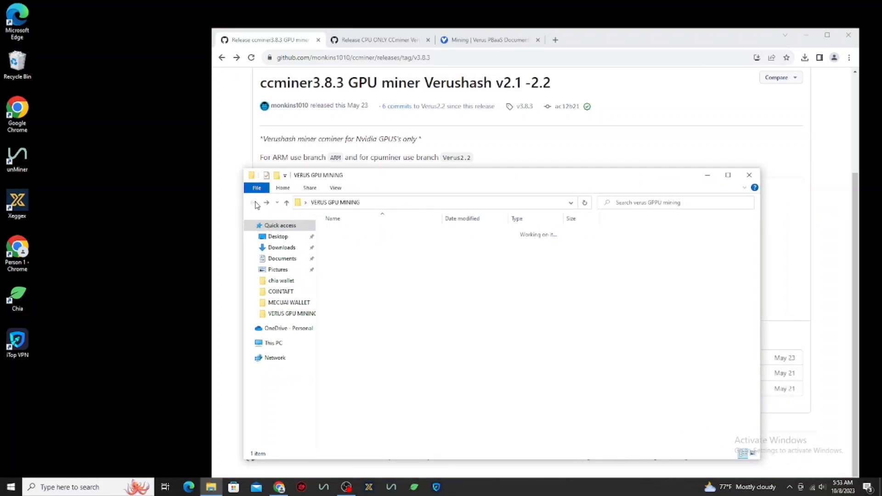
pyautogui.click(357, 241)
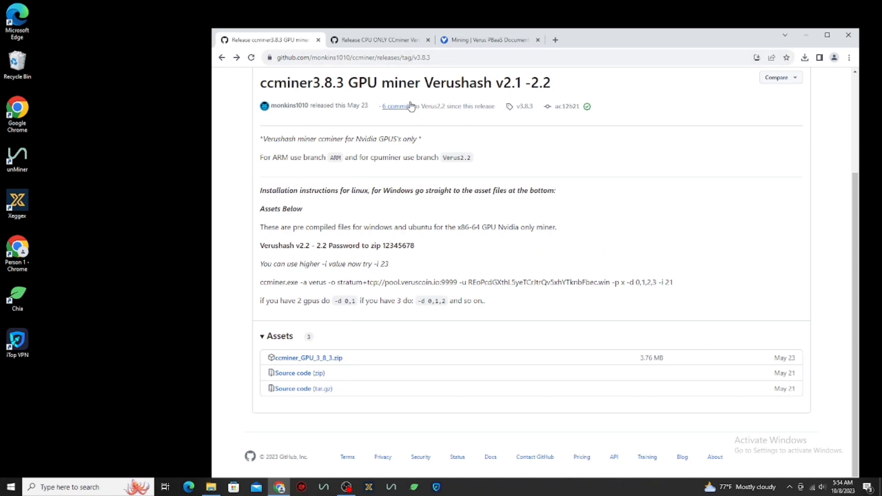
# Download ccminer_CPU_3.8.3.zip from the CPU-only release Assets.
pyautogui.click(380, 39)
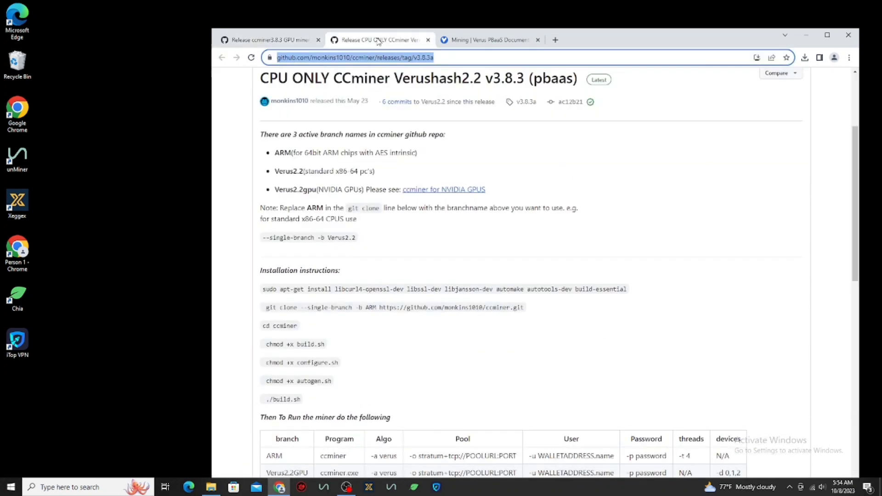
pyautogui.scroll(3)
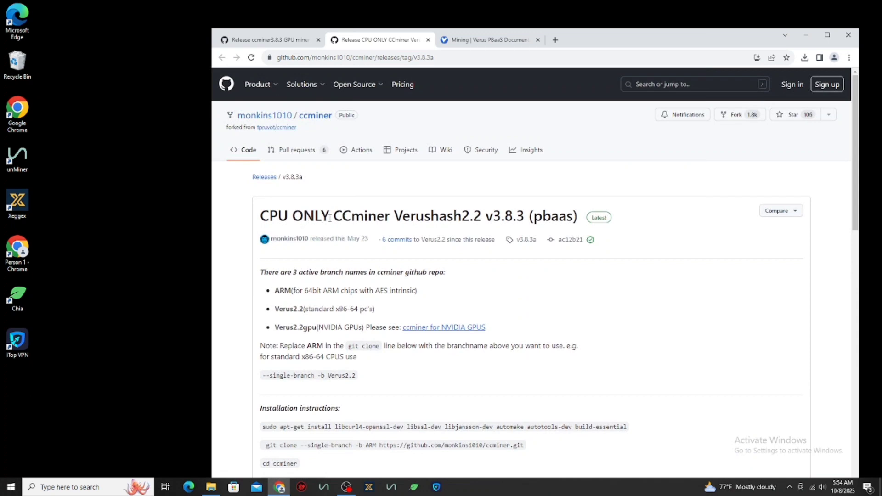
pyautogui.moveTo(641, 216)
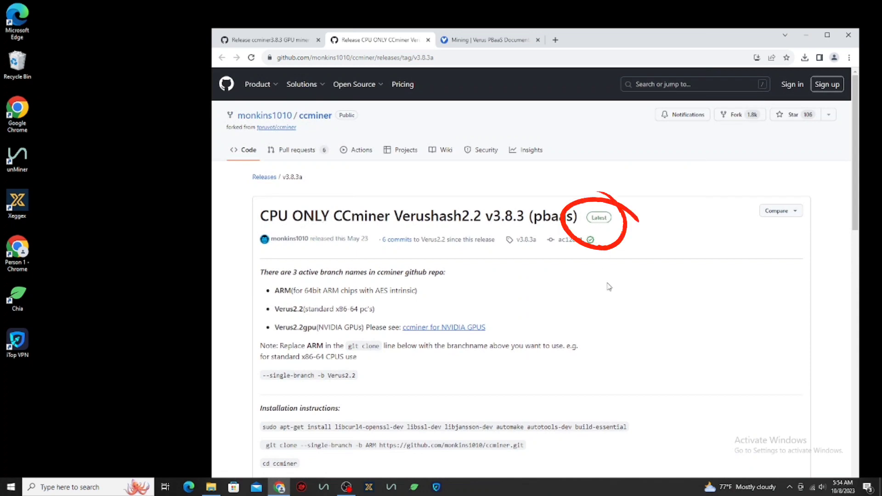
pyautogui.scroll(-3)
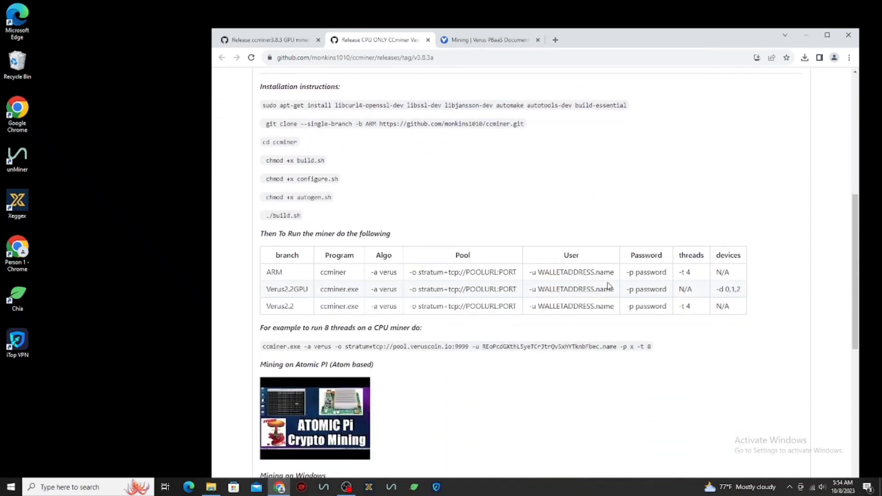
pyautogui.scroll(-3)
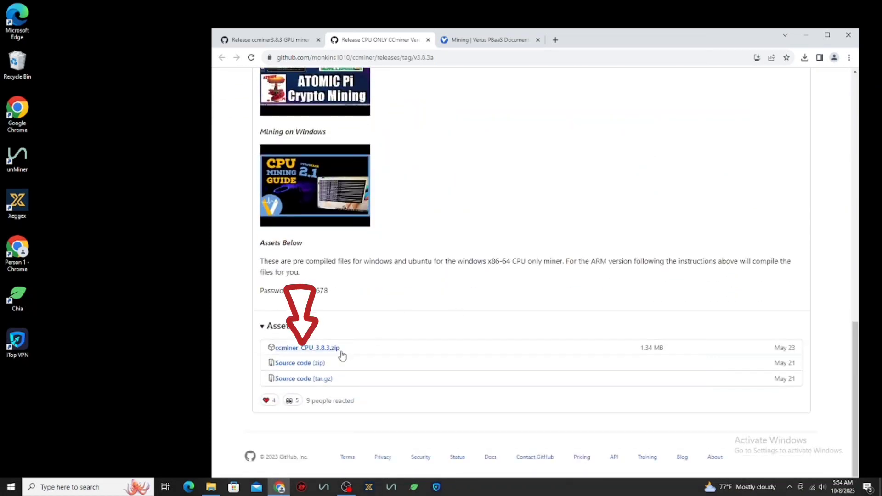
pyautogui.moveTo(291, 354)
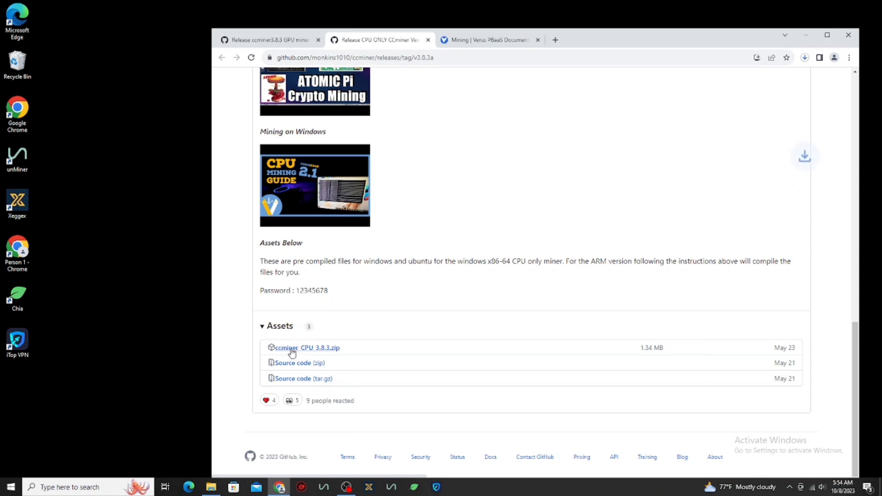
pyautogui.click(306, 347)
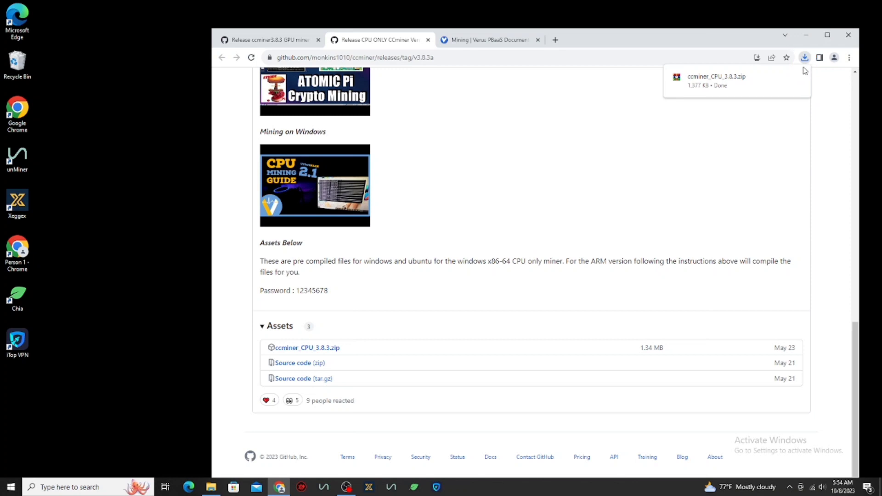
pyautogui.moveTo(782, 83)
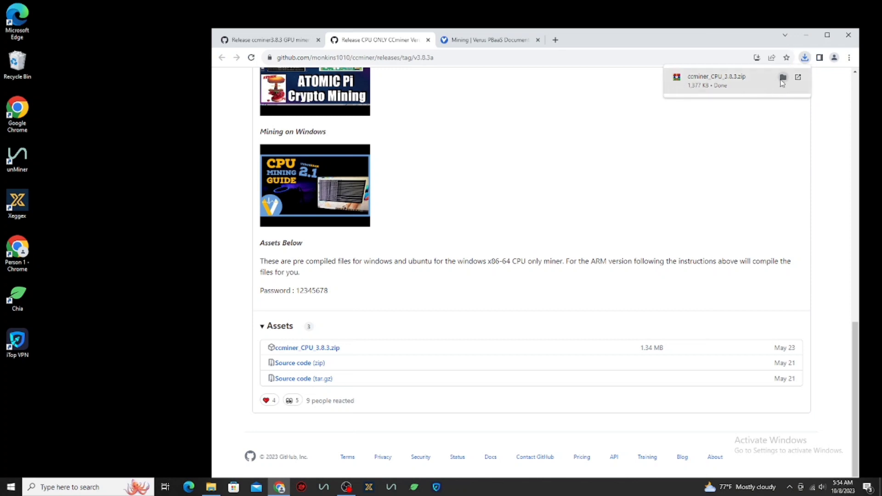
# Move the ccminer_CPU_3.8.3 zip from Downloads into VERUS GPU MINING > verus CPU mining.
pyautogui.click(783, 77)
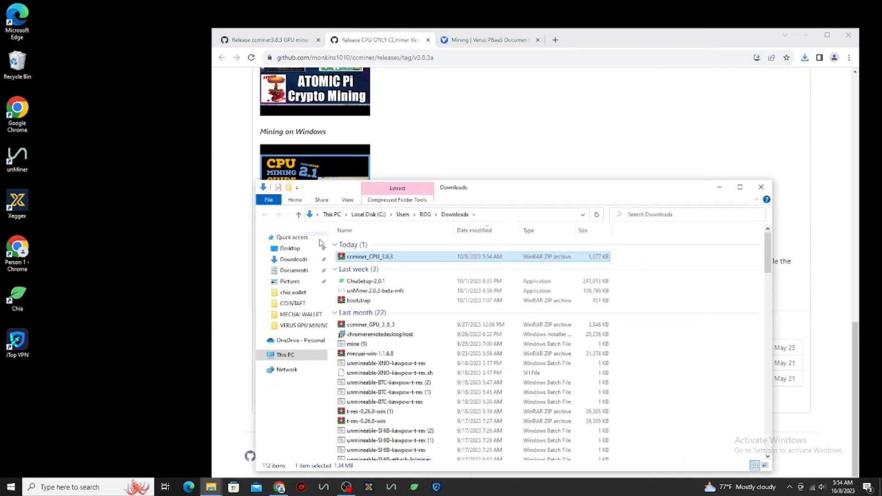
pyautogui.rightClick(369, 256)
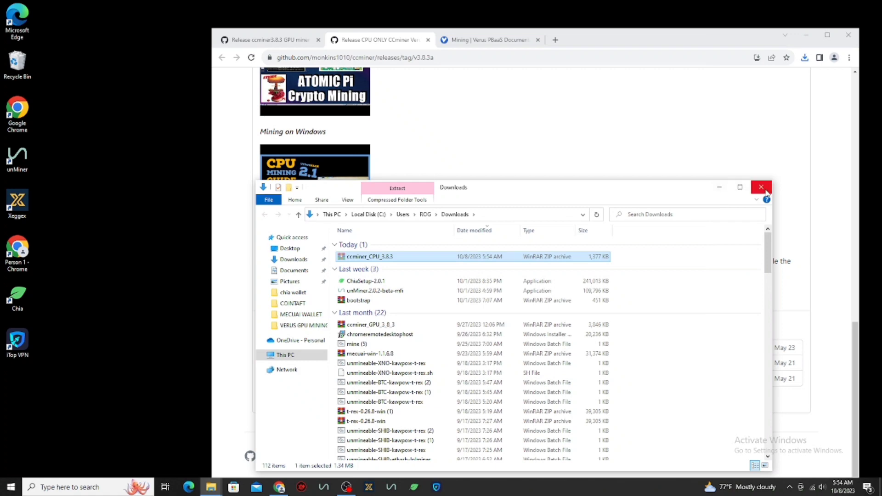
pyautogui.click(761, 186)
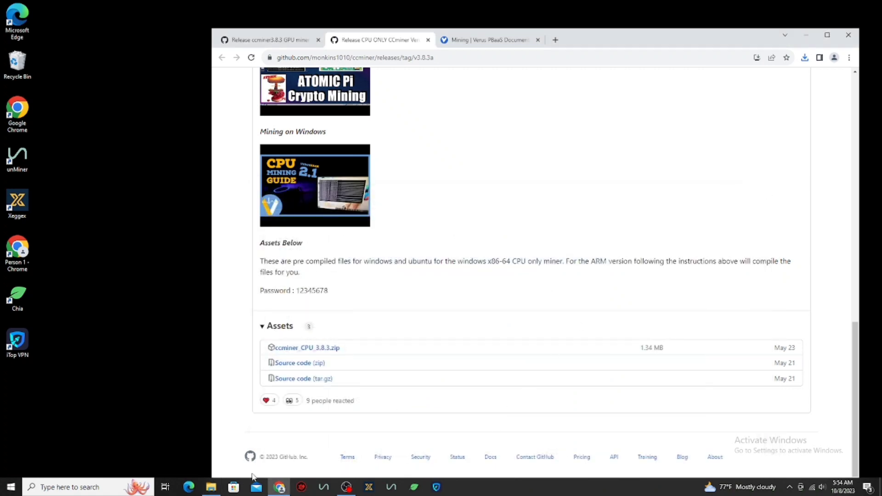
pyautogui.click(210, 487)
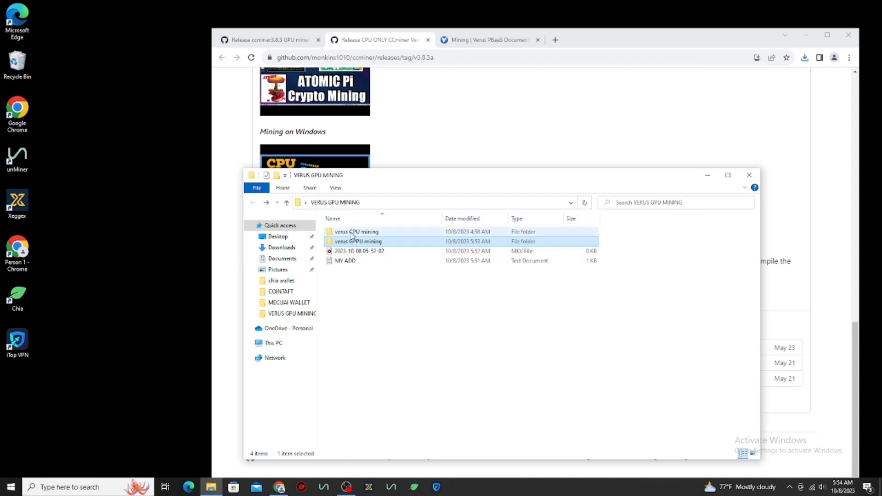
pyautogui.click(356, 231)
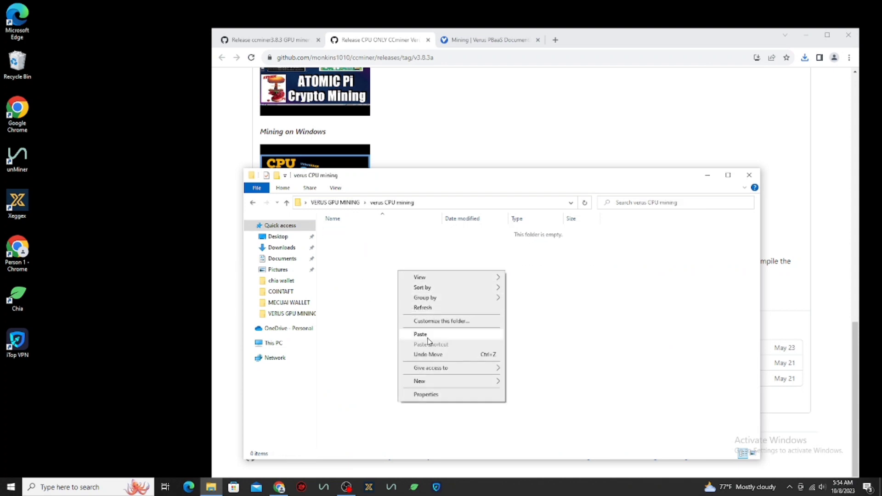
pyautogui.click(420, 334)
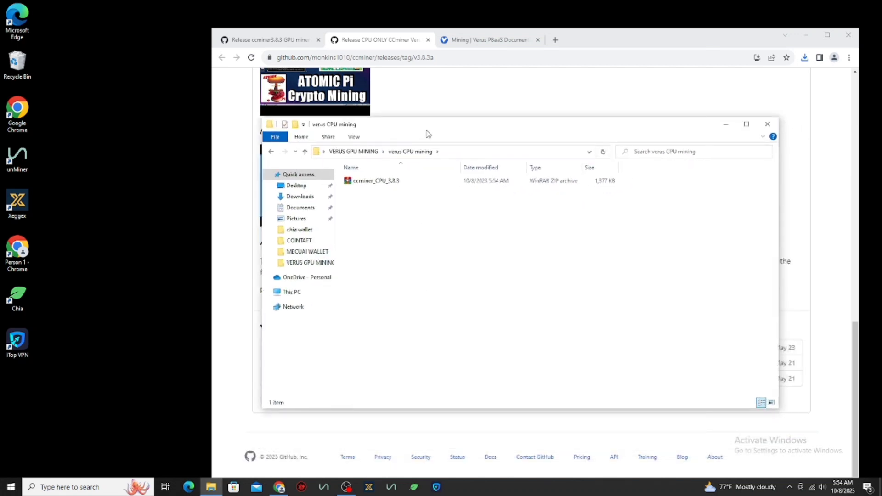
pyautogui.moveTo(408, 229)
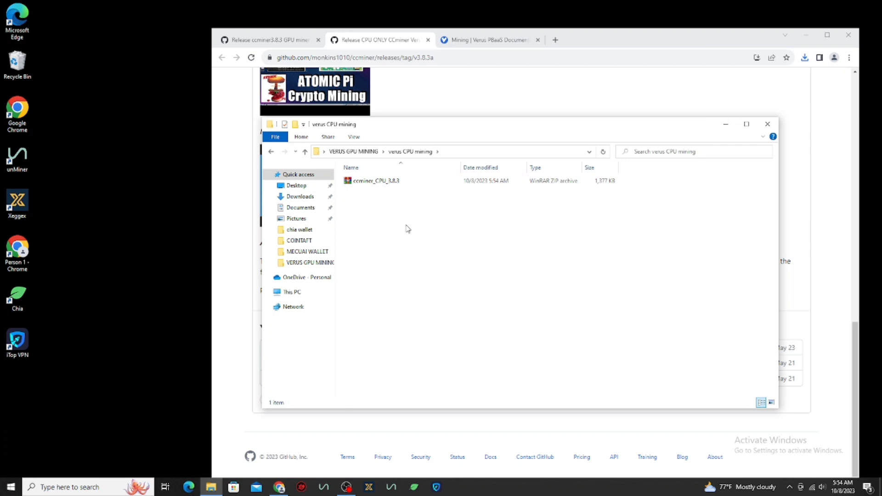
pyautogui.rightClick(374, 181)
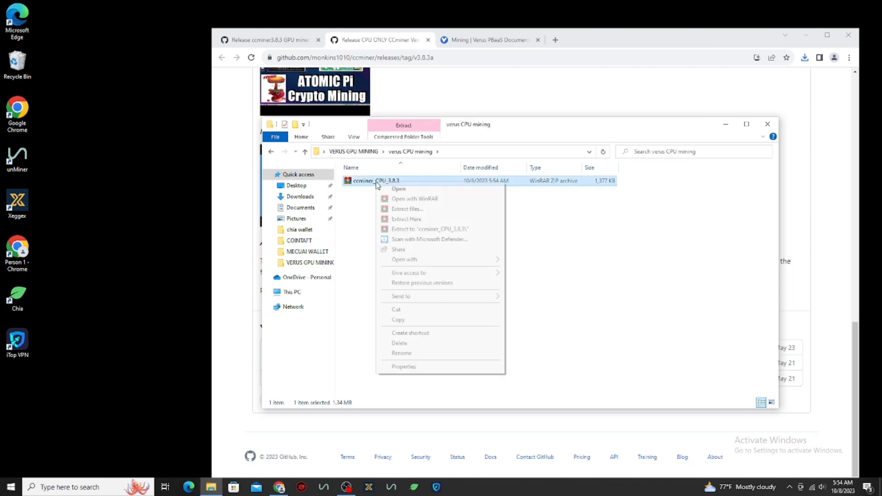
pyautogui.moveTo(422, 224)
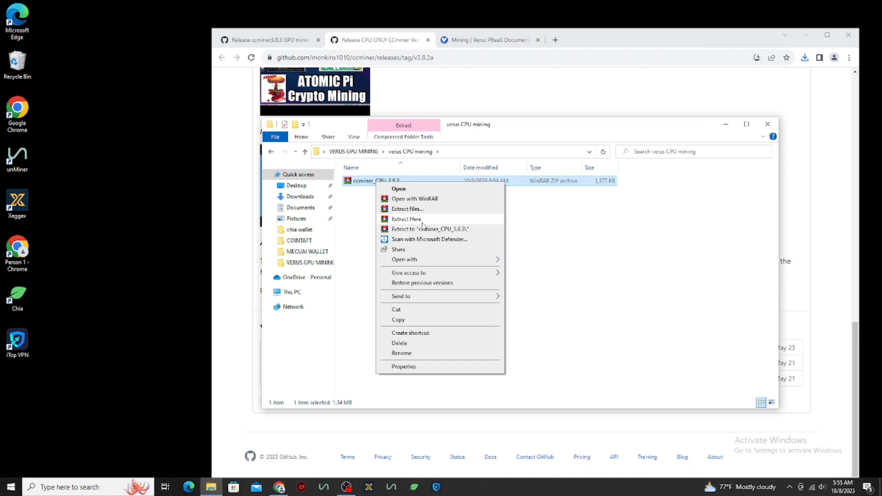
pyautogui.click(406, 218)
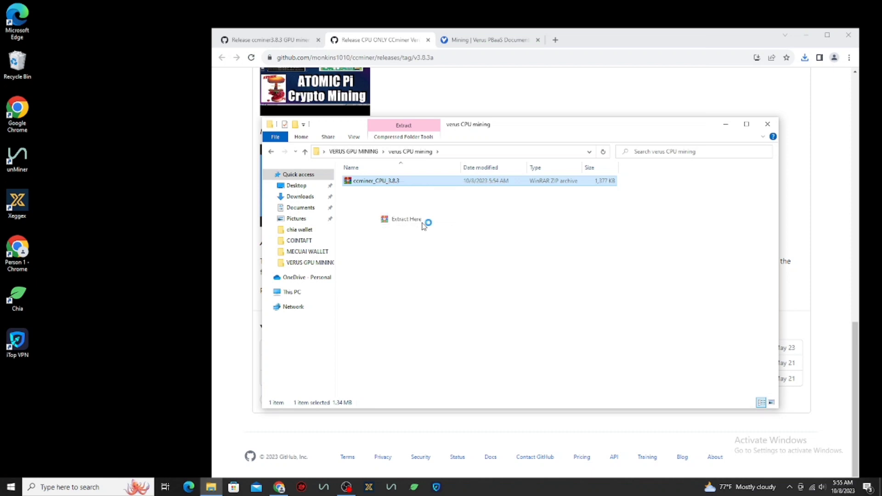
pyautogui.click(404, 219)
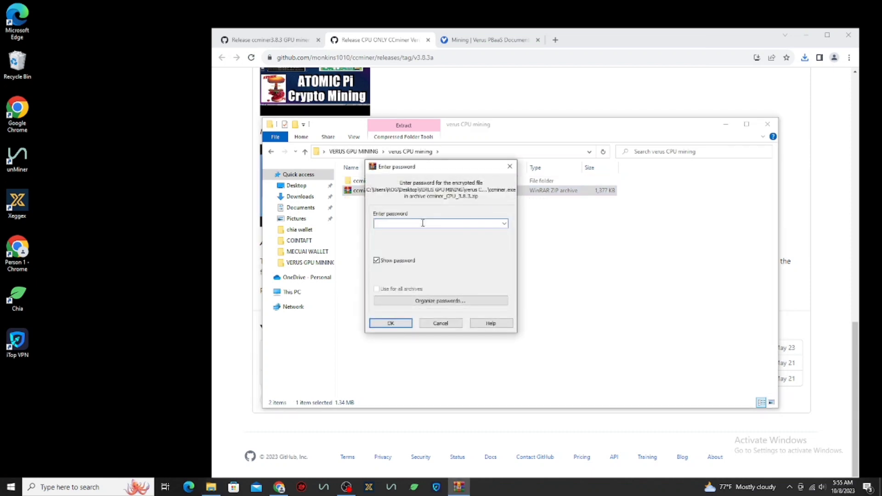
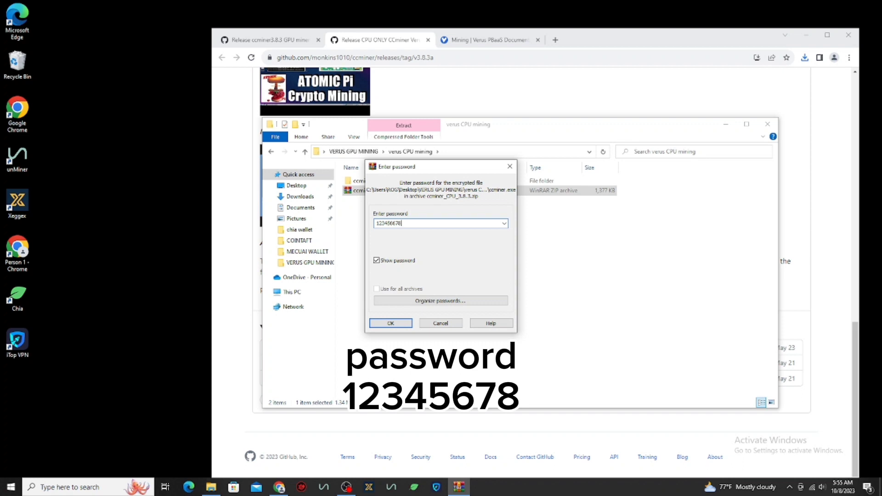
pyautogui.moveTo(382, 236)
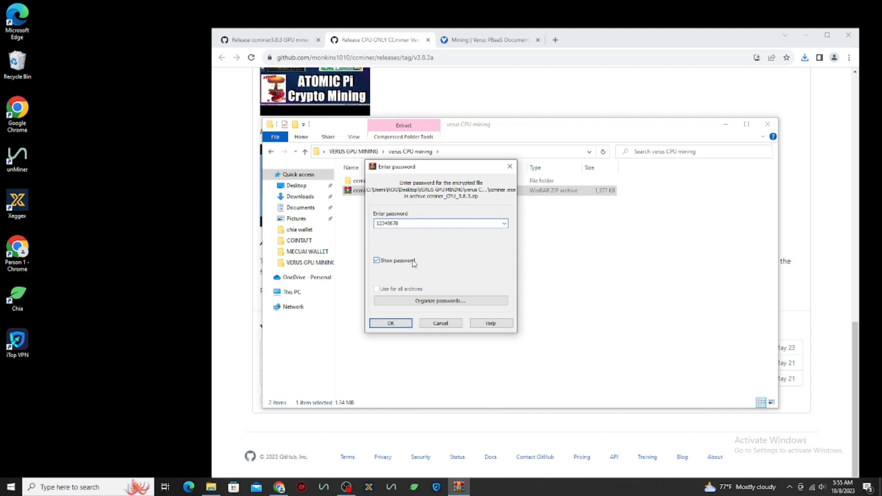
pyautogui.moveTo(380, 233)
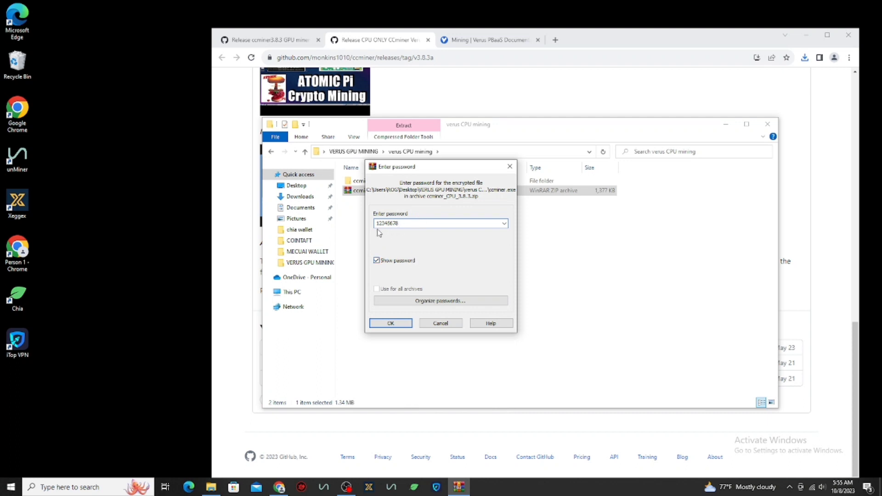
pyautogui.moveTo(414, 232)
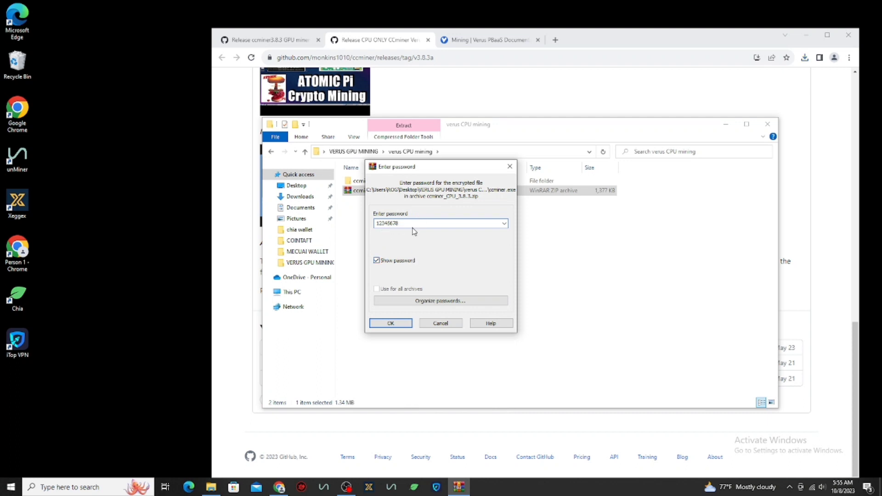
pyautogui.moveTo(389, 322)
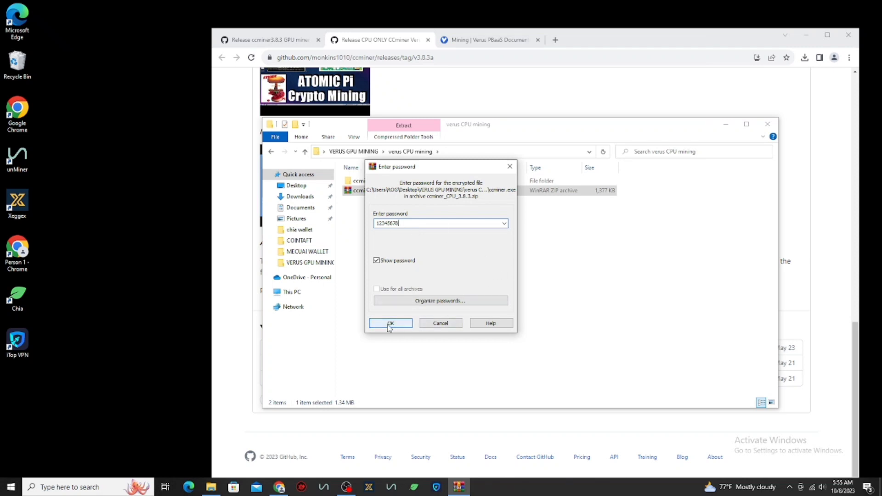
pyautogui.click(390, 322)
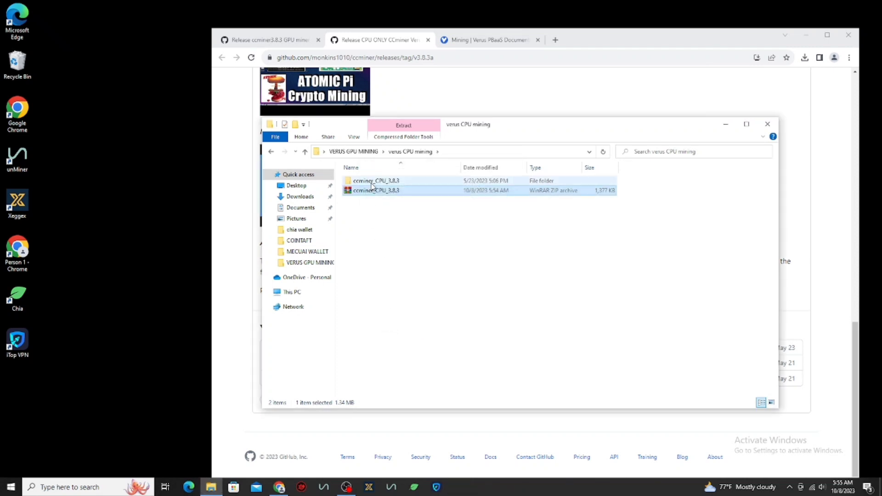
pyautogui.click(375, 190)
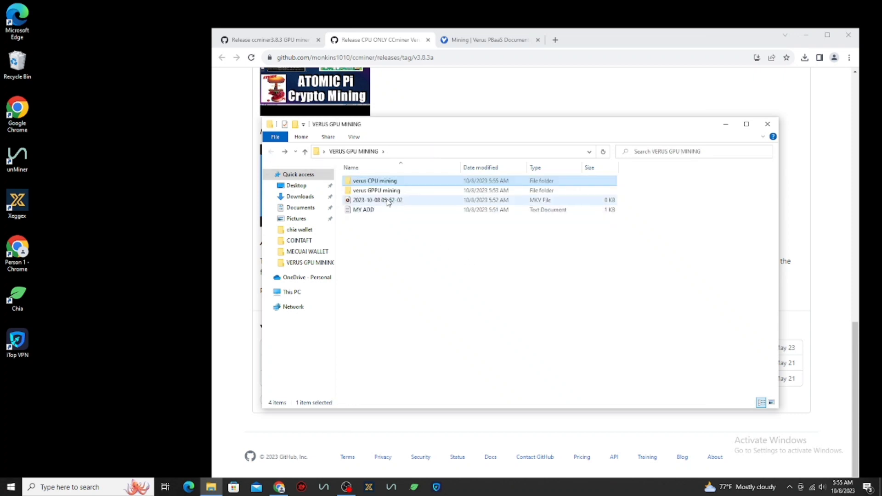
pyautogui.moveTo(374, 190)
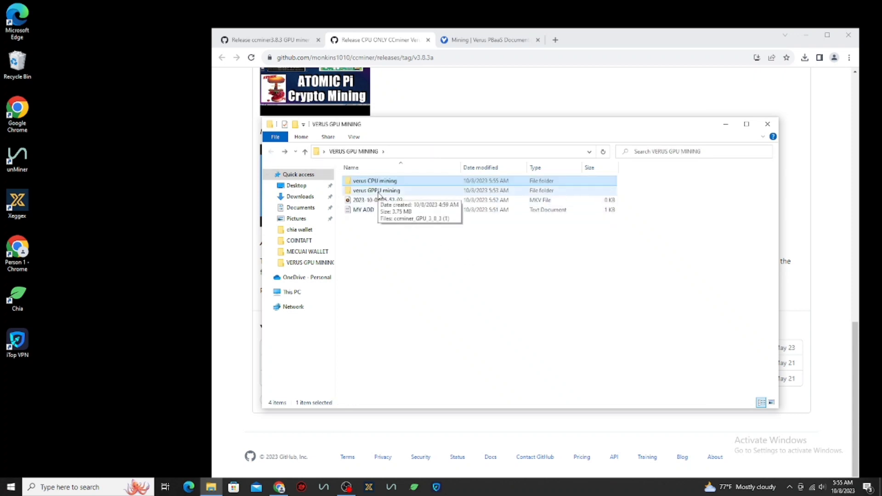
pyautogui.doubleClick(376, 190)
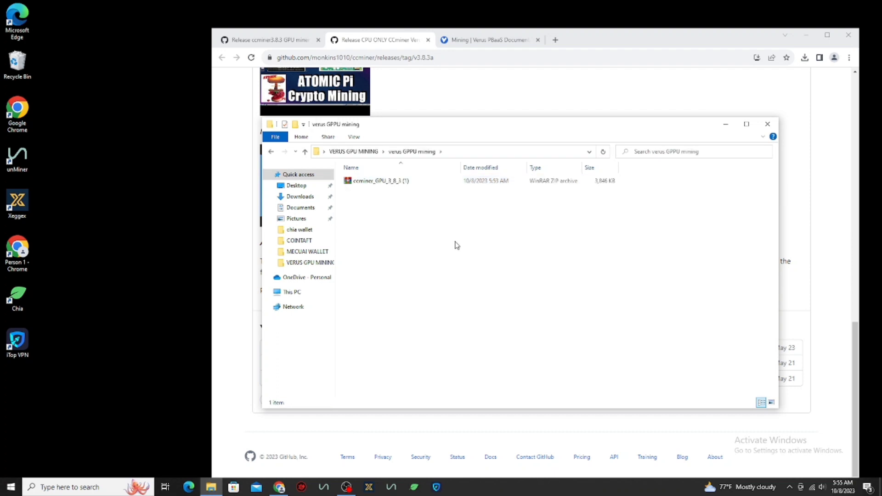
pyautogui.rightClick(377, 181)
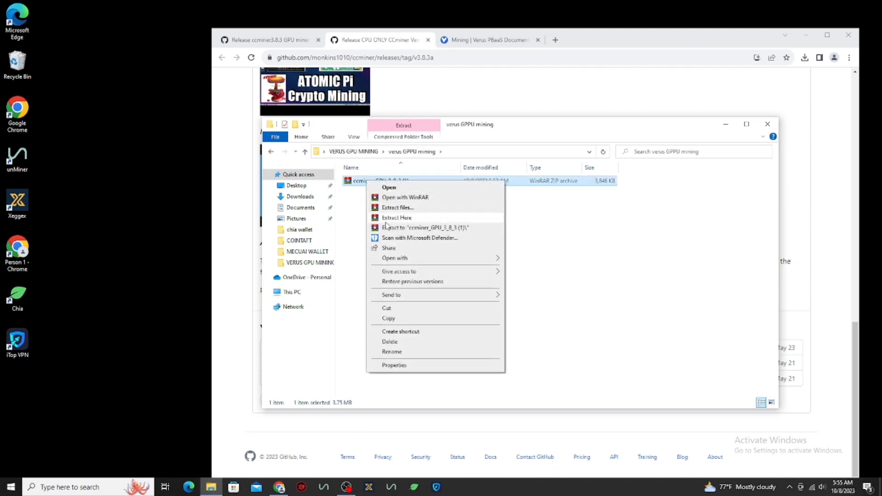
pyautogui.click(397, 218)
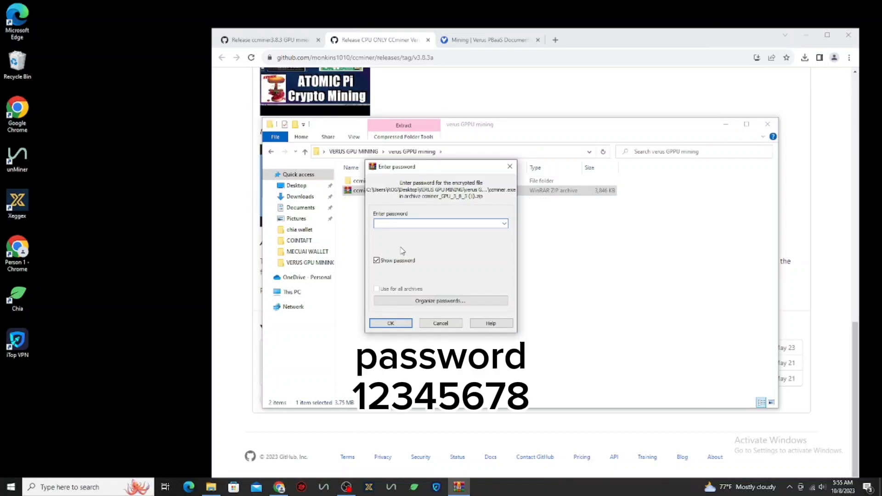
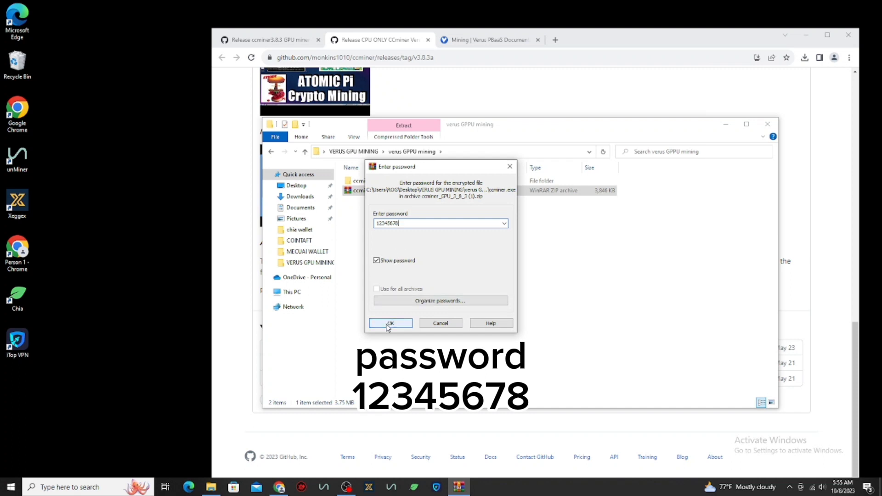
pyautogui.click(389, 323)
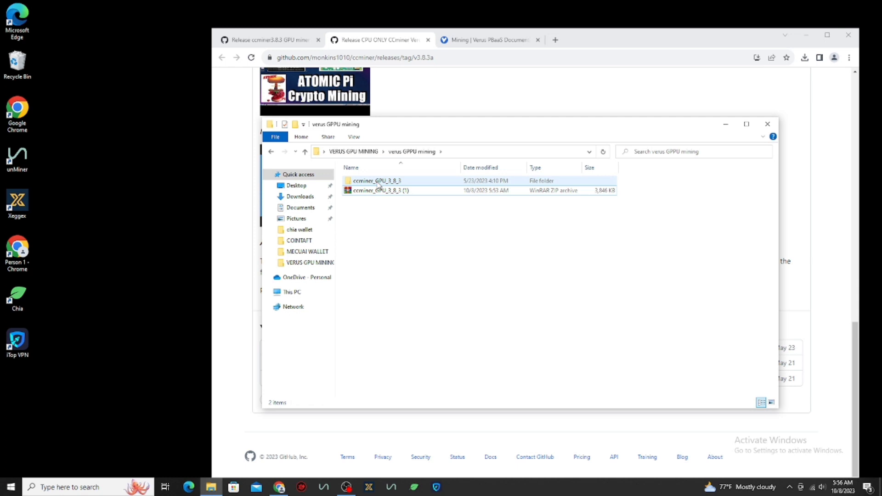
# View the extracted ccminer_GPU_3_8_3 folder with ccminer, DLLs and run batch file.
pyautogui.doubleClick(377, 181)
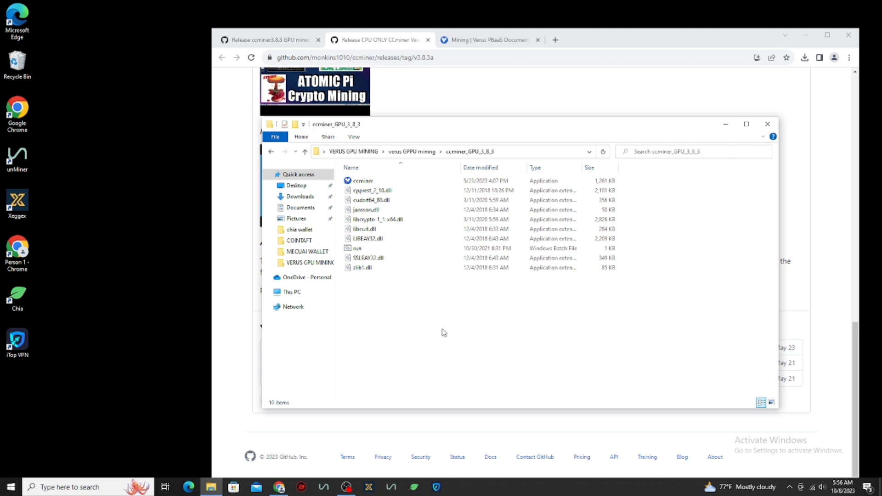
pyautogui.moveTo(370, 328)
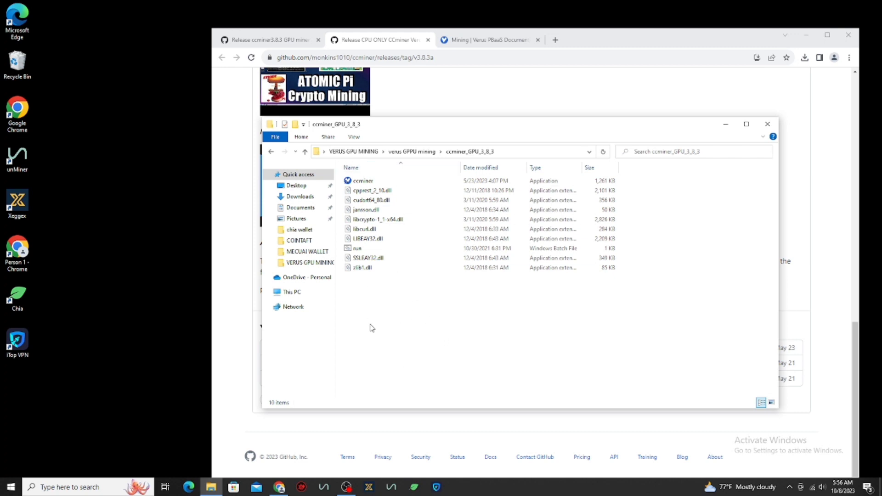
pyautogui.moveTo(377, 288)
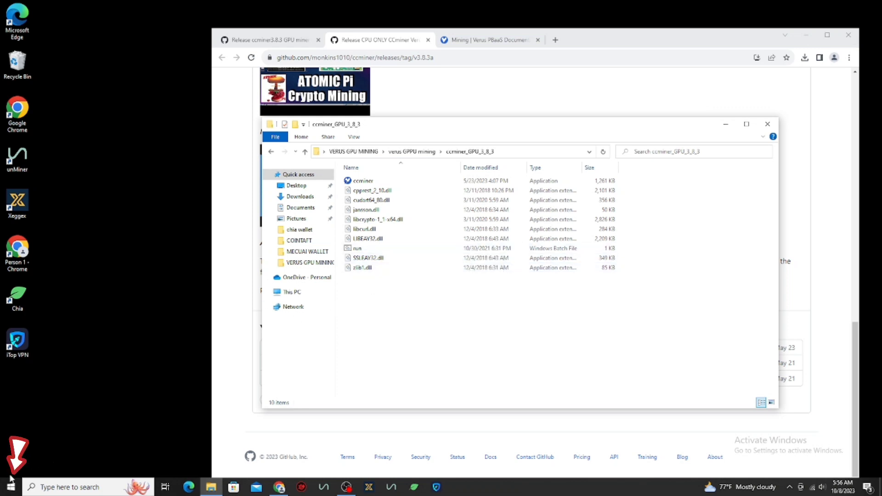
# Go to Settings > Update & Security > Windows Security overview page.
pyautogui.click(8, 487)
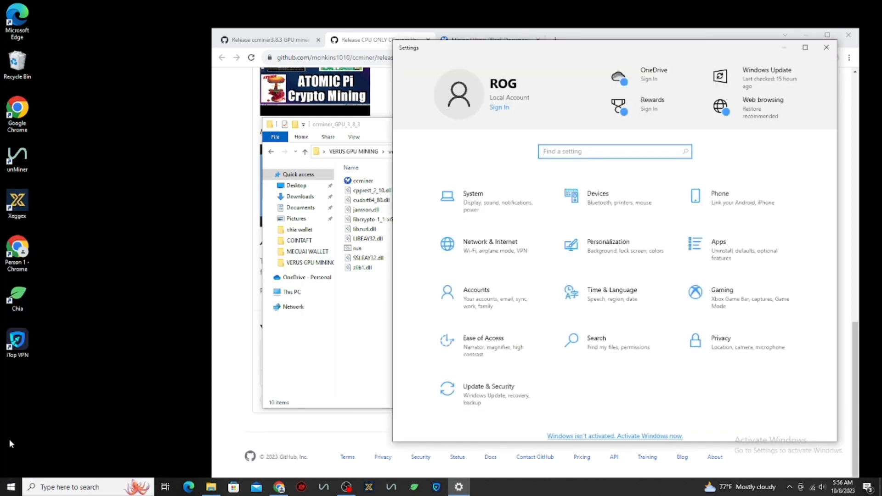
pyautogui.moveTo(677, 51)
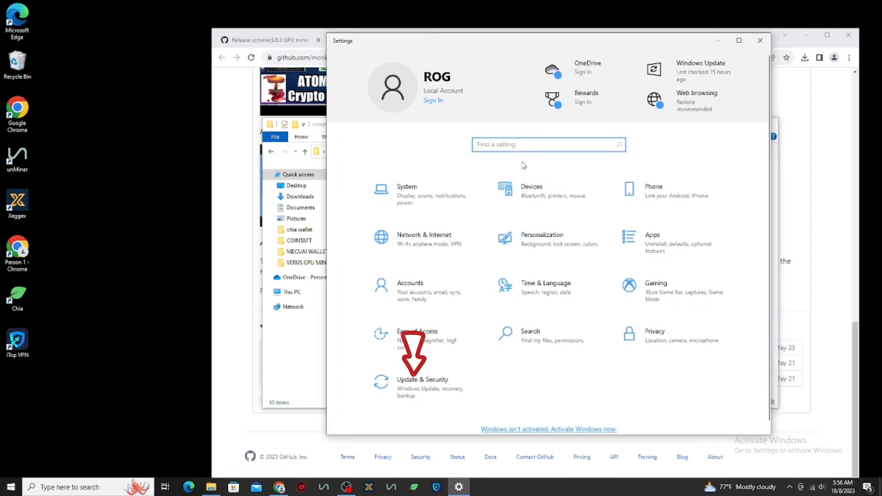
pyautogui.moveTo(423, 392)
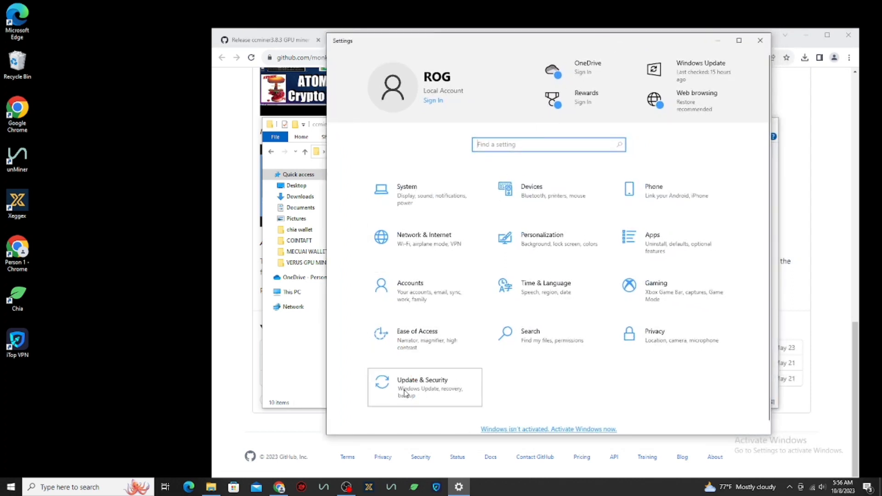
pyautogui.click(425, 386)
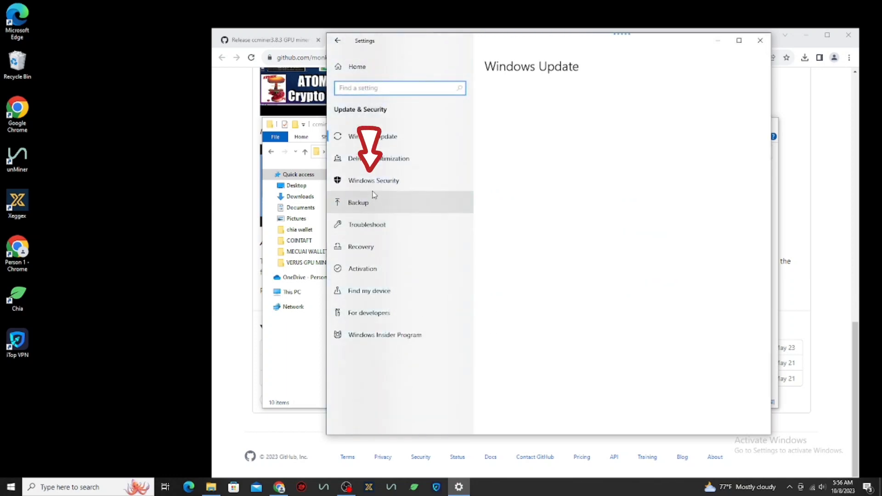
pyautogui.click(372, 136)
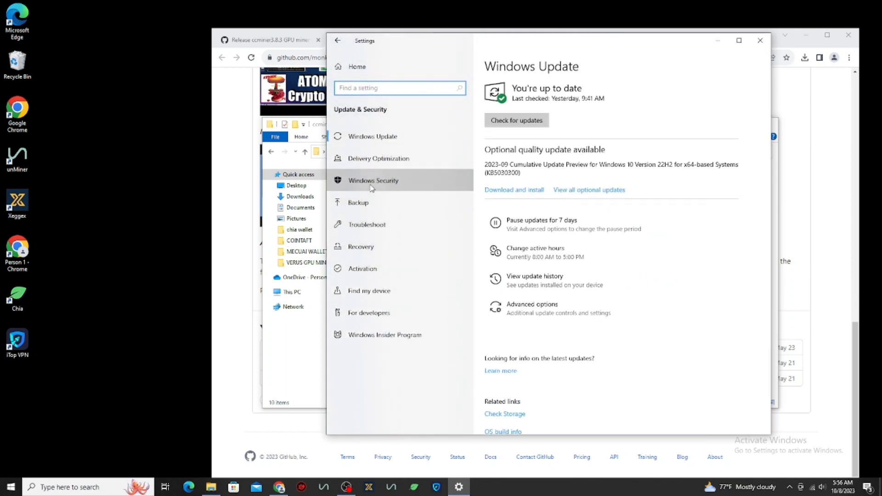
pyautogui.click(373, 181)
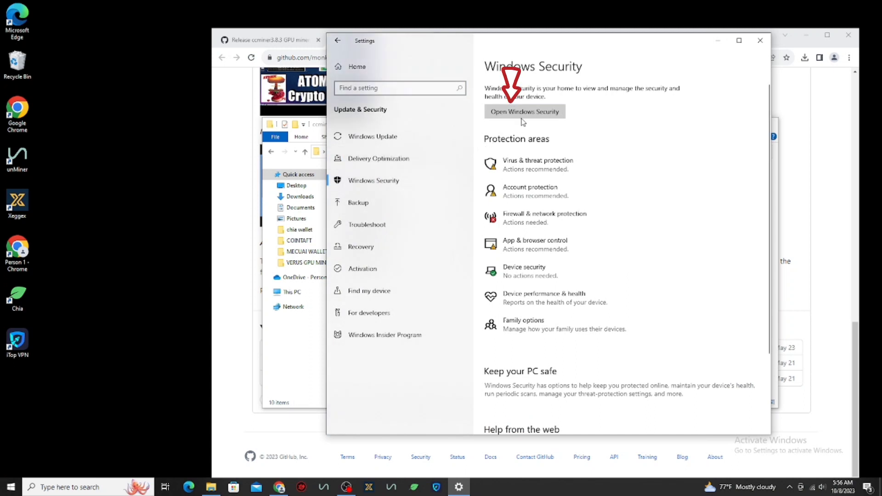
# Show Firewall & network protection with domain, private and public firewalls off.
pyautogui.click(523, 111)
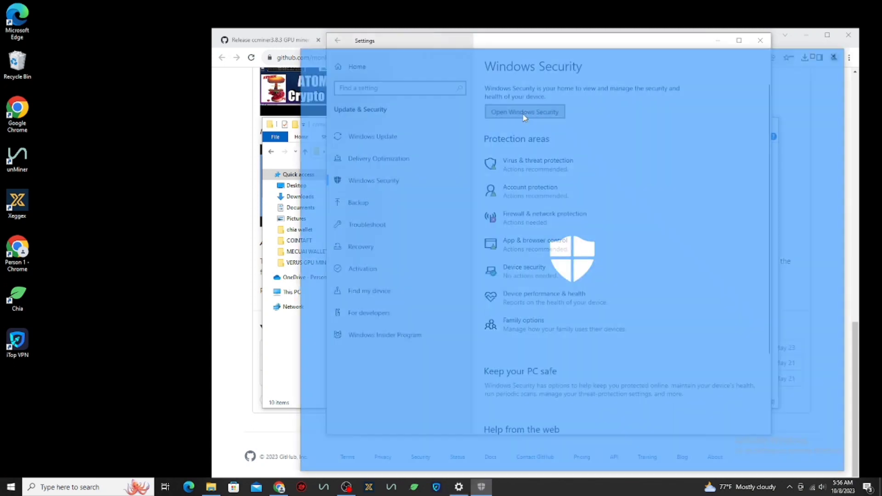
pyautogui.click(523, 111)
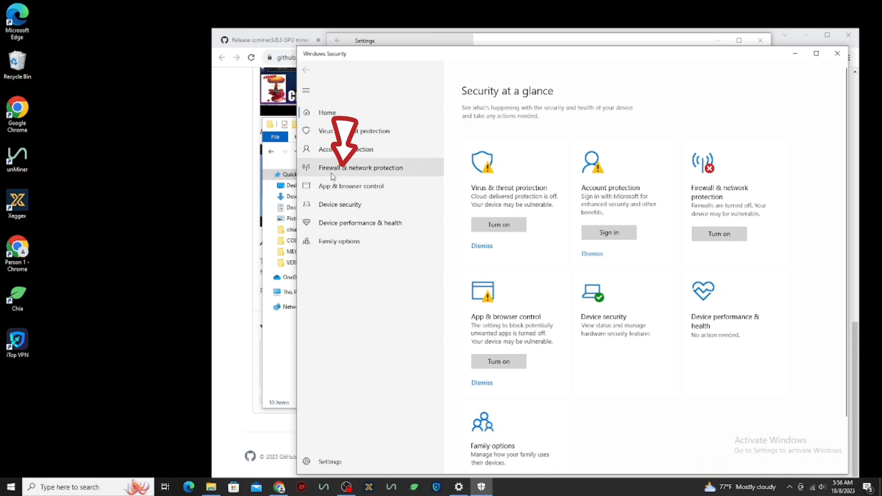
pyautogui.moveTo(344, 174)
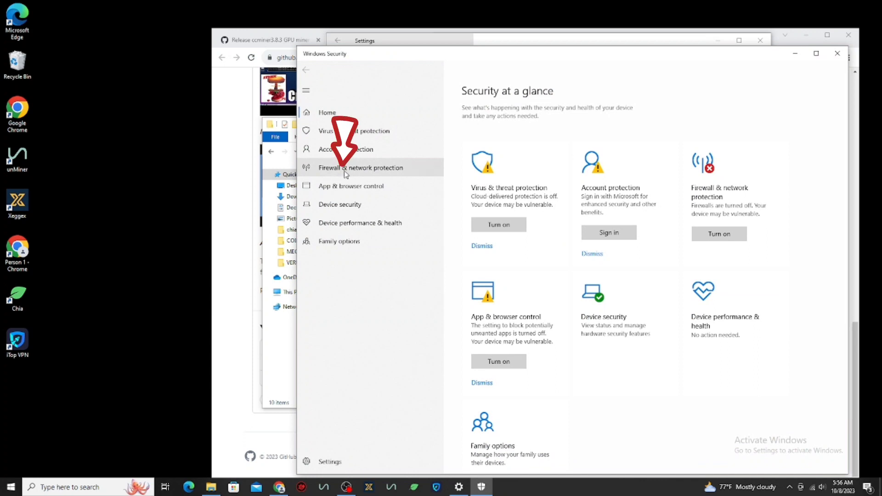
pyautogui.click(360, 167)
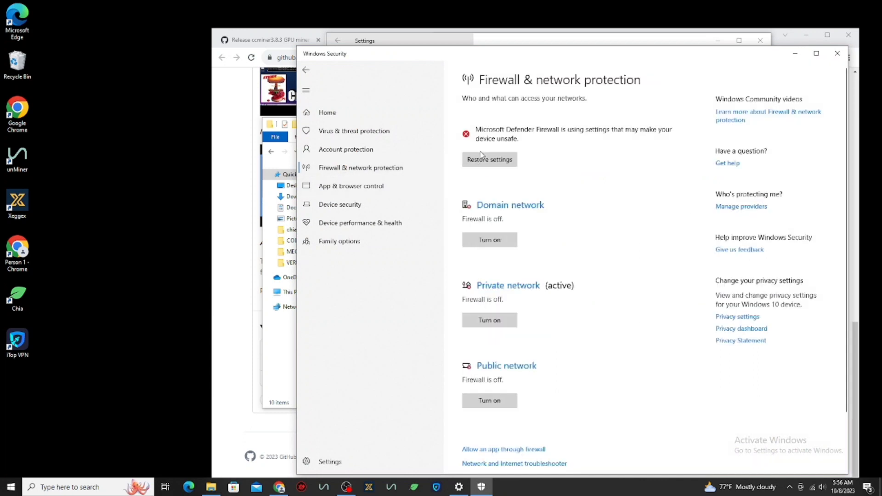
pyautogui.moveTo(486, 296)
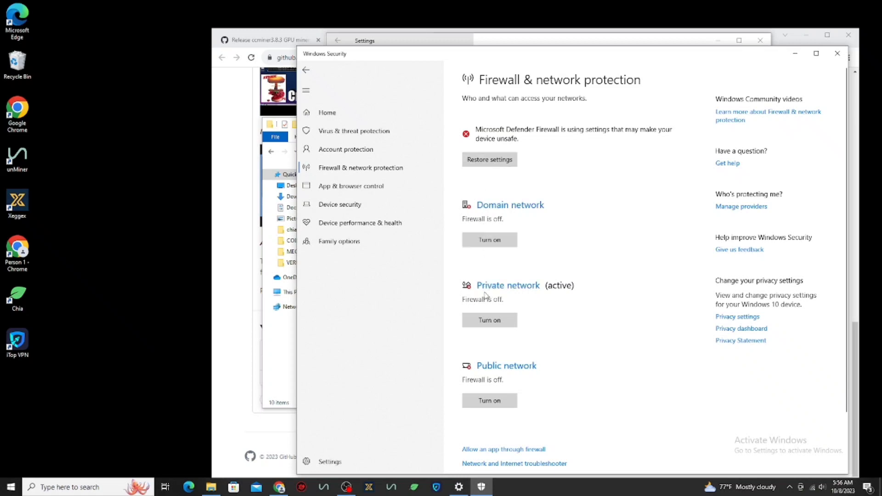
pyautogui.moveTo(469, 382)
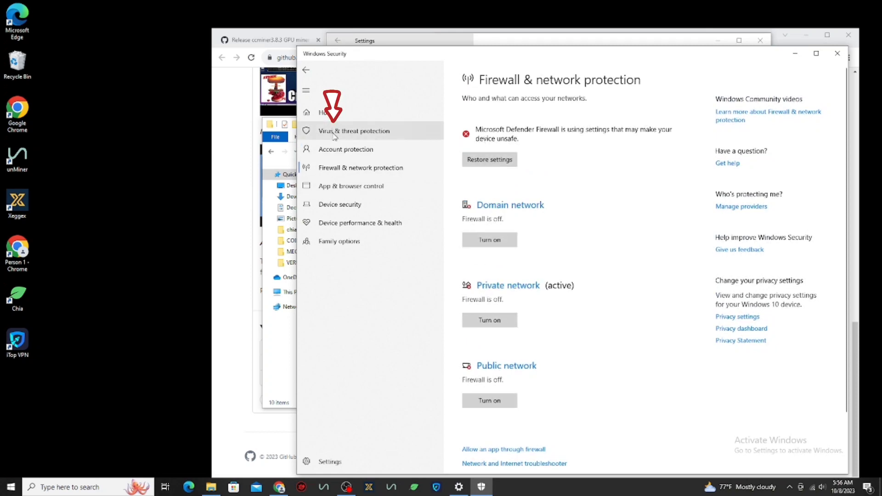
# Switch Real-time protection off in Virus & threat protection settings and confirm.
pyautogui.click(355, 130)
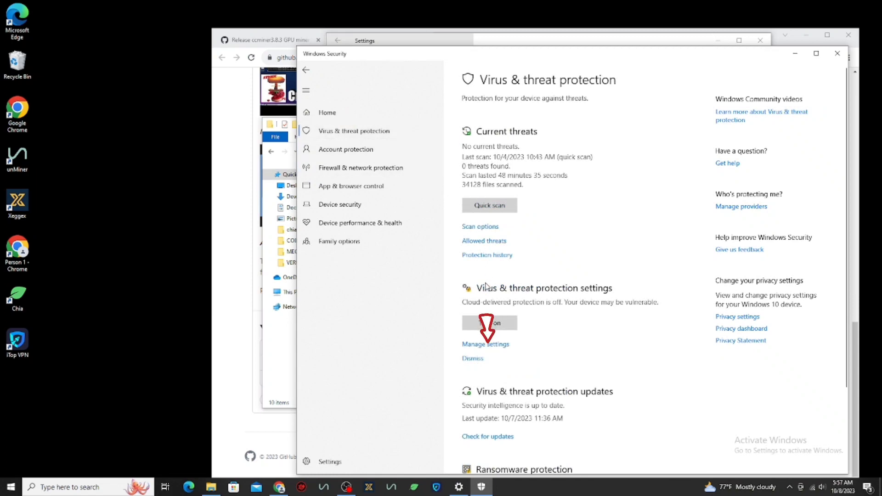
pyautogui.click(485, 343)
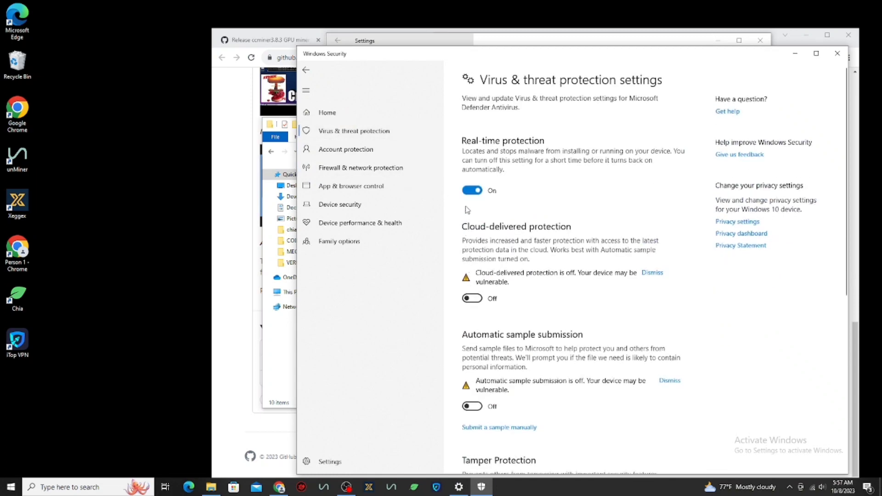
pyautogui.click(471, 190)
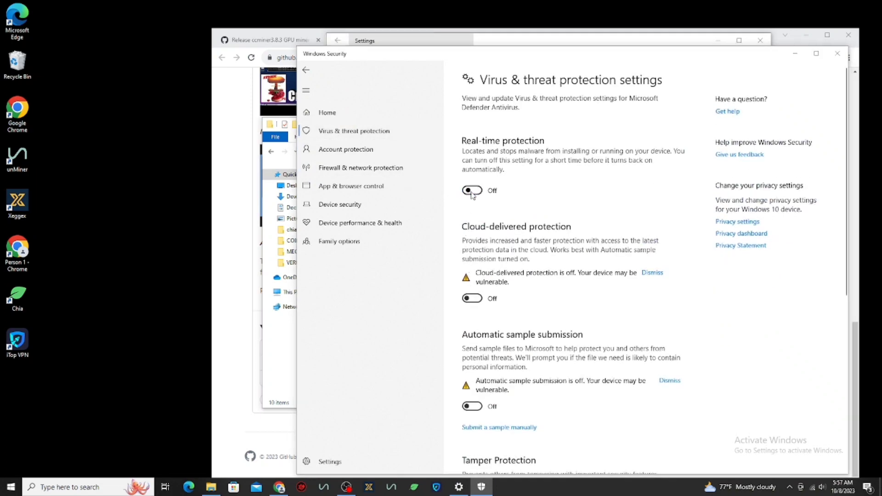
pyautogui.click(471, 191)
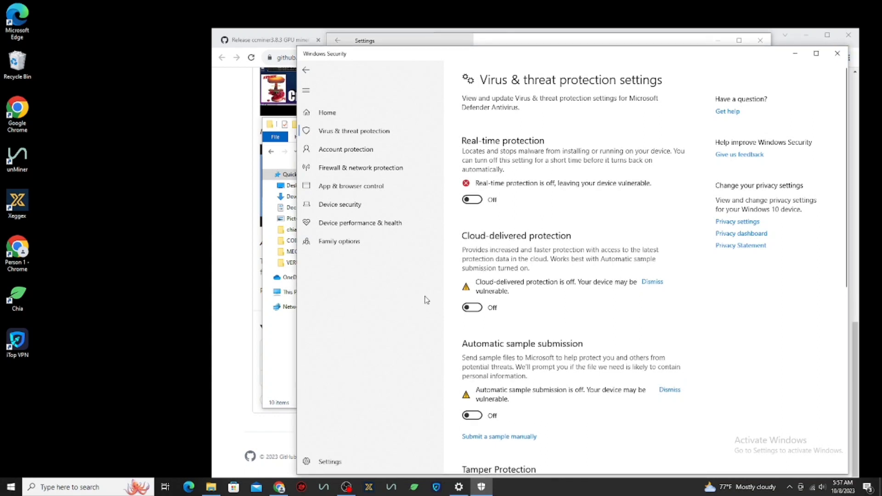
pyautogui.scroll(-3)
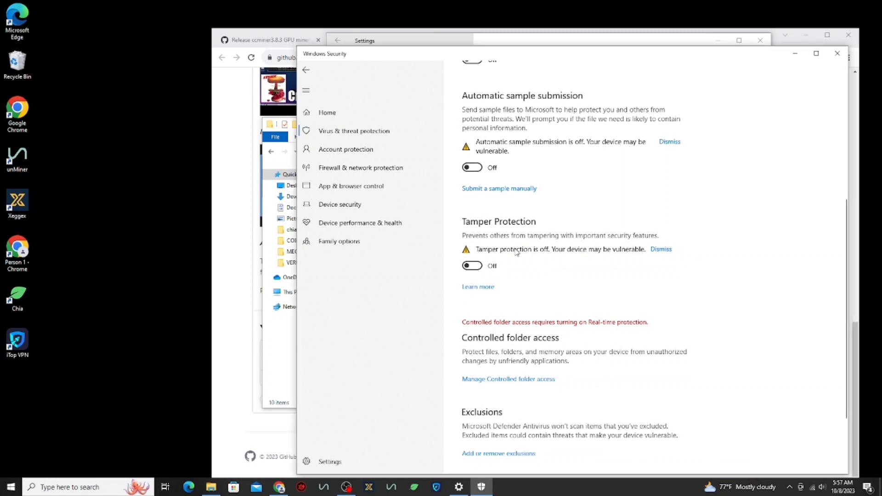
pyautogui.scroll(3)
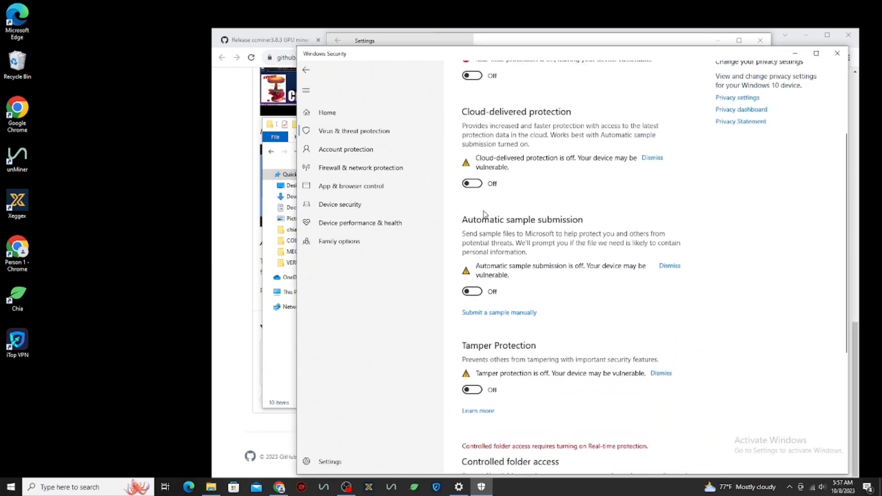
pyautogui.scroll(3)
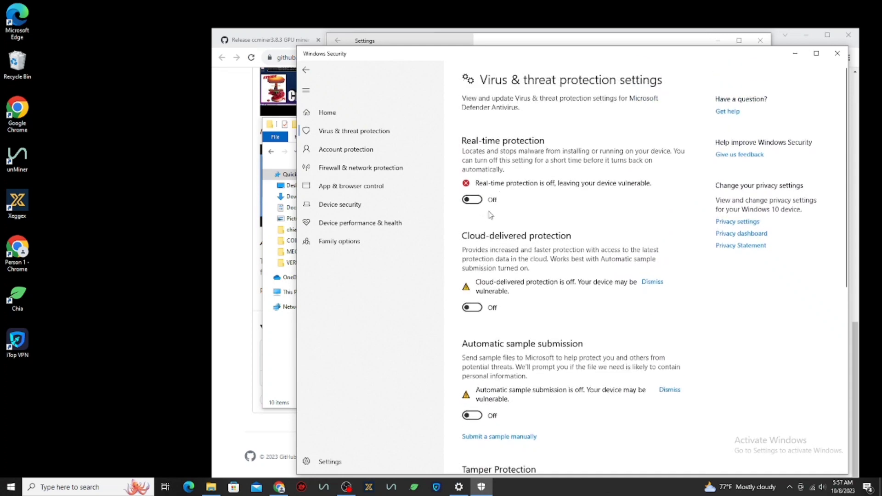
pyautogui.moveTo(505, 265)
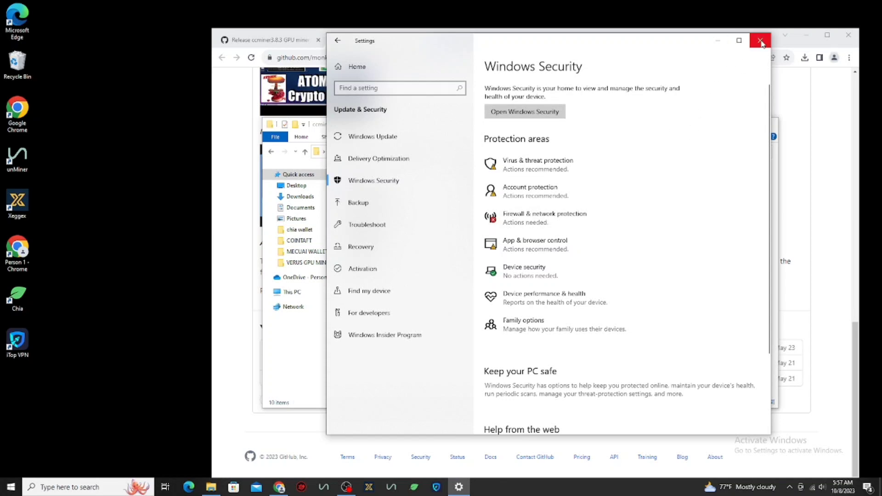
pyautogui.moveTo(761, 42)
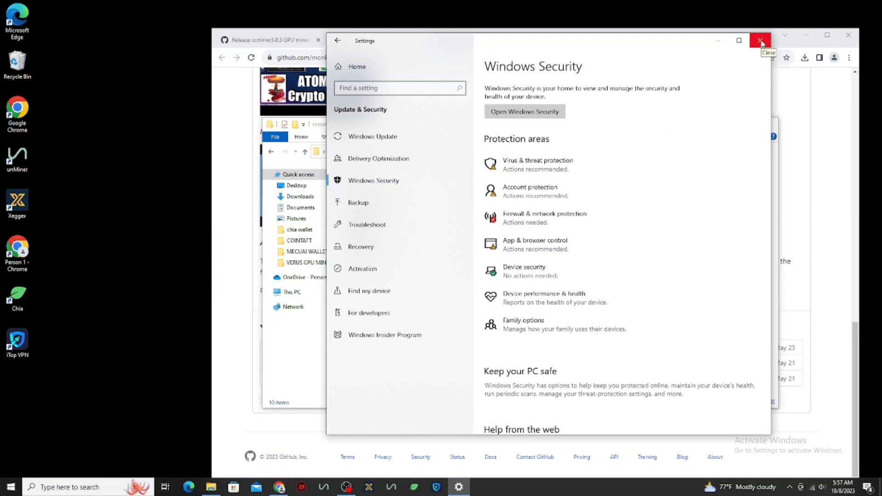
# Close Settings and open run.bat in ccminer_GPU_3_8_3 with Edit.
pyautogui.click(760, 40)
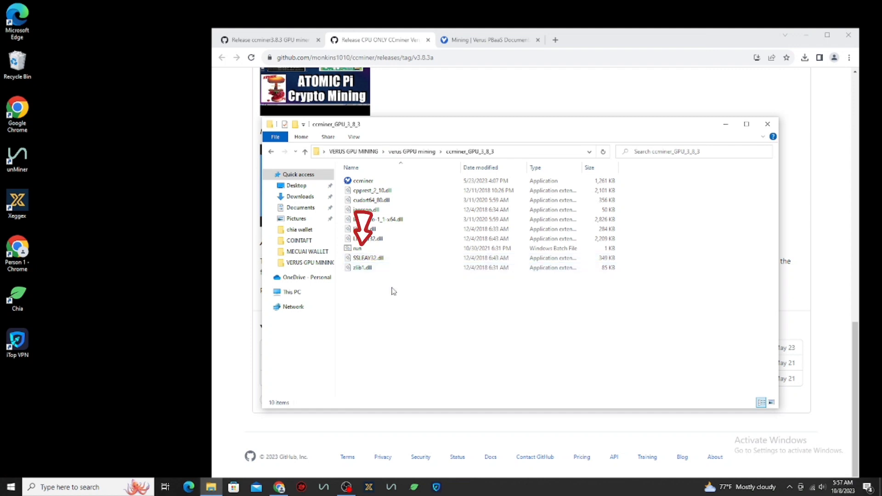
pyautogui.click(357, 248)
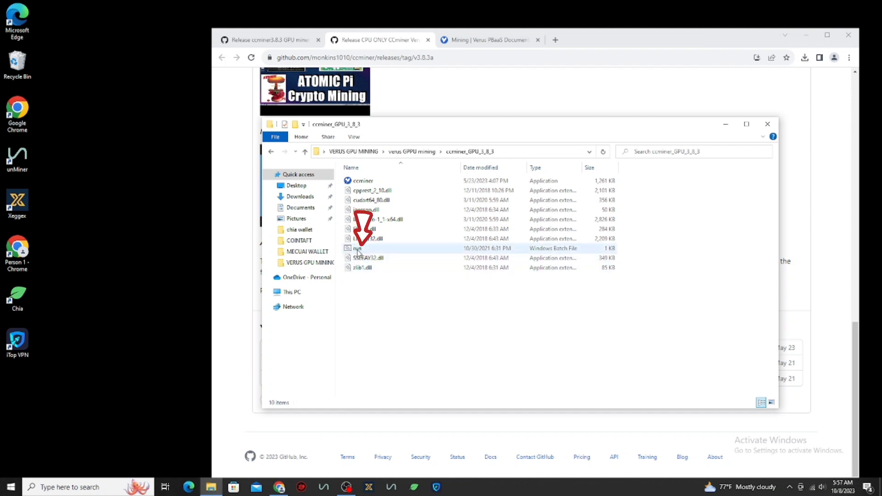
pyautogui.rightClick(357, 248)
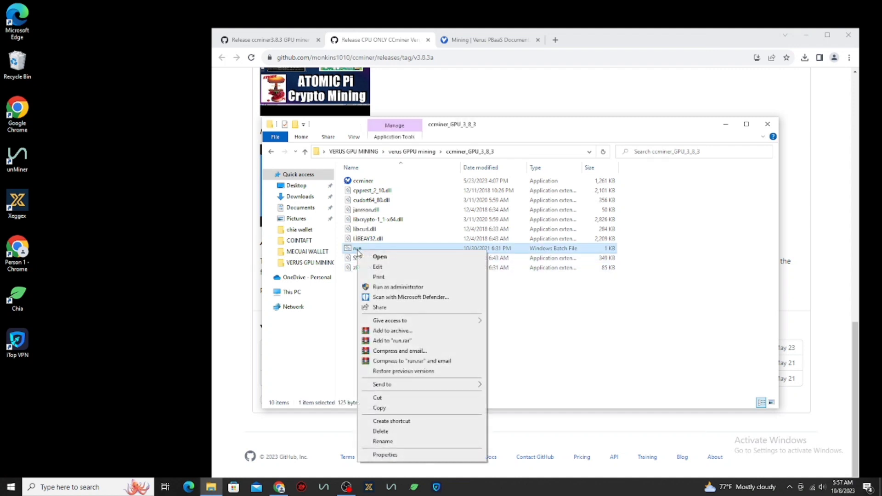
pyautogui.moveTo(349, 279)
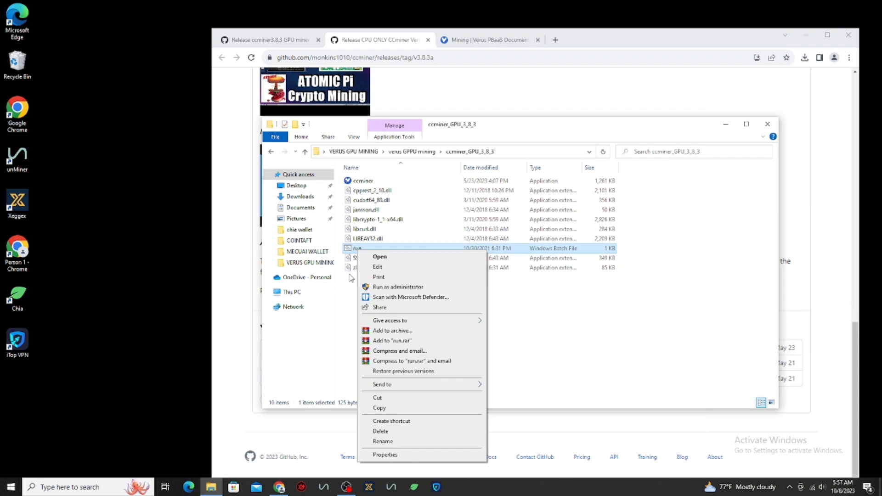
pyautogui.moveTo(380, 266)
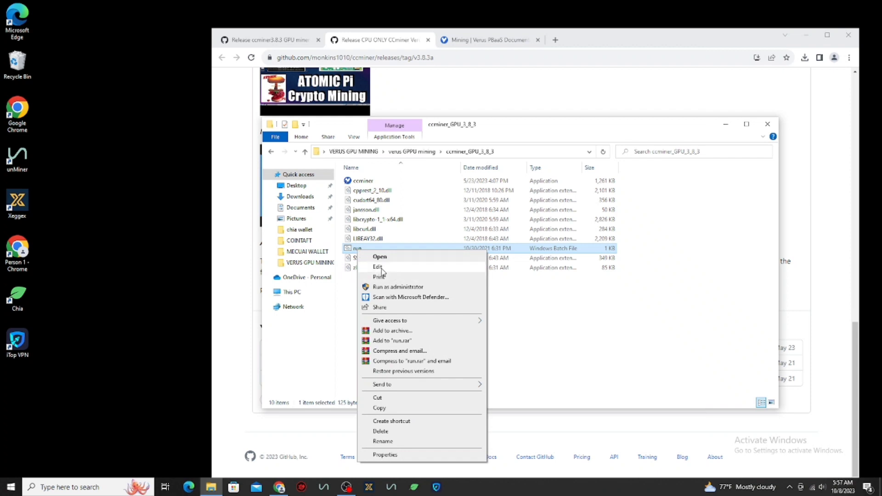
pyautogui.click(378, 267)
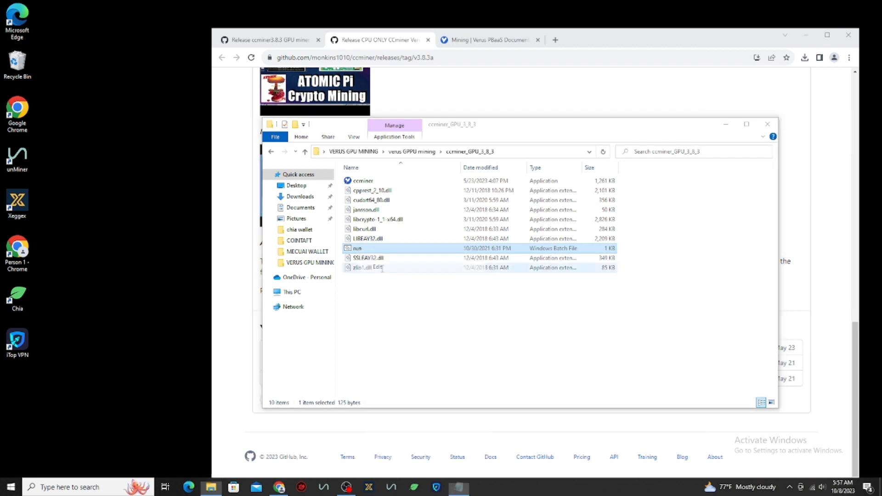
# Review the ccminer.exe pool.veruscoin.io command line in run.bat.
pyautogui.doubleClick(356, 248)
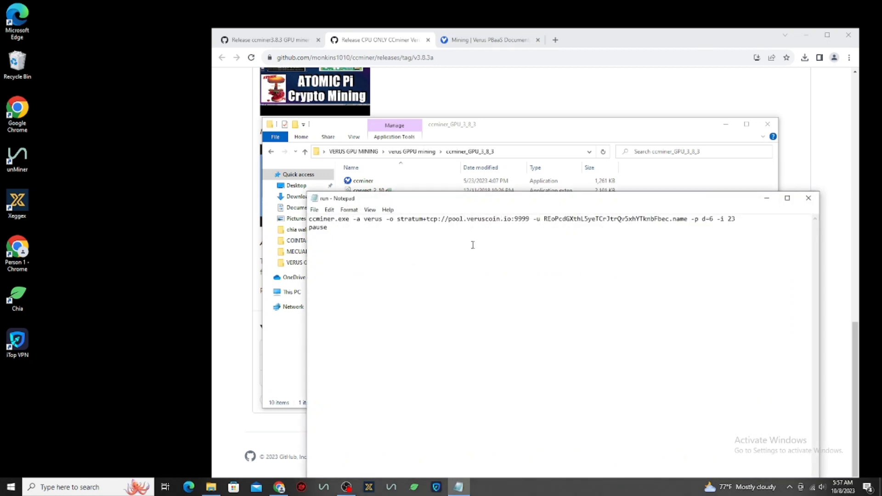
pyautogui.moveTo(413, 225)
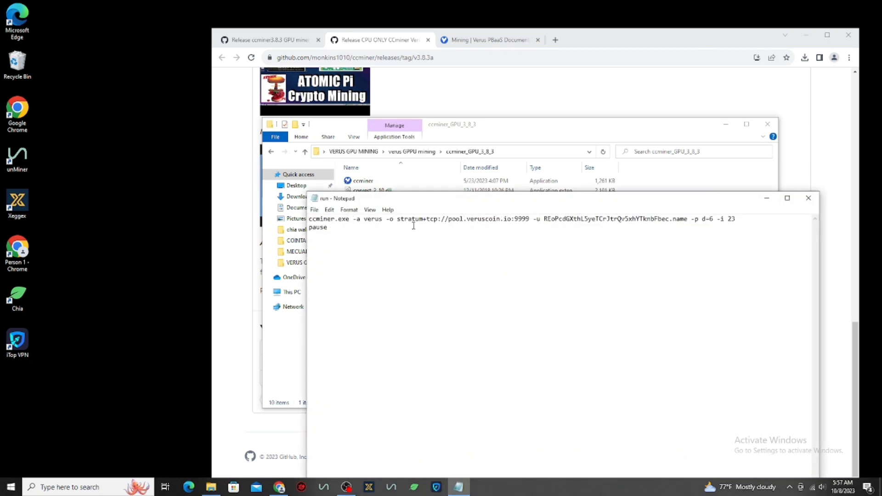
pyautogui.moveTo(573, 228)
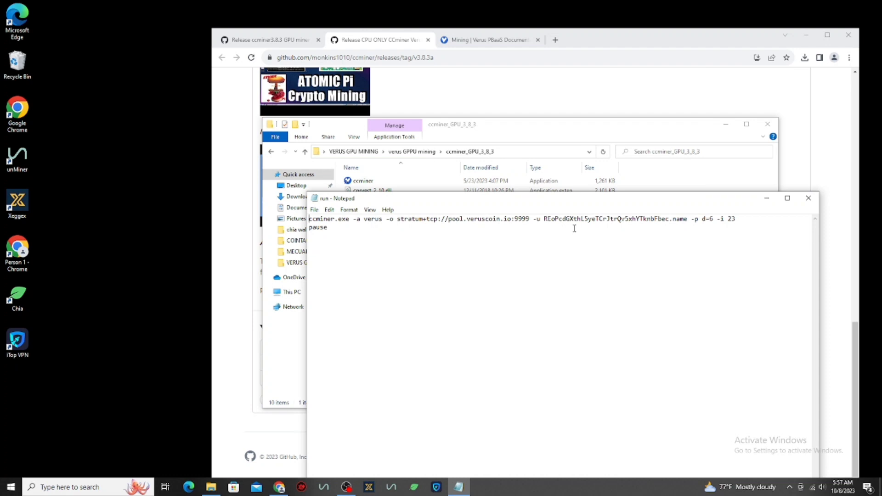
pyautogui.moveTo(570, 230)
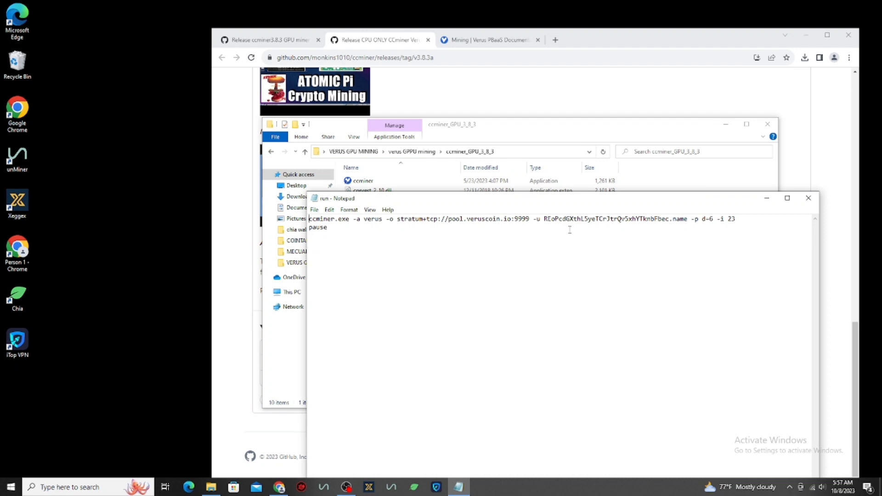
pyautogui.moveTo(664, 204)
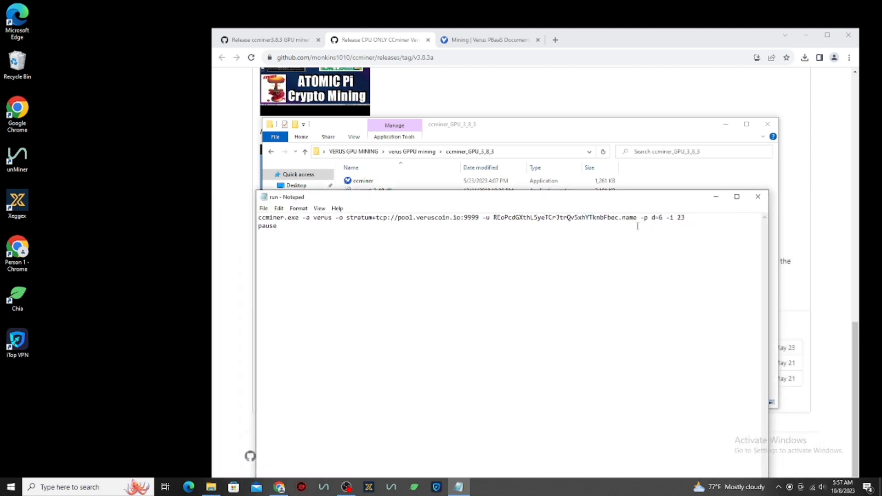
pyautogui.moveTo(693, 382)
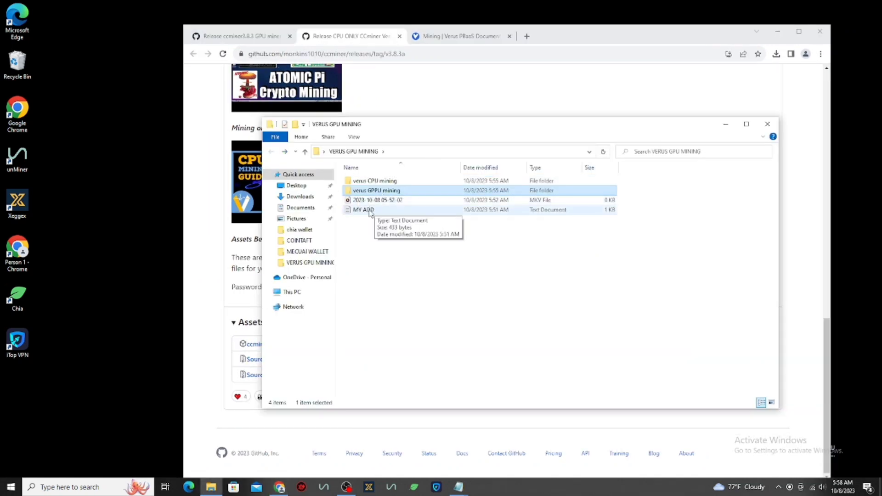
# Open MY ADD.txt and copy the luckpool winGPU ccminer command line.
pyautogui.doubleClick(363, 209)
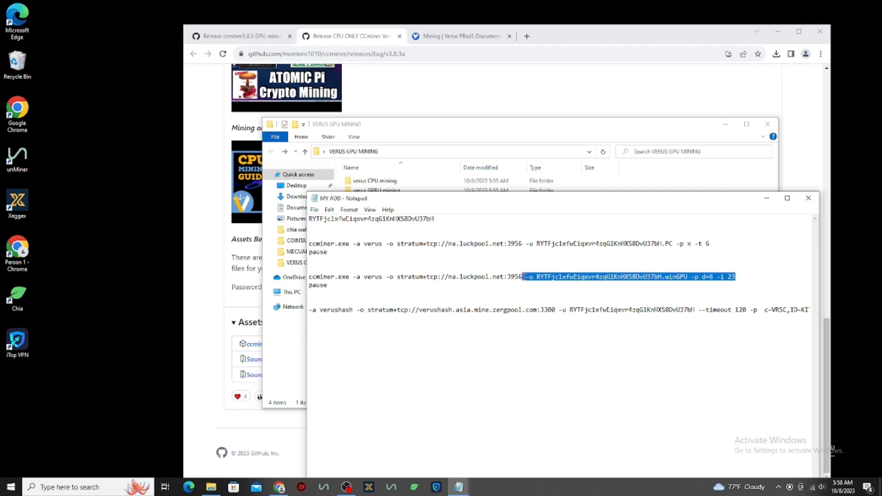
pyautogui.doubleClick(316, 285)
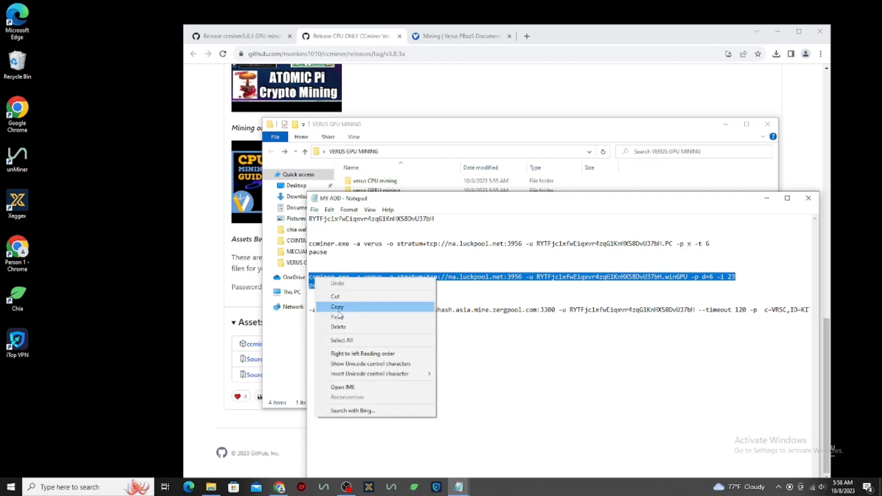
pyautogui.click(337, 307)
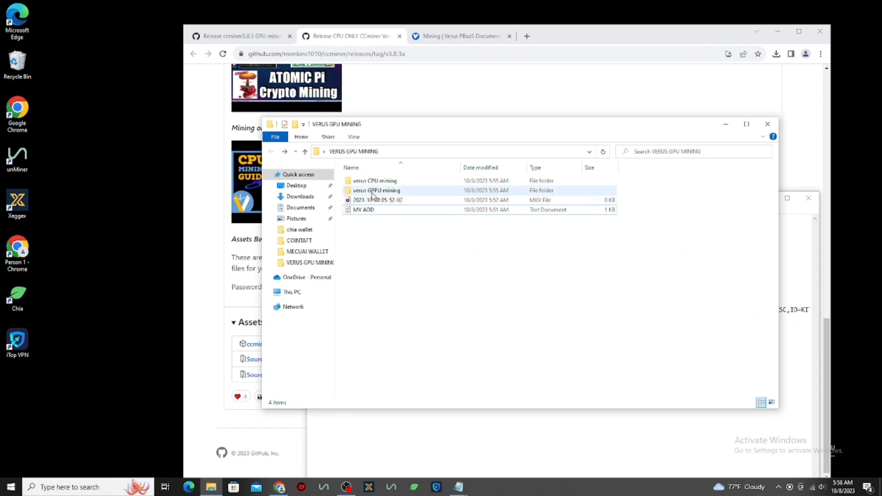
pyautogui.moveTo(375, 190)
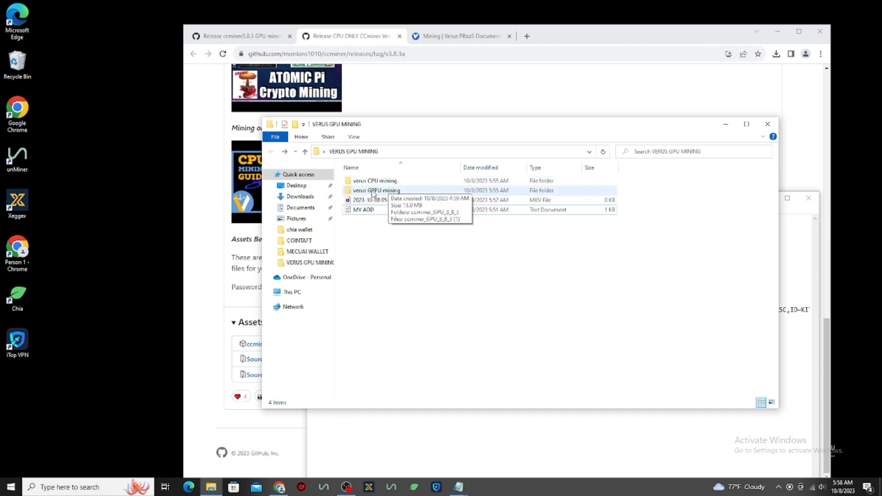
# Reopen run.bat in the GPU mining folder for editing.
pyautogui.doubleClick(376, 190)
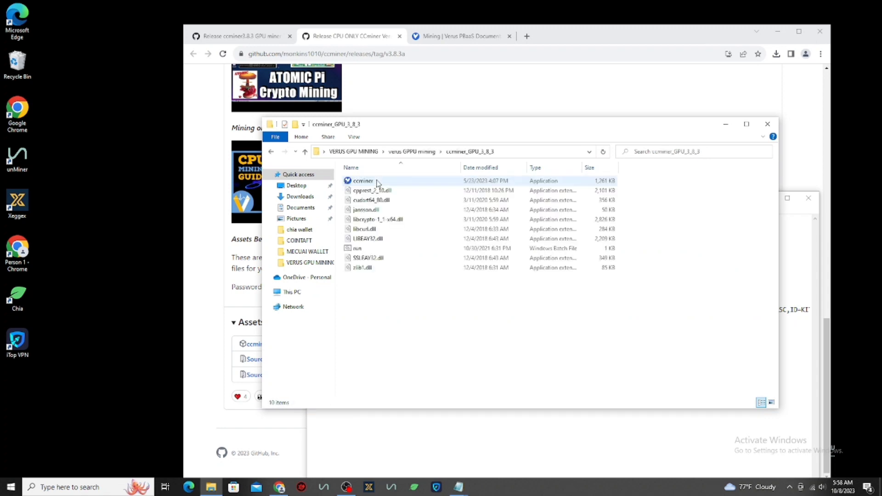
pyautogui.click(367, 257)
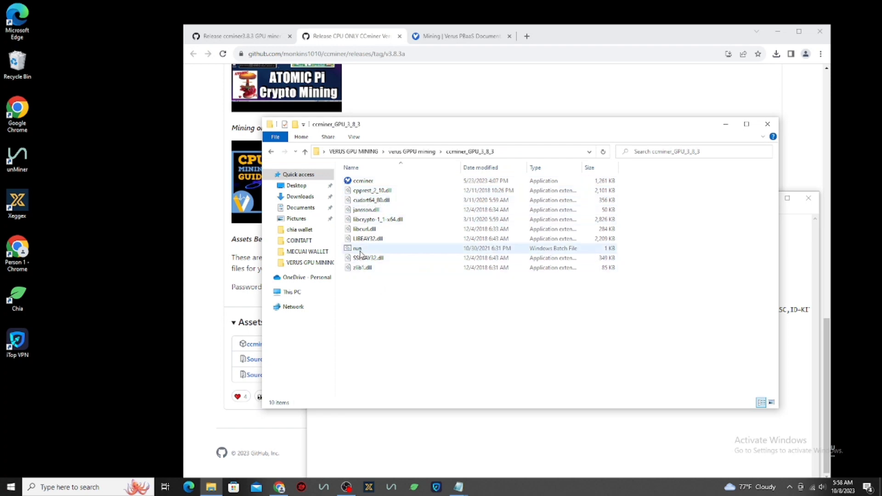
pyautogui.rightClick(357, 248)
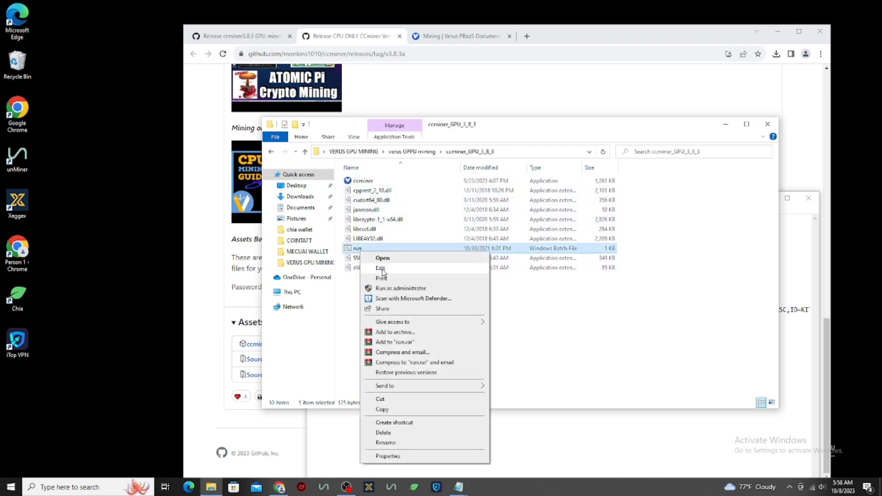
pyautogui.click(380, 267)
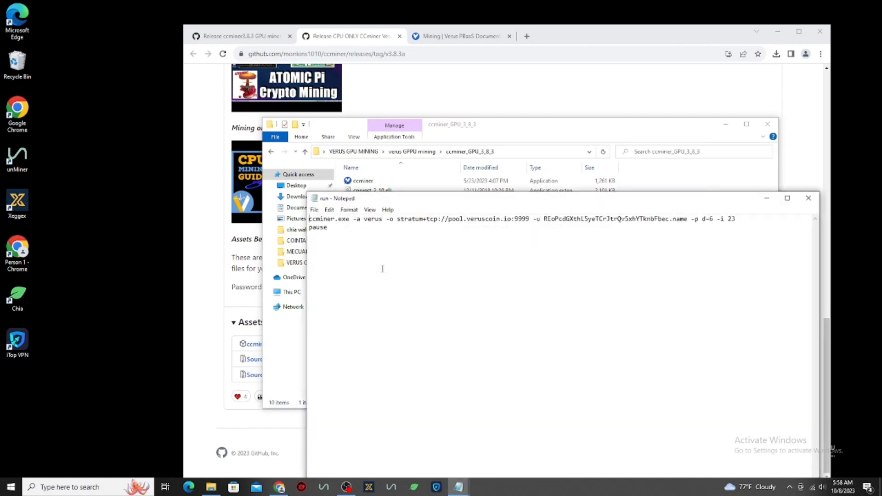
# Replace all of run.bat's text with the copied luckpool winGPU command.
pyautogui.press('ctrl+a')
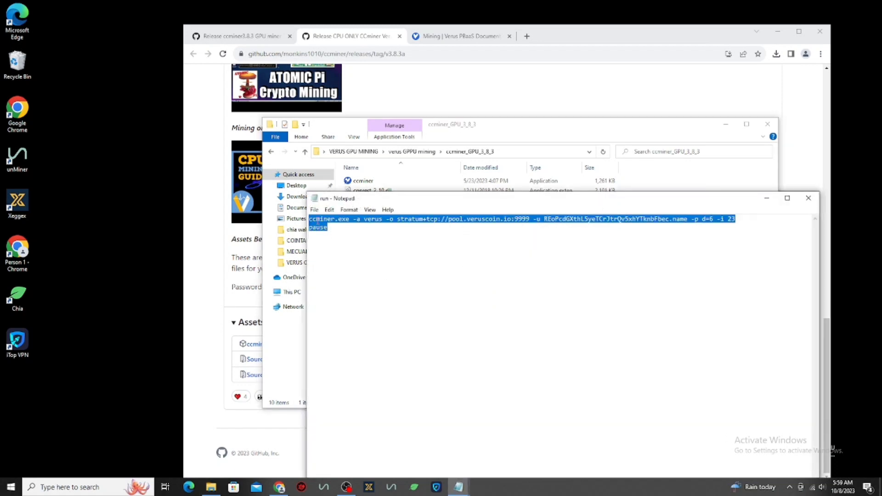
pyautogui.rightClick(321, 225)
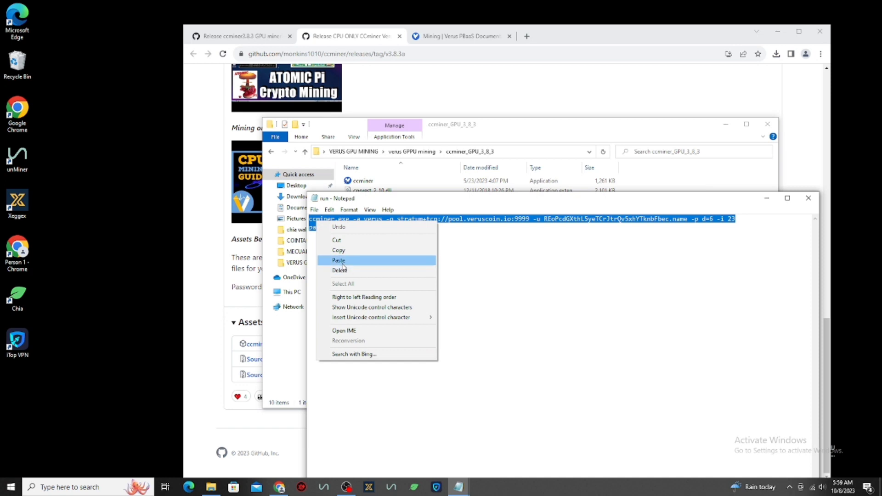
pyautogui.moveTo(344, 266)
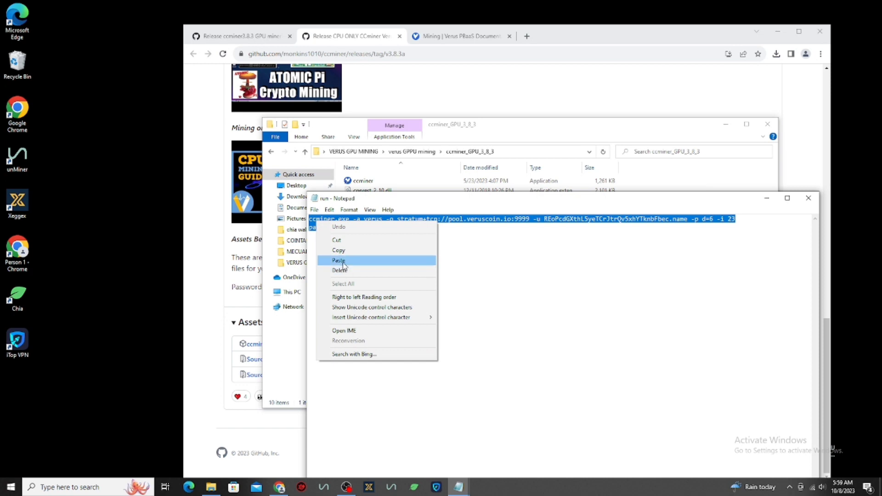
pyautogui.click(339, 260)
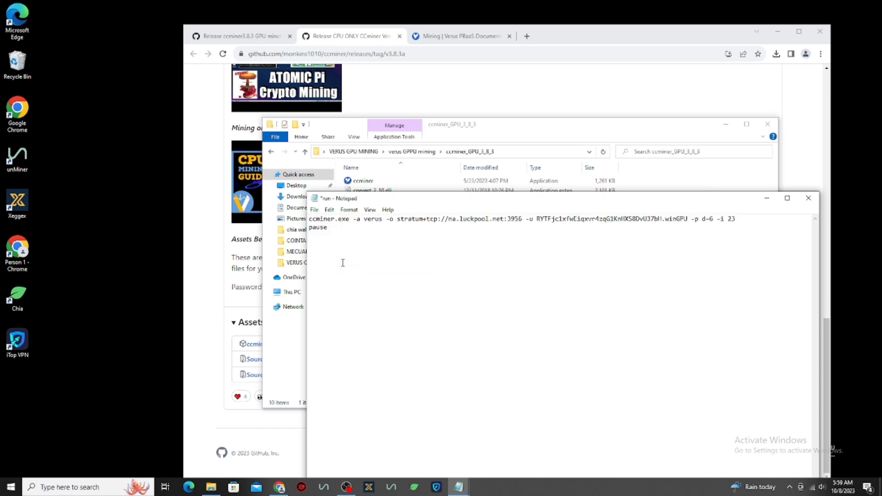
pyautogui.moveTo(557, 227)
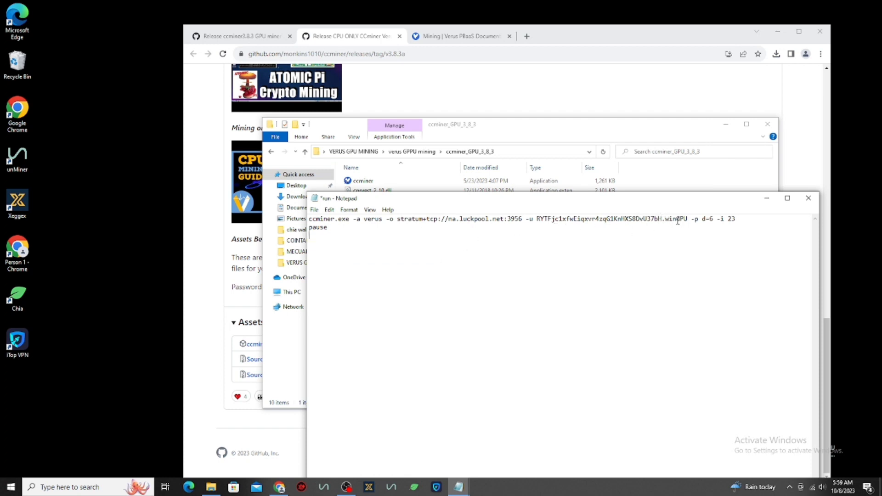
pyautogui.moveTo(670, 392)
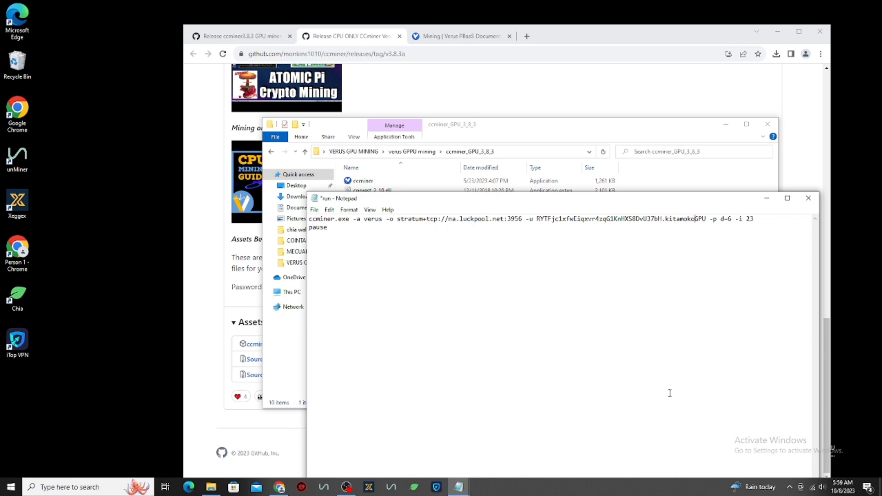
pyautogui.moveTo(749, 304)
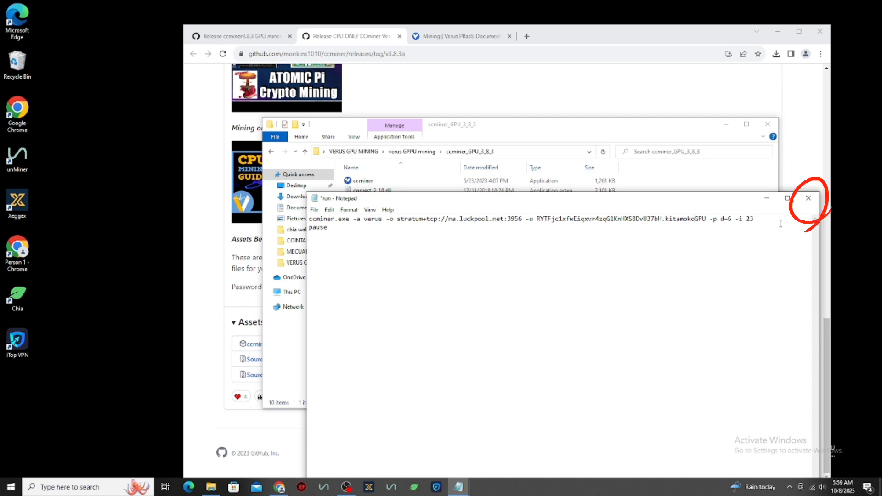
# Close run.bat, saving the kitamokoGPU luckpool command.
pyautogui.click(808, 198)
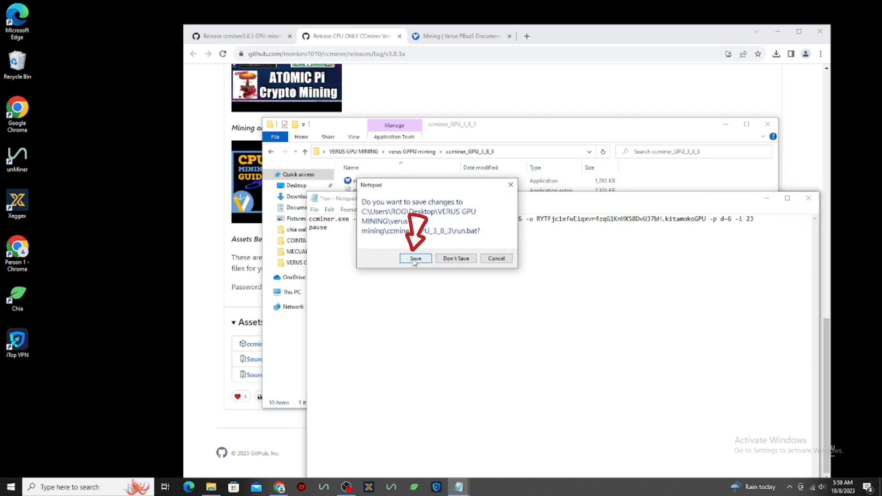
pyautogui.click(415, 258)
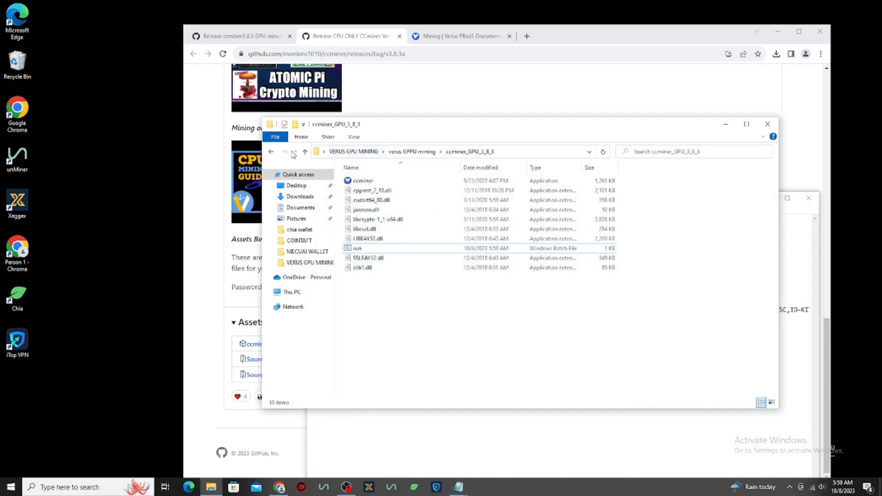
pyautogui.moveTo(270, 151)
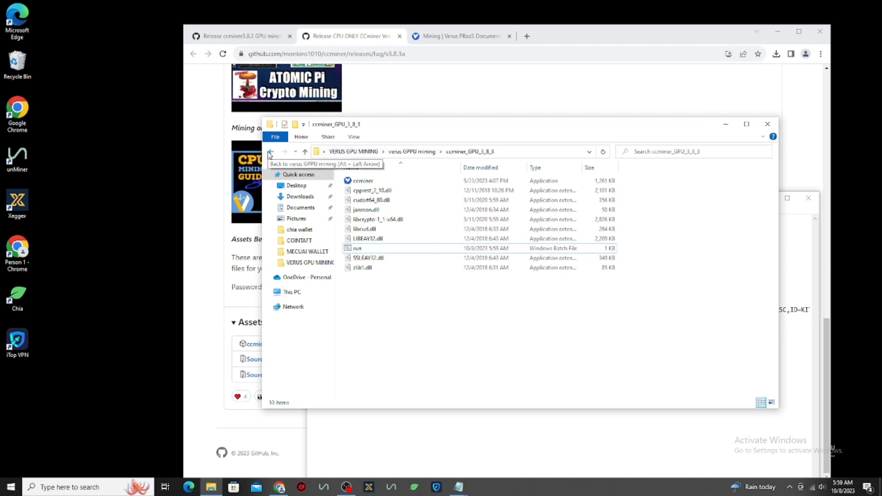
# Navigate back up to VERUS GPU MINING and select verus CPU mining.
pyautogui.click(270, 152)
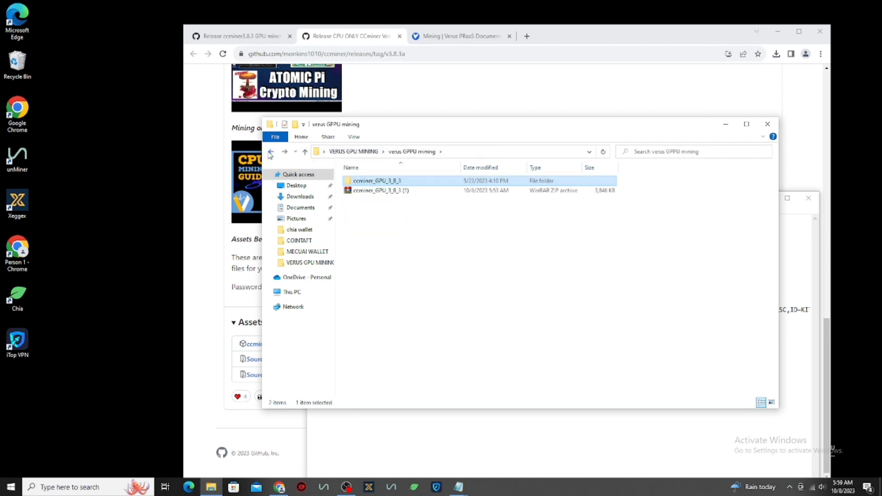
pyautogui.click(270, 152)
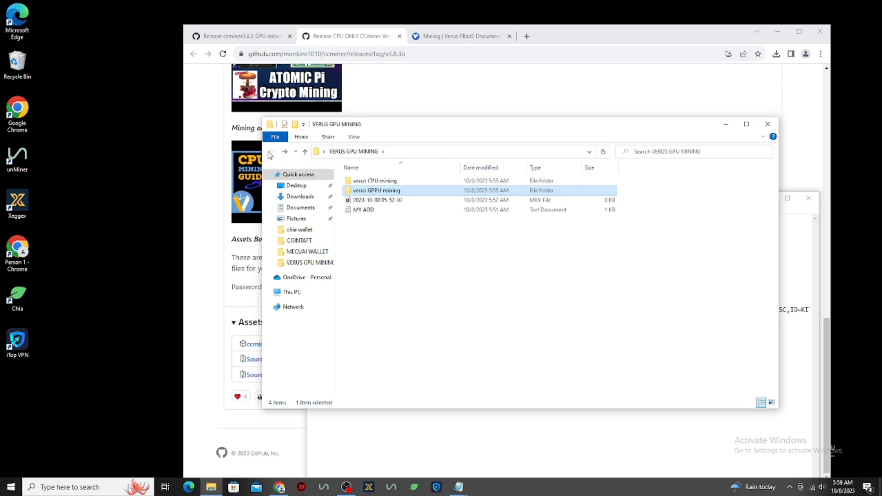
pyautogui.click(374, 181)
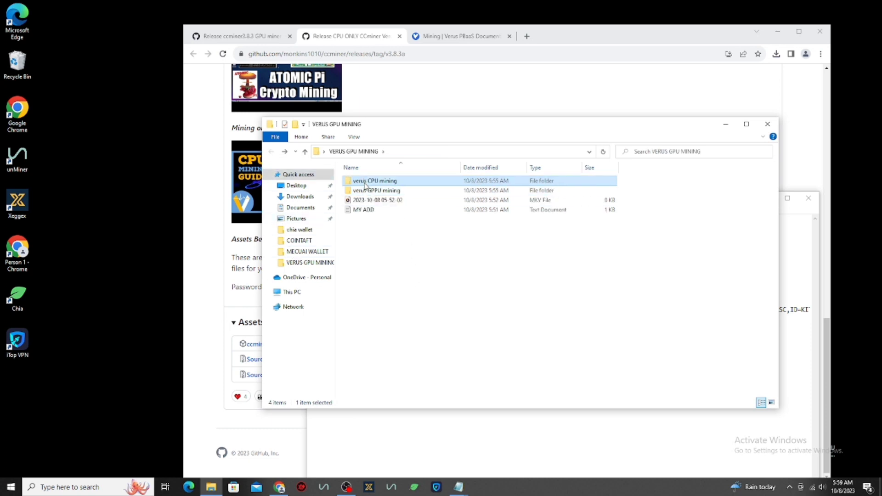
# Open run verushhash - cpu in ccminer_CPU_3.8.3 with Edit in Notepad.
pyautogui.doubleClick(374, 181)
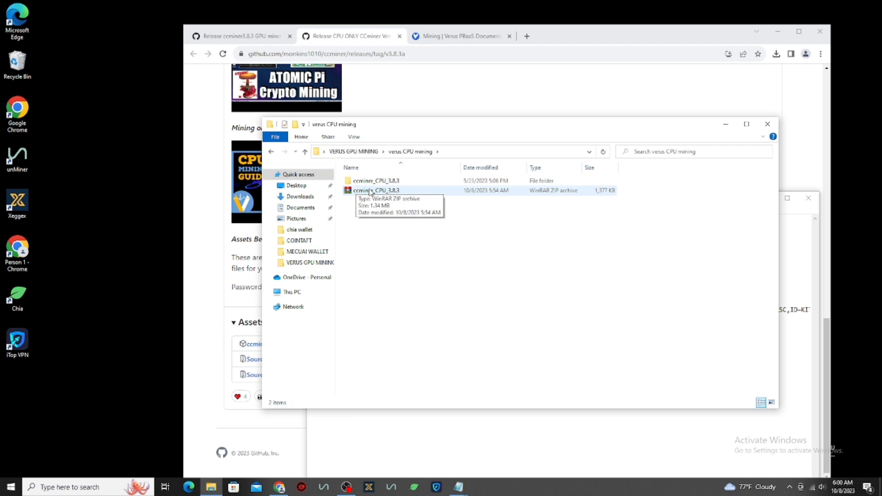
pyautogui.doubleClick(376, 181)
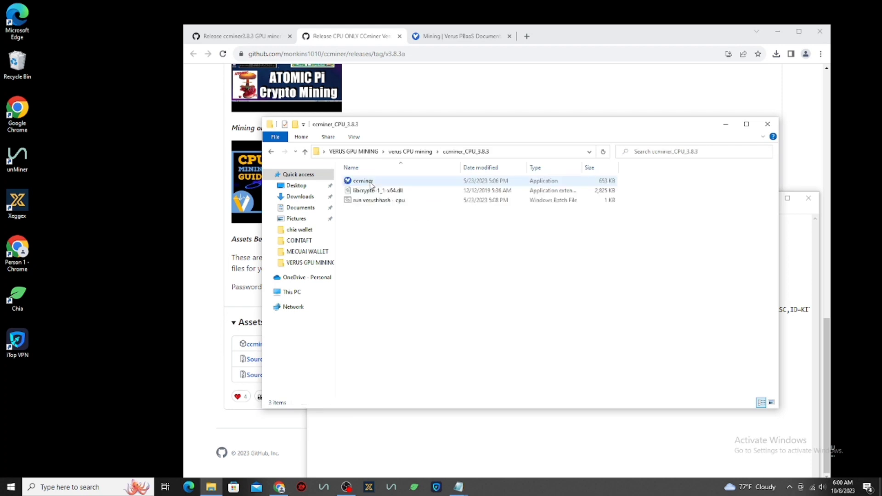
pyautogui.click(416, 220)
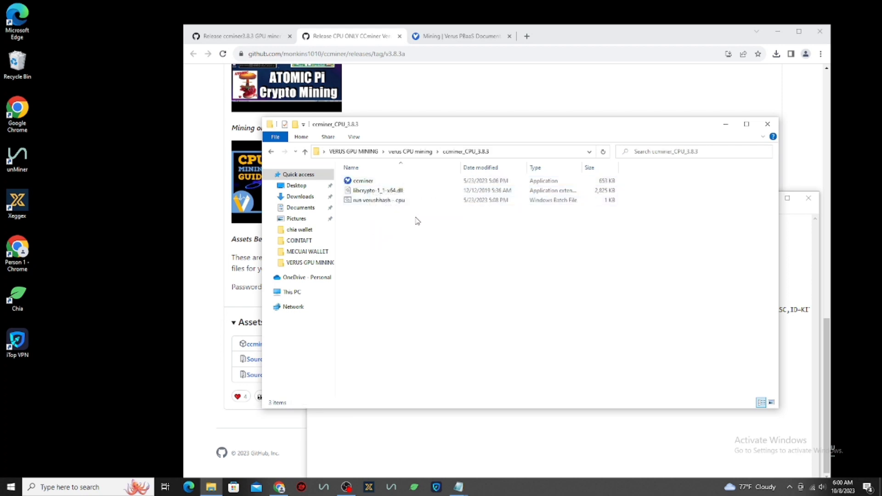
pyautogui.moveTo(376, 200)
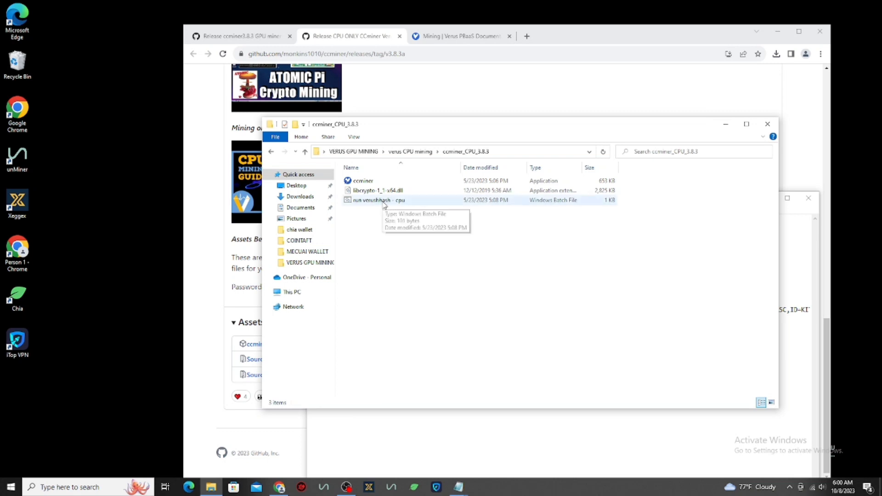
pyautogui.rightClick(377, 200)
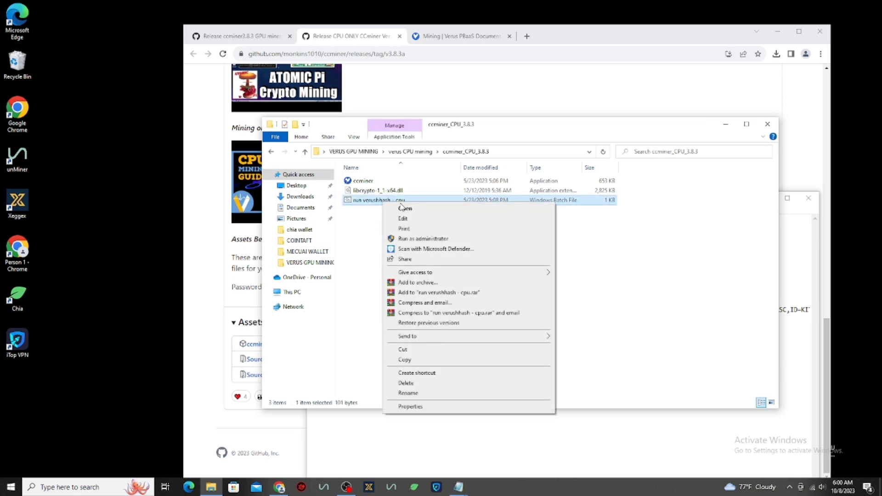
pyautogui.moveTo(403, 218)
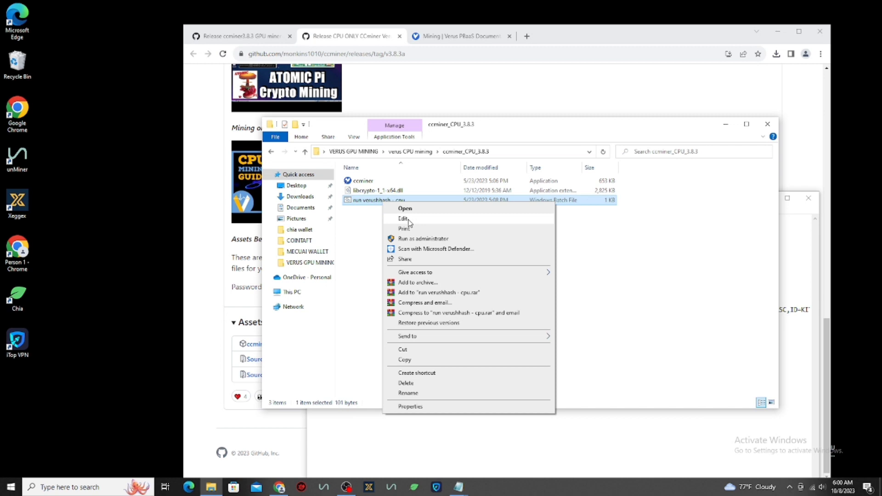
pyautogui.click(402, 219)
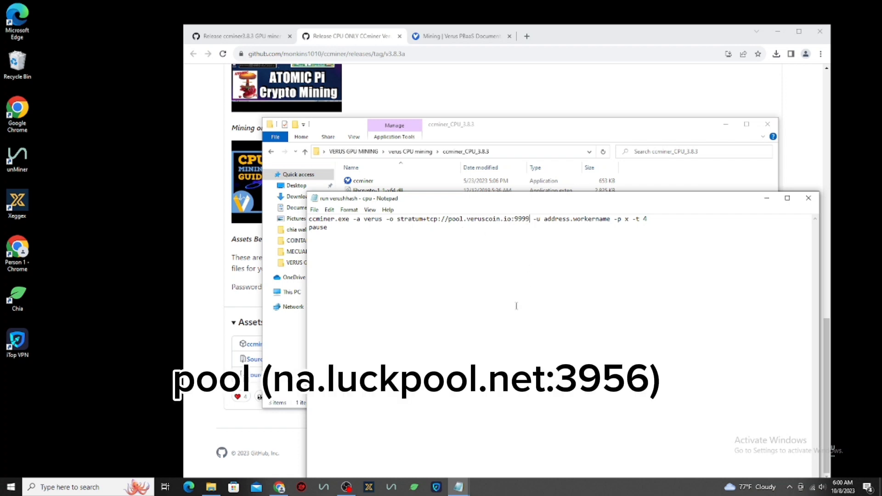
# Replace pool.veruscoin.io:9999 with na.luckpool.net:3956 in the CPU batch file.
pyautogui.press('Backspace')
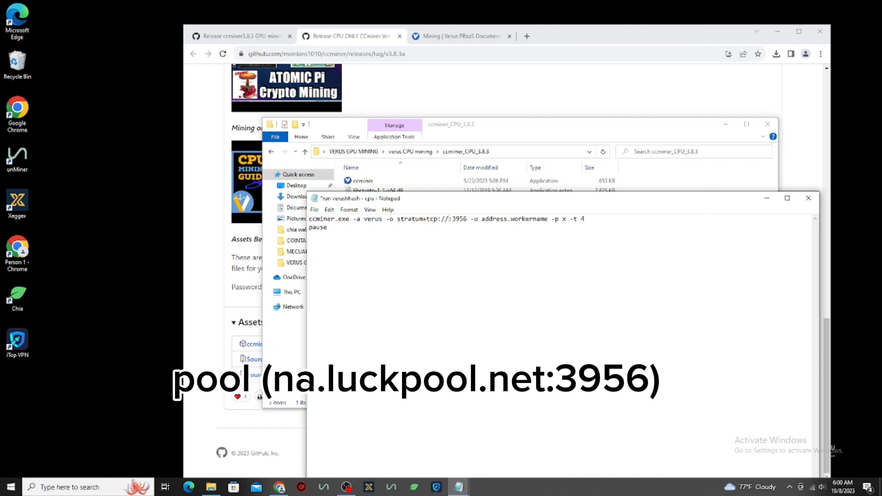
pyautogui.write('na.luckpool.net')
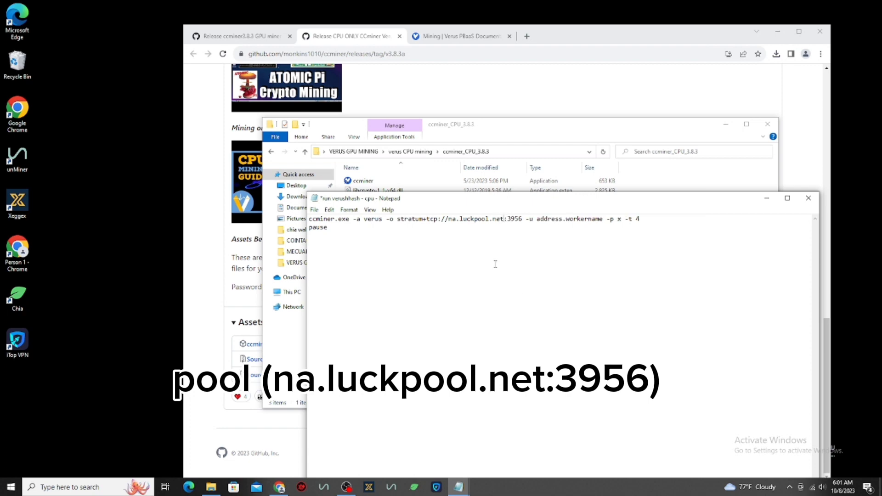
pyautogui.moveTo(475, 222)
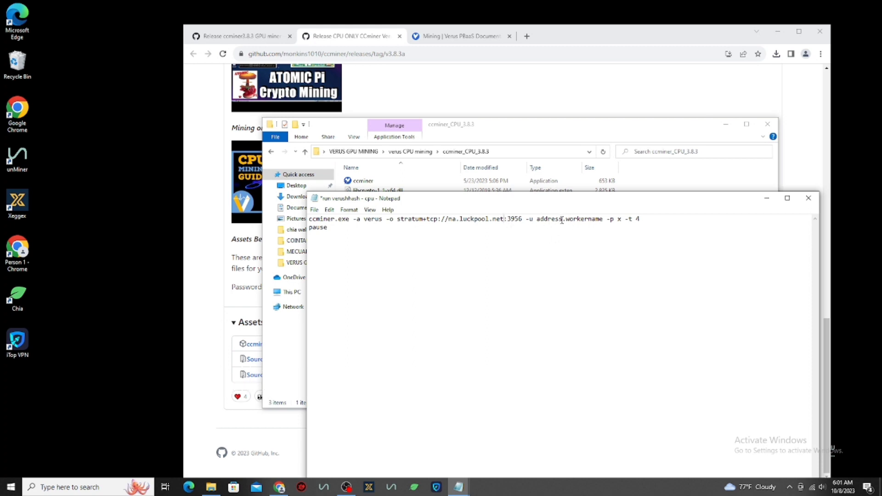
# Select the address placeholder and copy the wallet address from the notes.
pyautogui.doubleClick(549, 219)
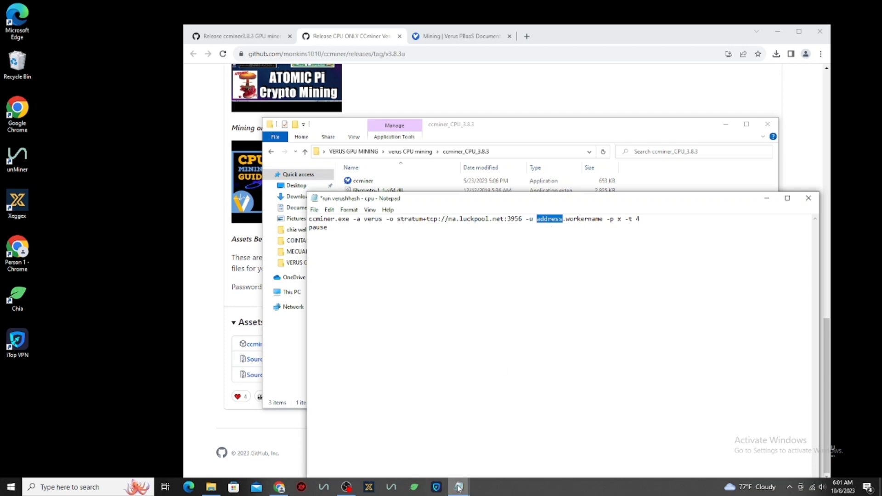
pyautogui.moveTo(458, 487)
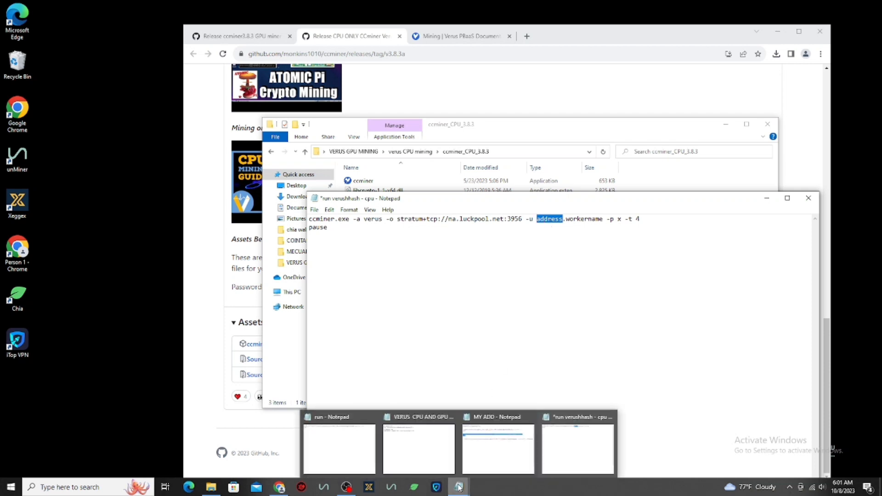
pyautogui.click(497, 448)
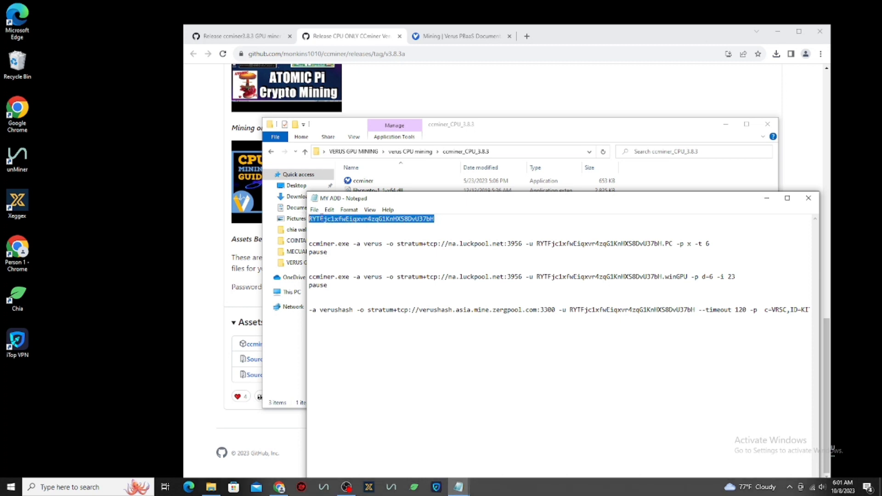
pyautogui.rightClick(368, 218)
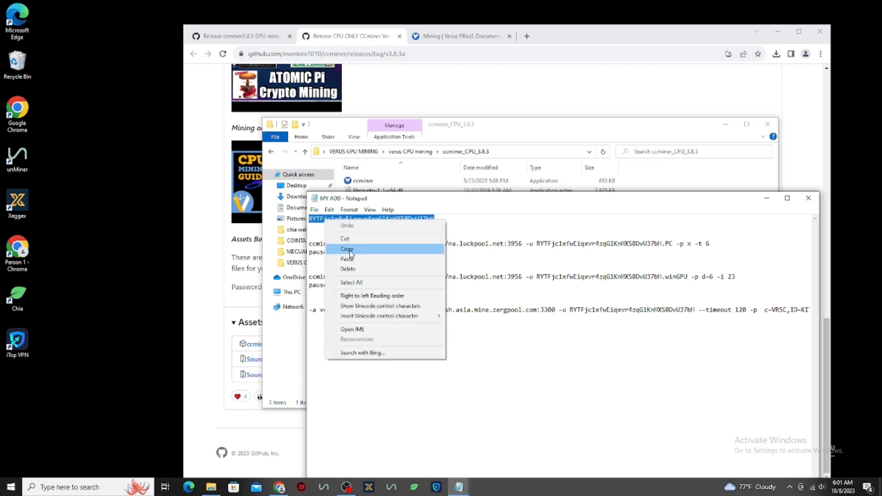
pyautogui.click(347, 249)
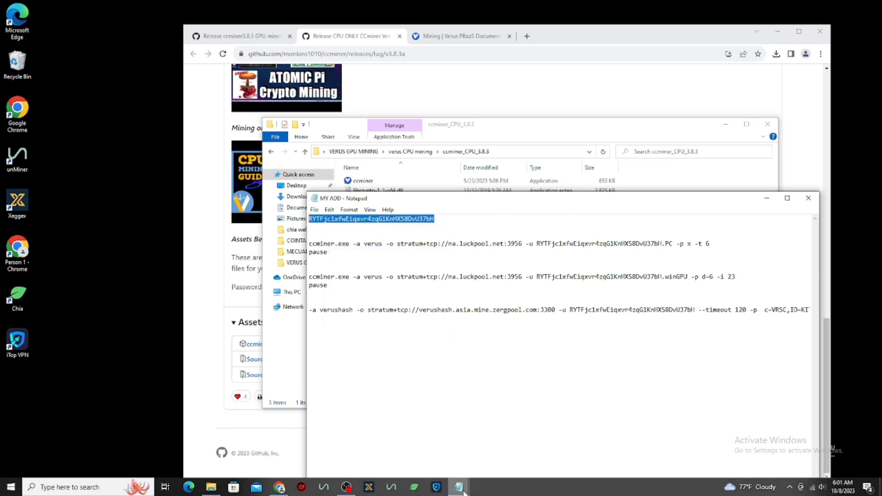
pyautogui.moveTo(459, 487)
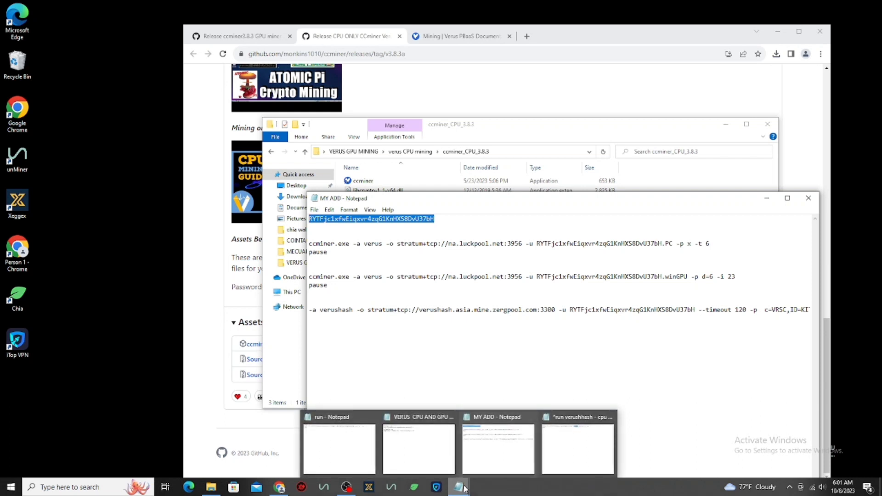
# Paste the wallet address into the CPU batch file and append worker name .kitamokoPC.
pyautogui.click(577, 445)
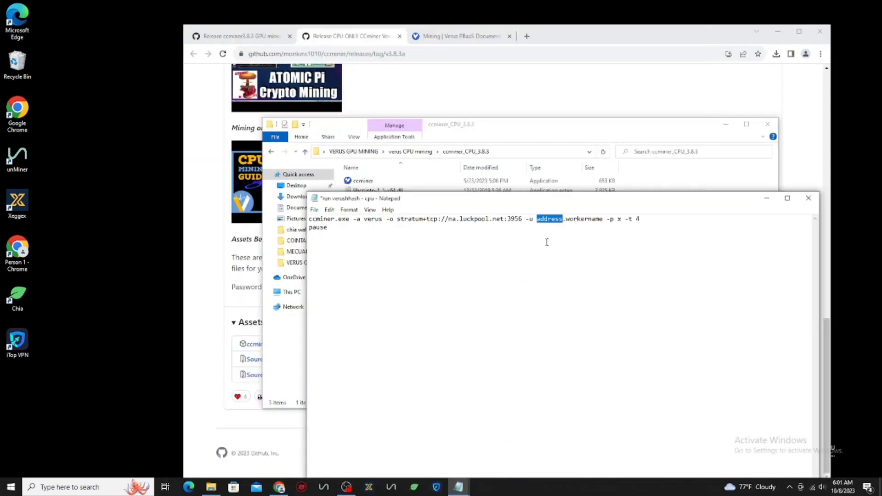
pyautogui.rightClick(545, 241)
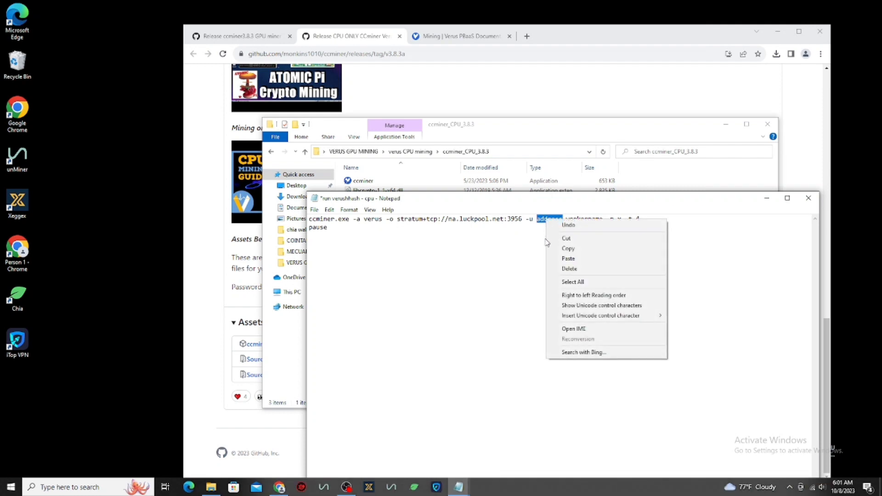
pyautogui.click(568, 258)
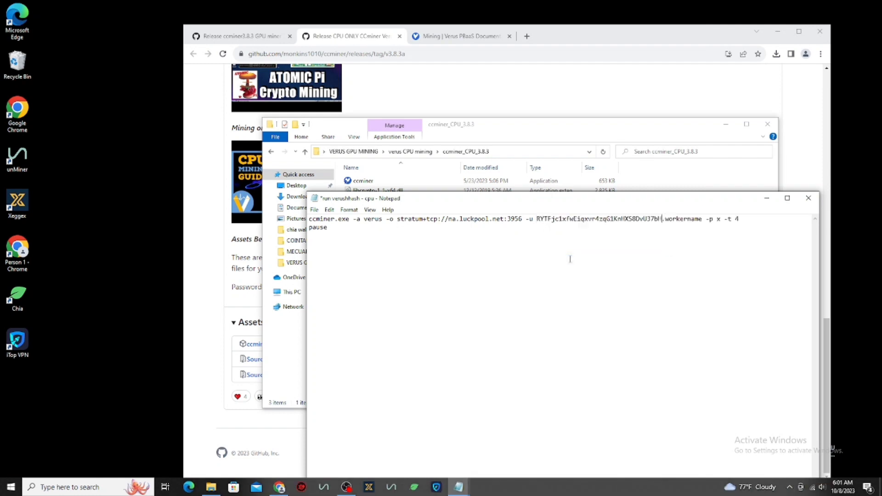
pyautogui.moveTo(609, 224)
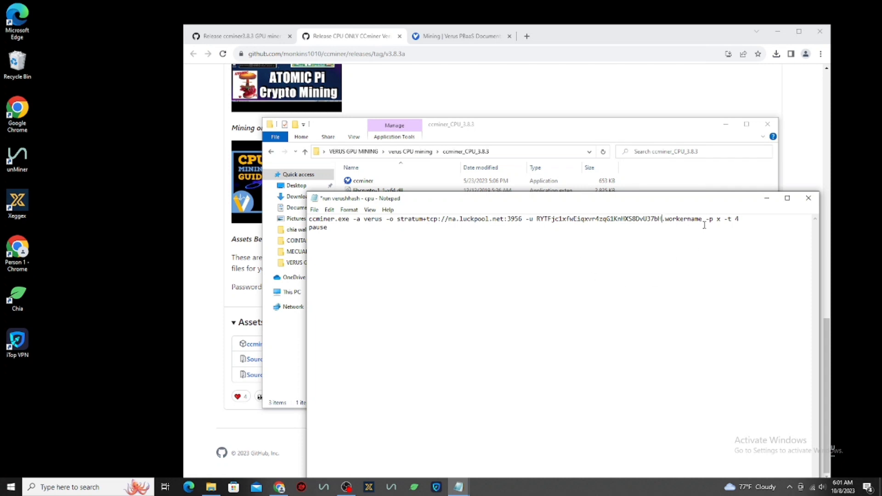
pyautogui.moveTo(702, 295)
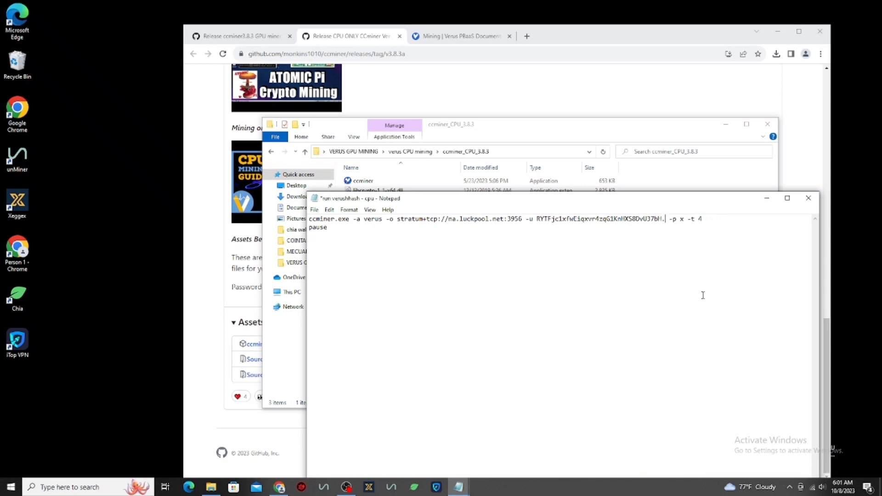
pyautogui.write('.kit')
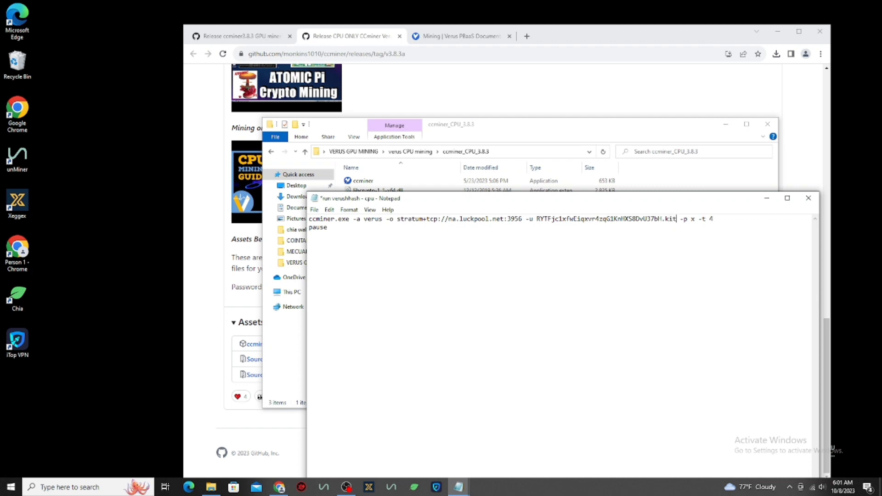
pyautogui.write('amokoPC')
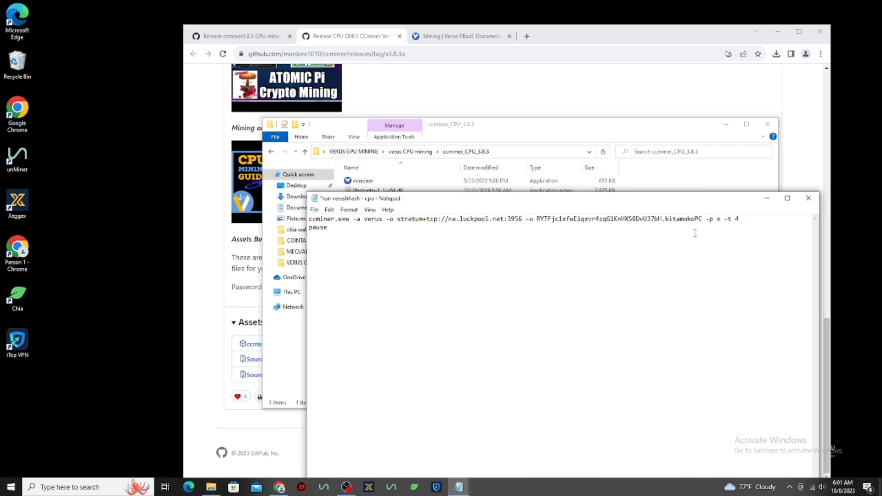
pyautogui.moveTo(696, 228)
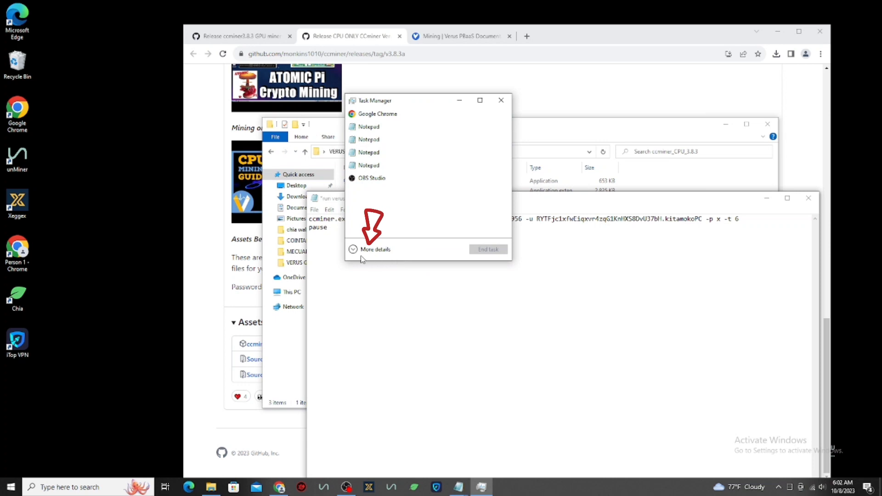
# Expand Task Manager to Performance and view the CPU cores and GTX 1060 GPU graphs.
pyautogui.click(374, 249)
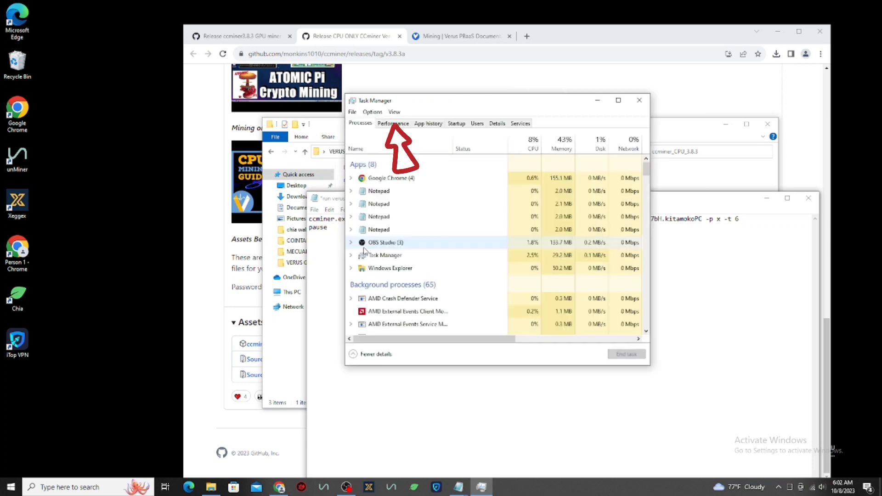
pyautogui.click(392, 123)
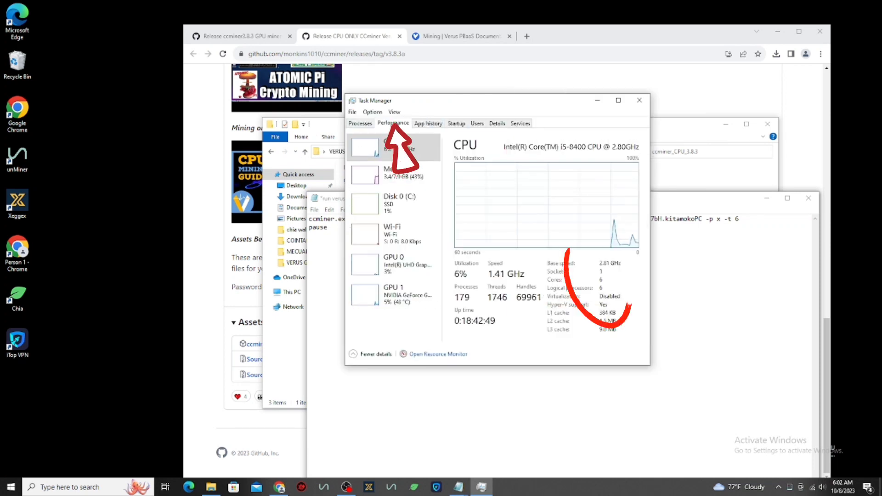
pyautogui.moveTo(427, 231)
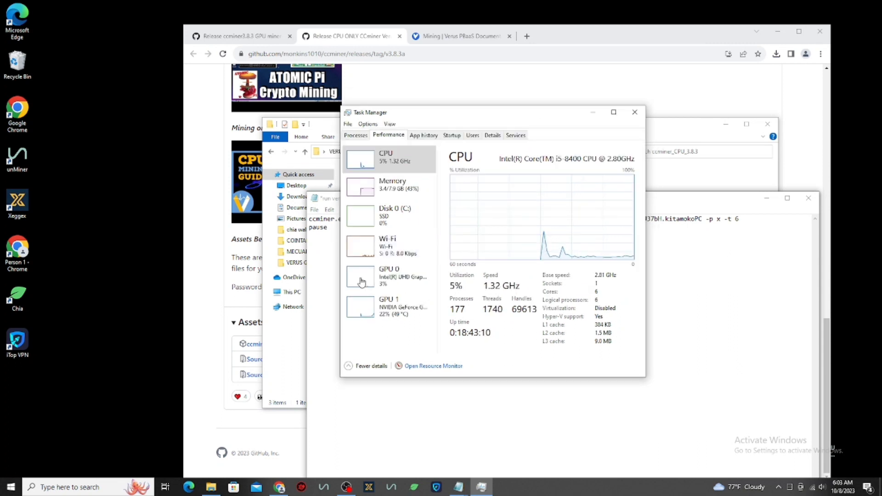
pyautogui.click(387, 307)
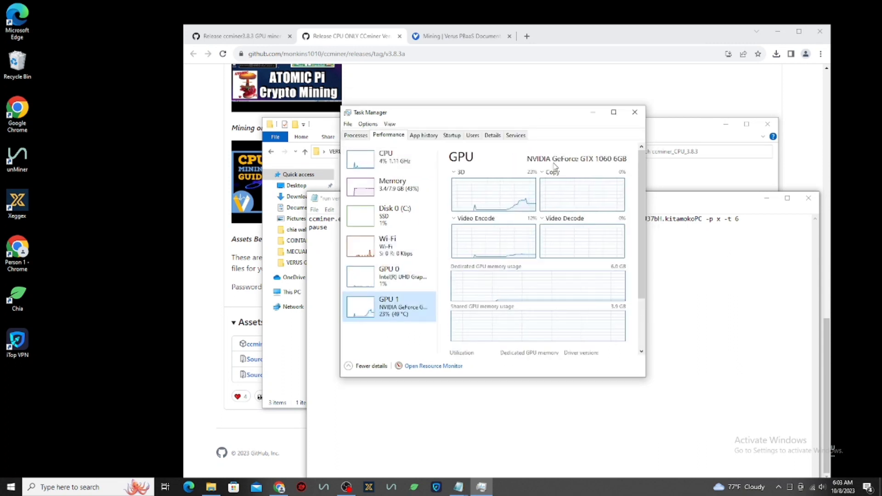
pyautogui.moveTo(618, 268)
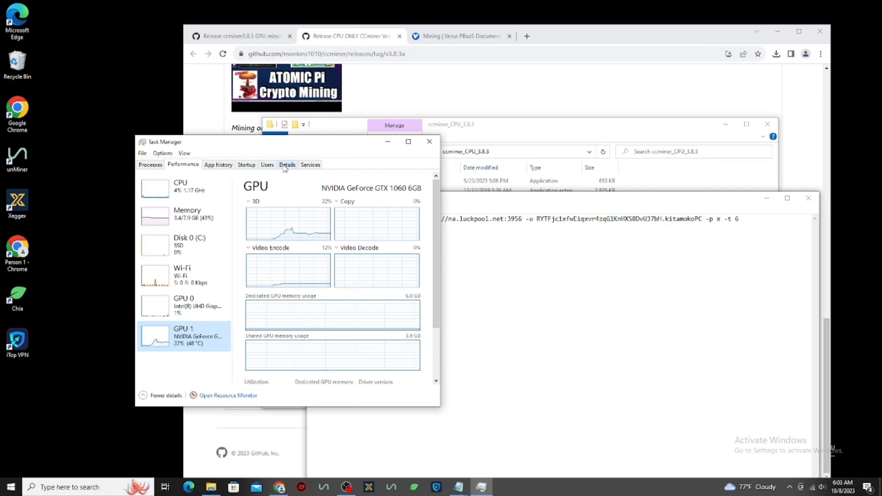
# Try thread count -t 5 in the CPU batch file, then restore it to 6.
pyautogui.moveTo(253, 141); pyautogui.dragTo(192, 135)
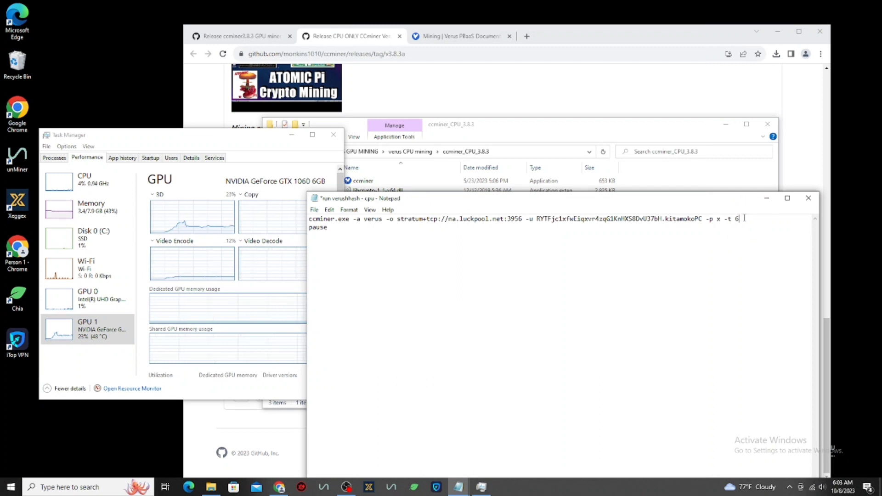
pyautogui.press('Backspace')
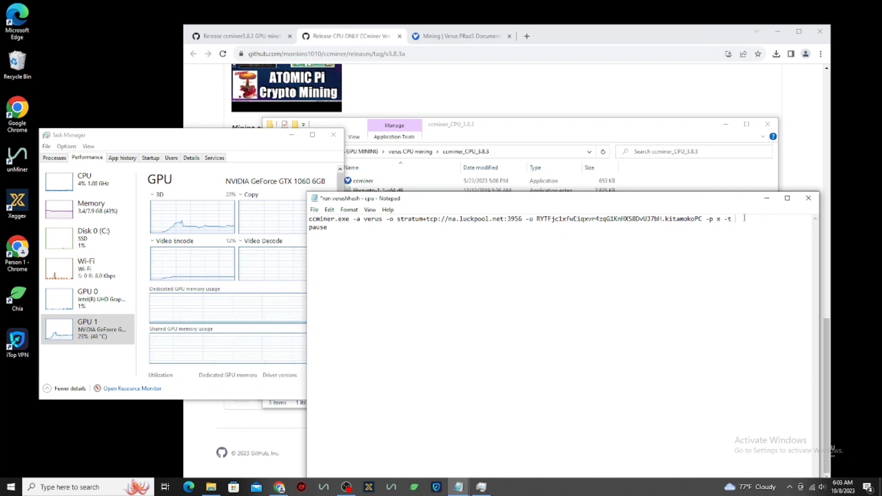
pyautogui.write('5')
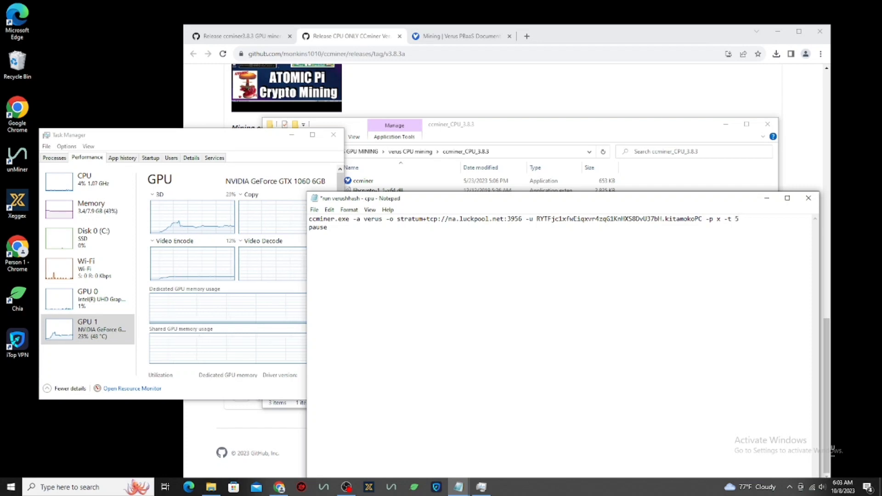
pyautogui.press('backspace')
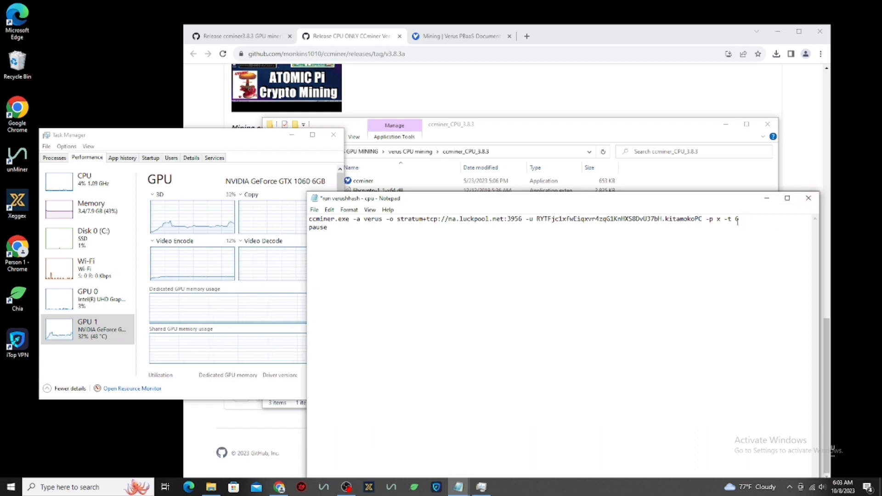
pyautogui.moveTo(808, 199)
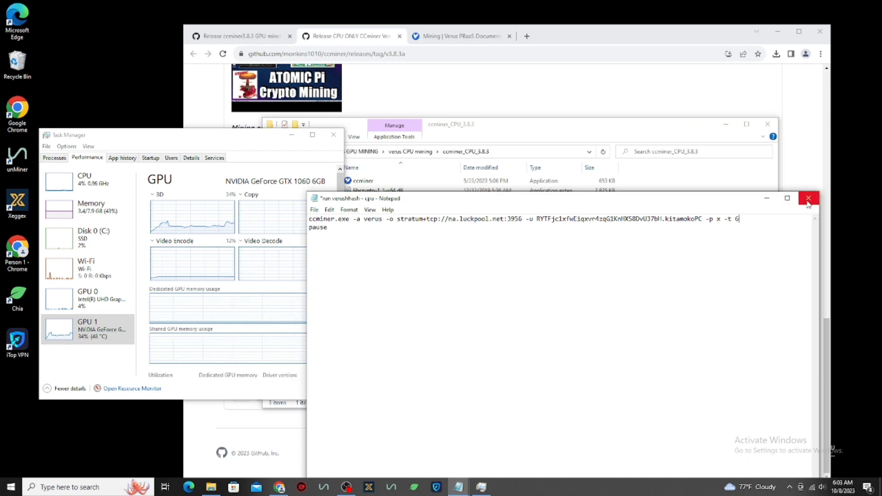
# Close the CPU batch file saving changes, then close Task Manager.
pyautogui.click(808, 198)
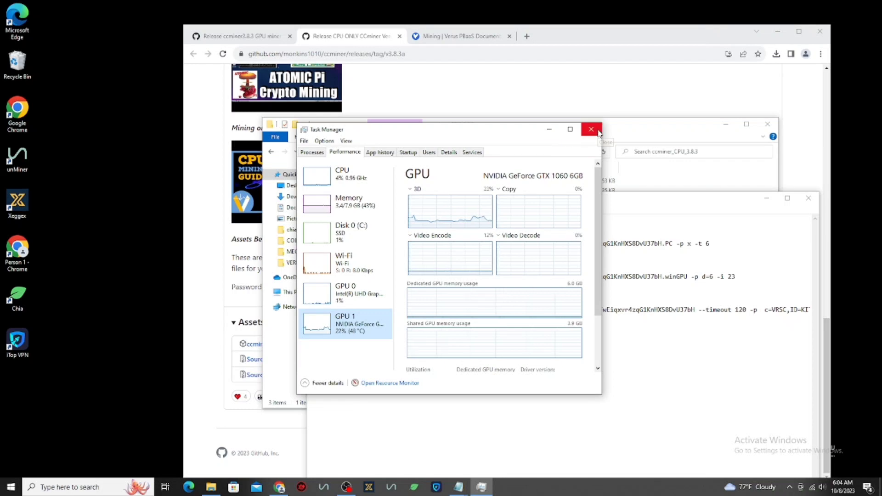
pyautogui.click(590, 129)
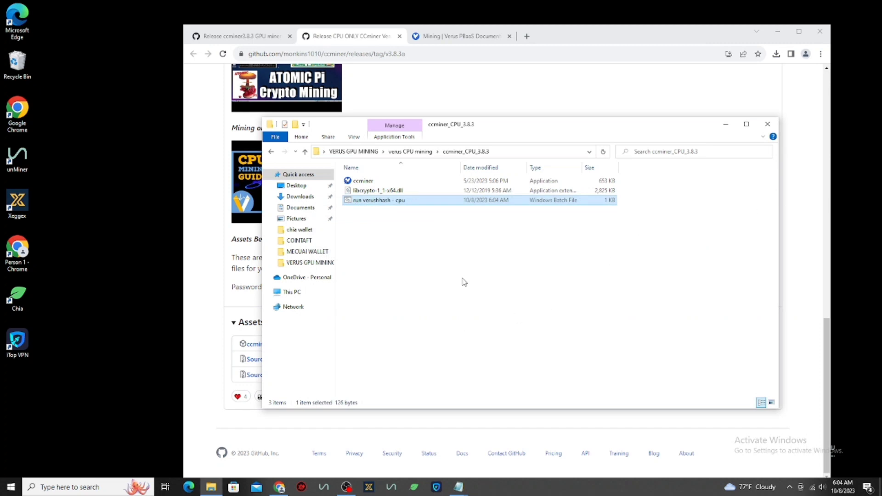
# Follow the LuckPool link from the Verus docs' Mining Pools table into a new tab.
pyautogui.click(464, 282)
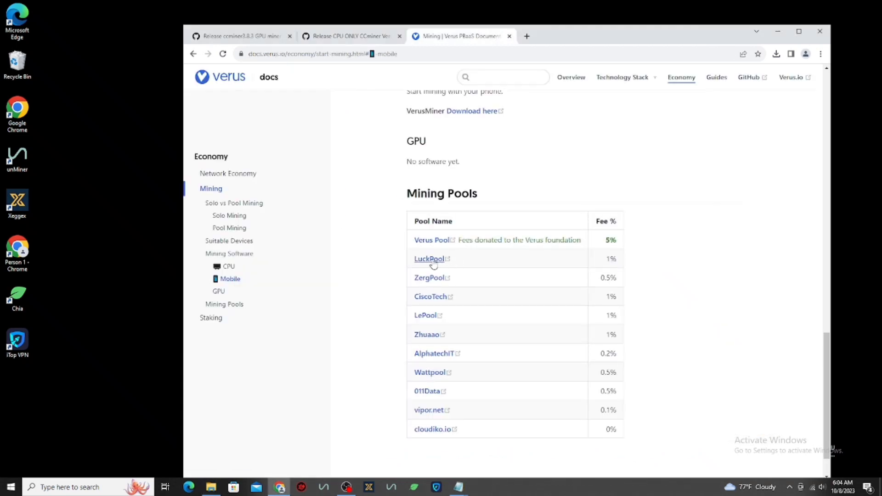
pyautogui.click(429, 259)
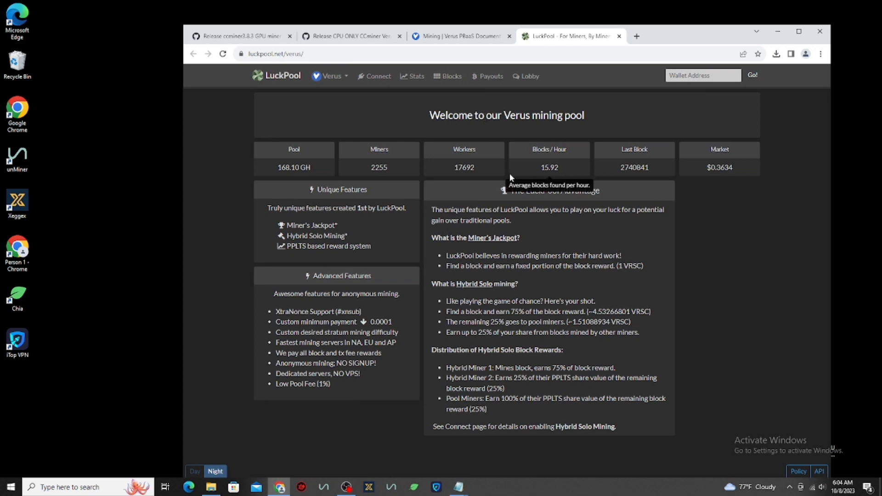
pyautogui.moveTo(443, 481)
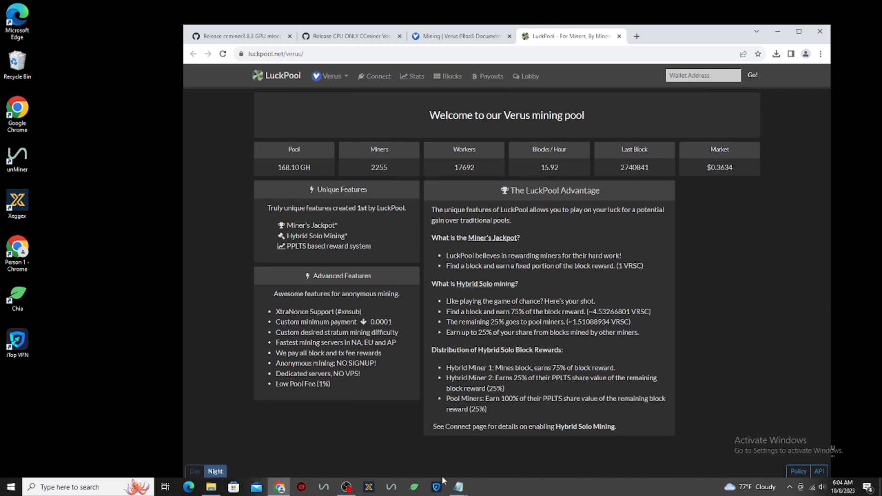
# Navigate from the CPU miner folder up and into verus GPPU mining > ccminer_GPU_3_8_3, picking out the run batch file.
pyautogui.click(211, 487)
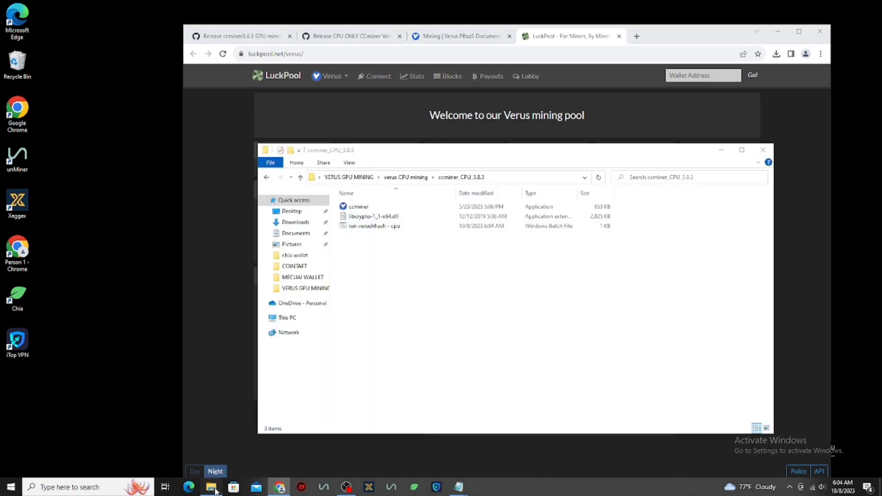
pyautogui.click(266, 177)
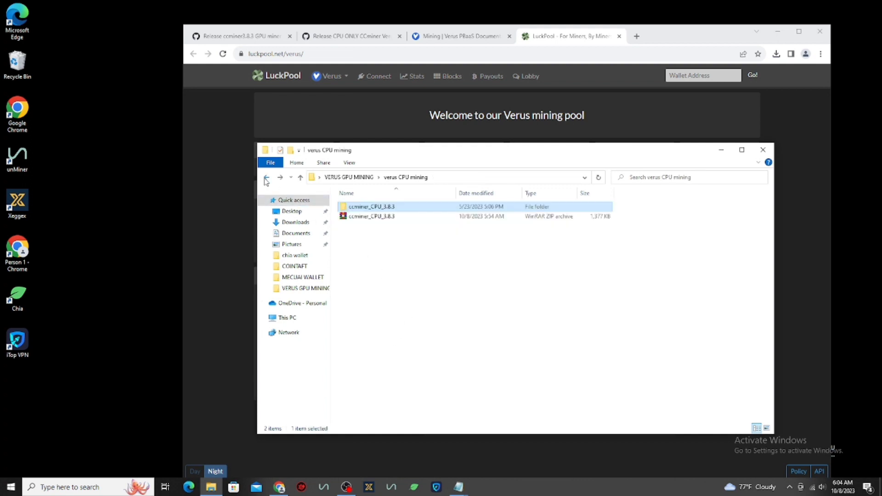
pyautogui.click(266, 176)
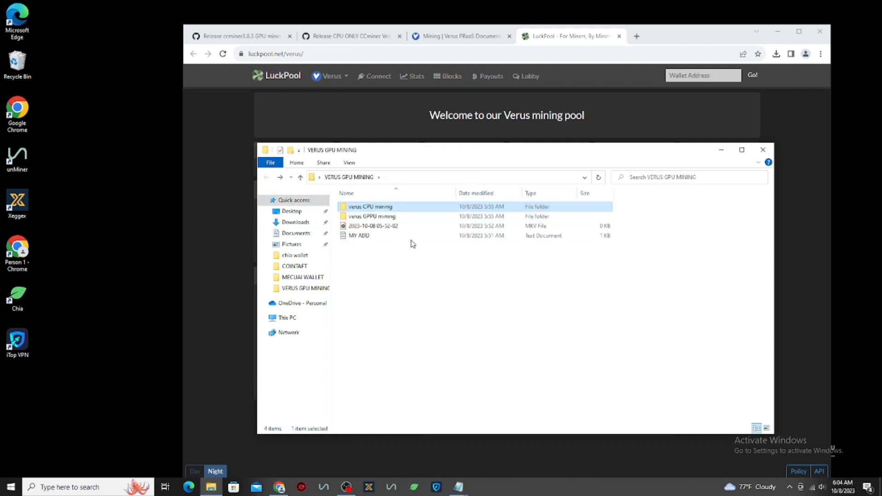
pyautogui.moveTo(403, 218)
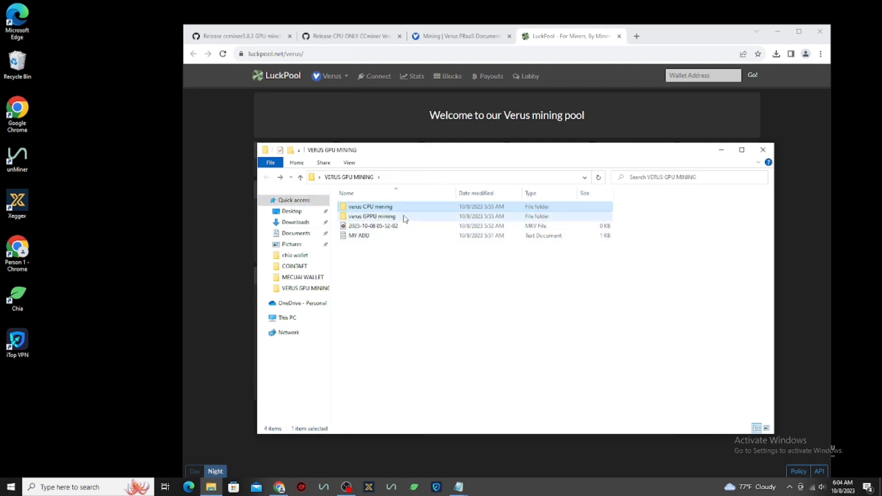
pyautogui.moveTo(370, 219)
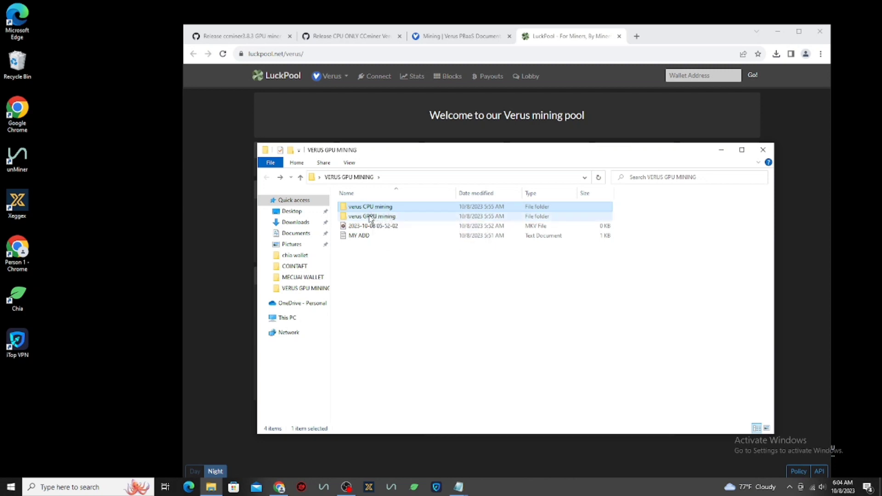
pyautogui.moveTo(372, 216)
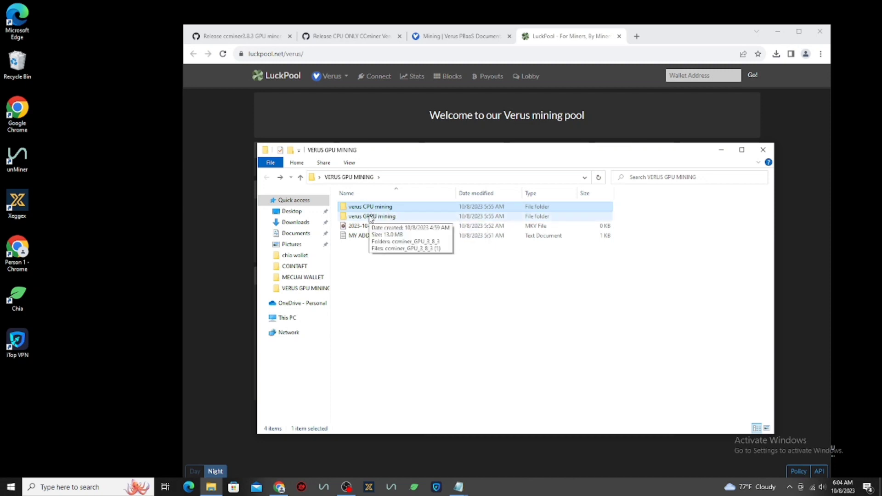
pyautogui.doubleClick(371, 217)
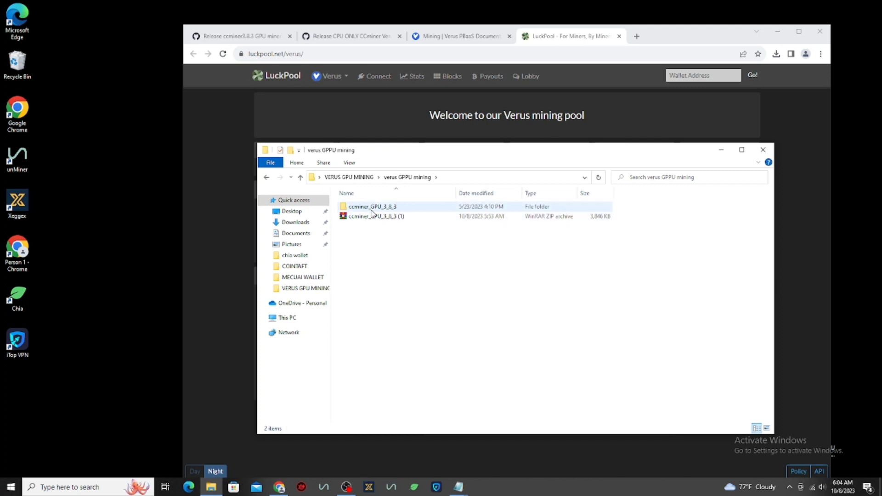
pyautogui.doubleClick(372, 207)
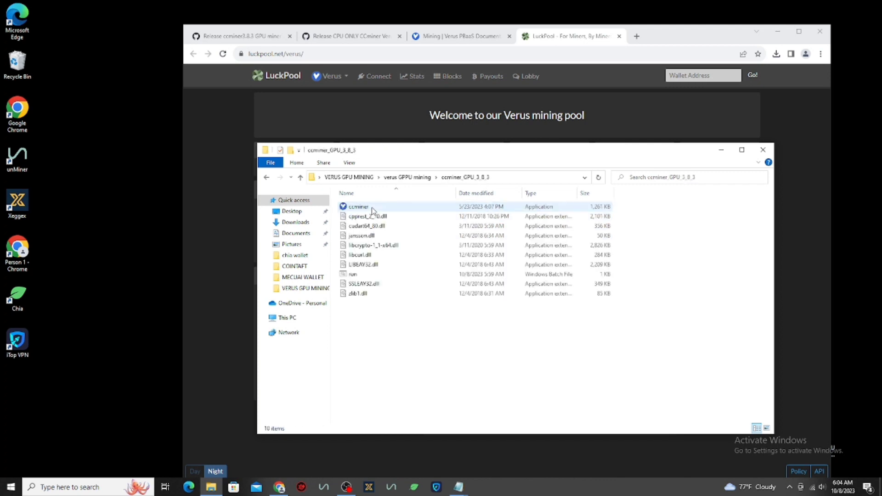
pyautogui.rightClick(352, 274)
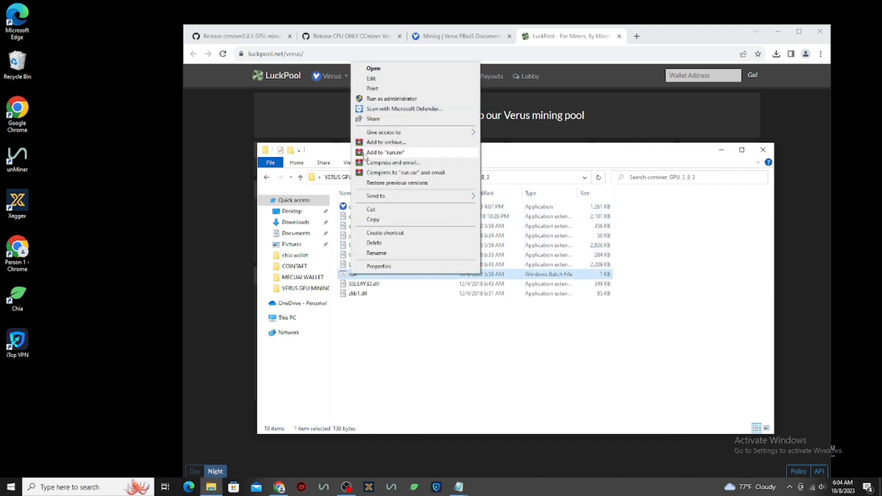
pyautogui.click(370, 78)
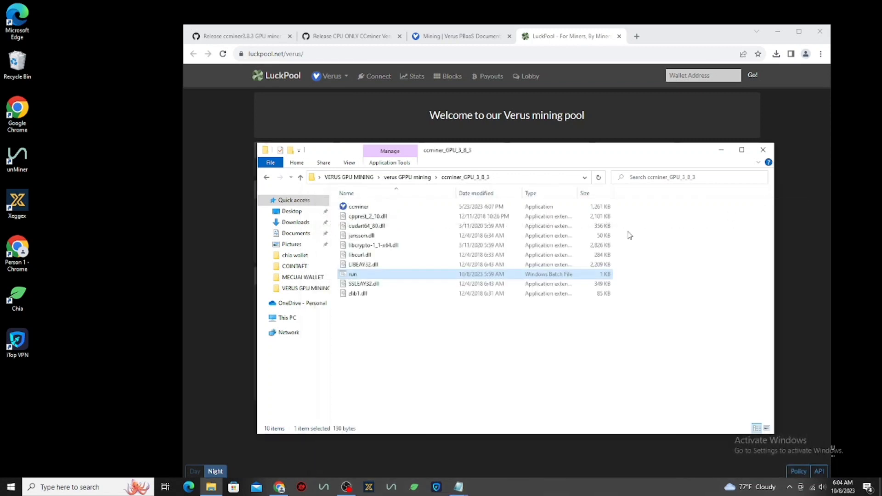
pyautogui.moveTo(353, 273)
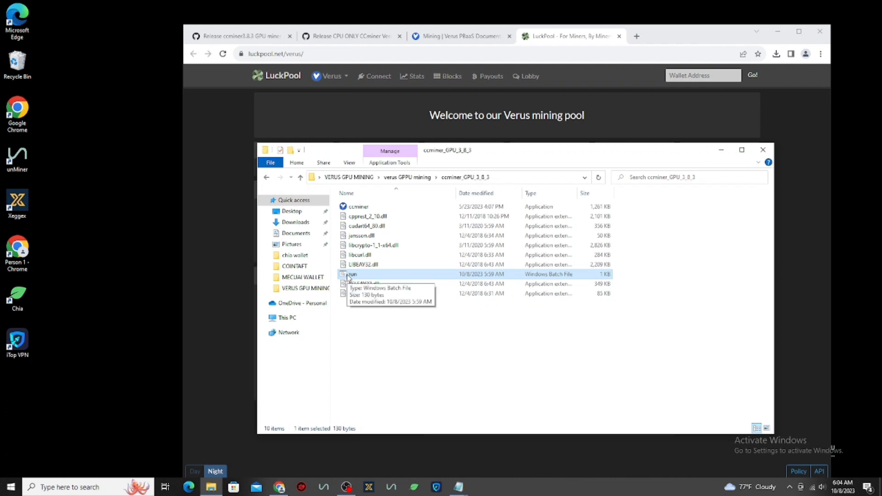
# Launch the GPU run batch file so ccminer connects to na.luckpool.net and hashes on the GTX 1060.
pyautogui.doubleClick(351, 274)
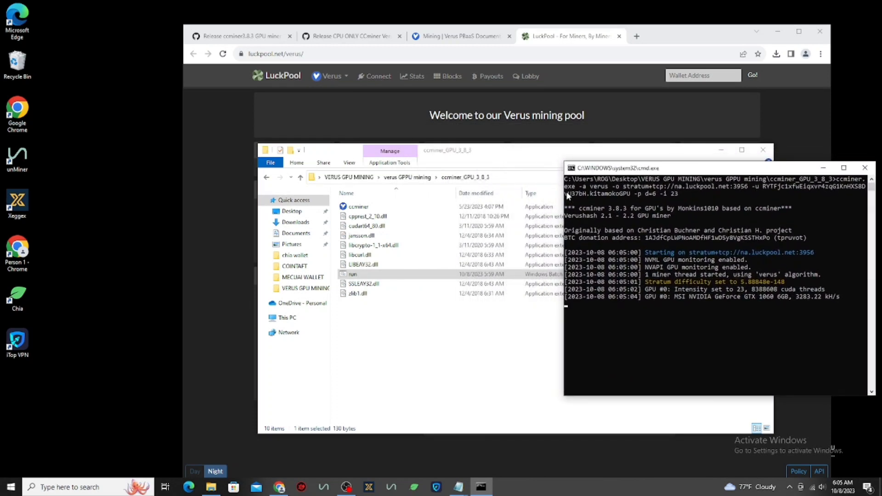
pyautogui.moveTo(772, 324)
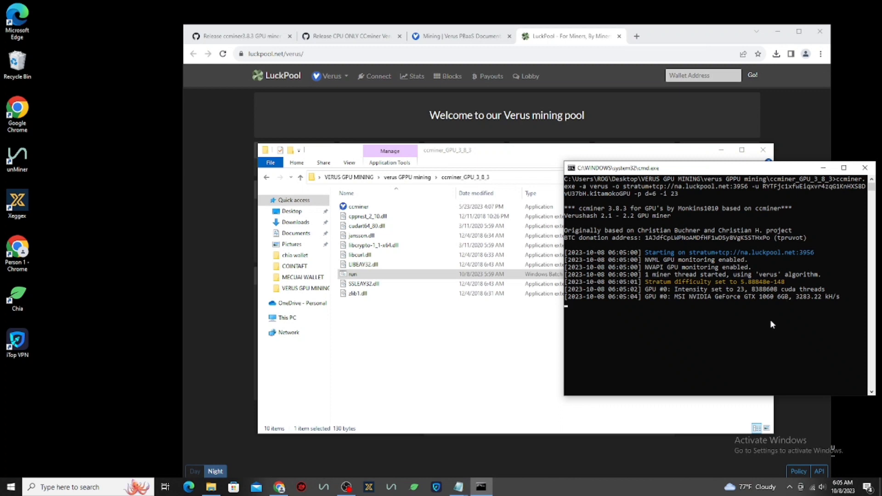
pyautogui.moveTo(726, 309)
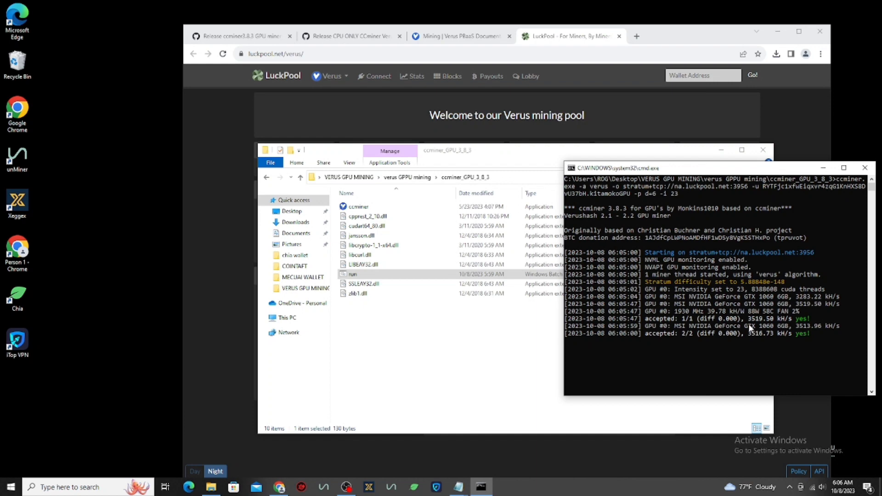
pyautogui.moveTo(744, 350)
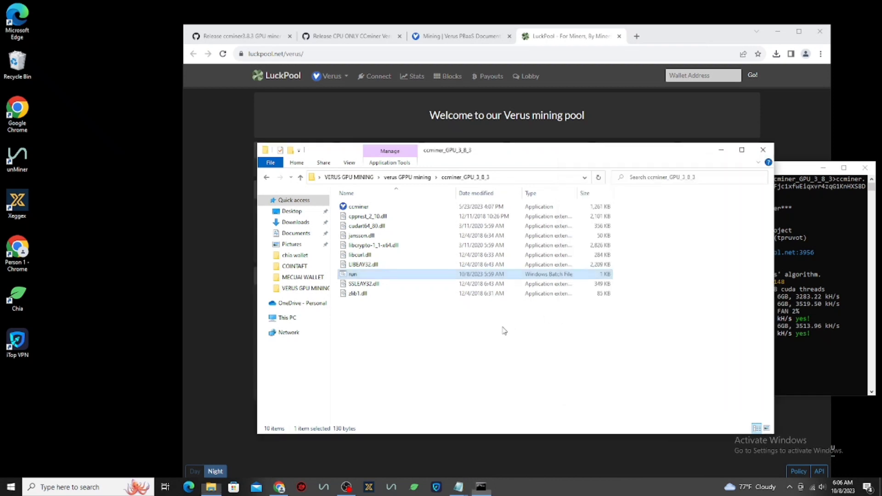
# Navigate up and into verus CPU mining > ccminer_CPU_3.8.3, picking out the run verushhash - cpu batch file.
pyautogui.click(266, 177)
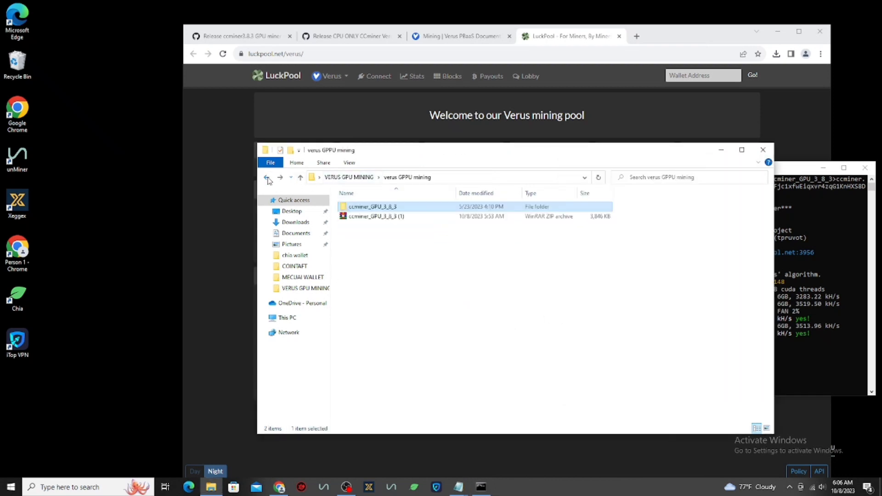
pyautogui.click(267, 177)
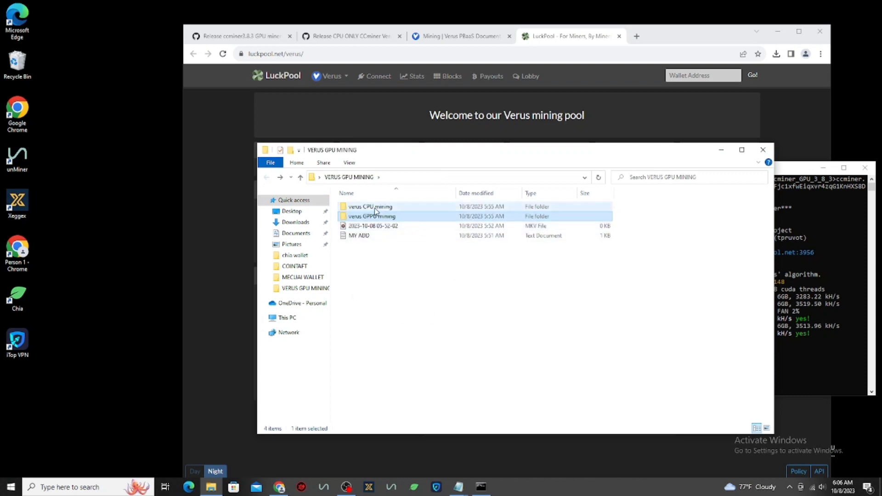
pyautogui.doubleClick(372, 216)
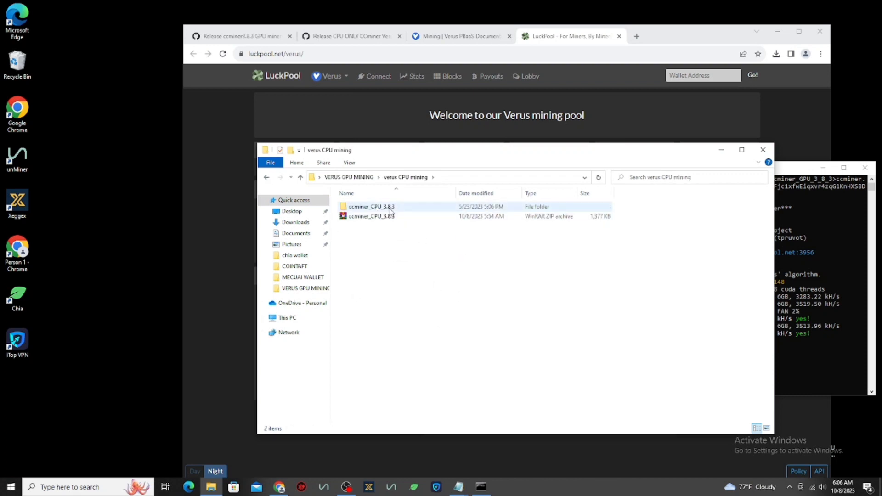
pyautogui.doubleClick(370, 207)
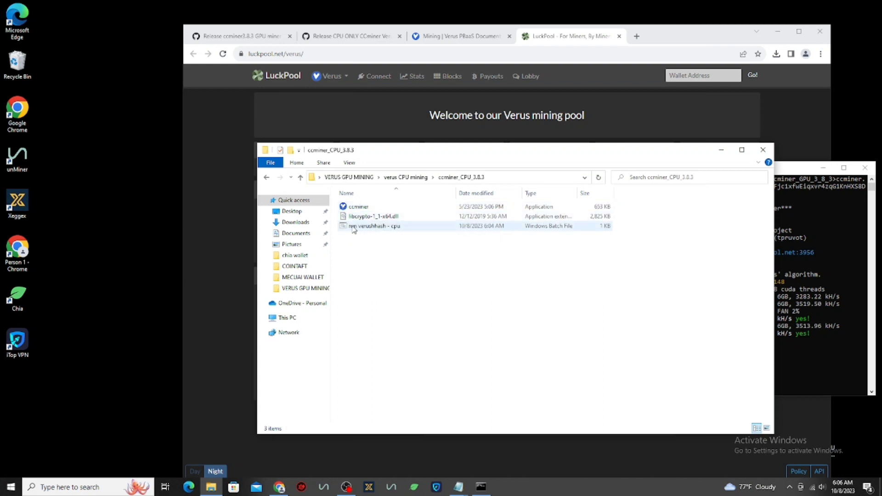
pyautogui.rightClick(374, 226)
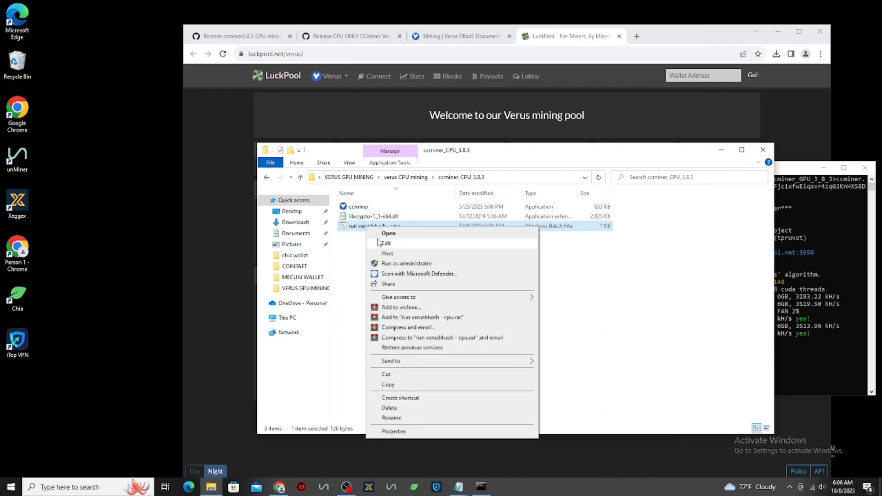
pyautogui.click(384, 243)
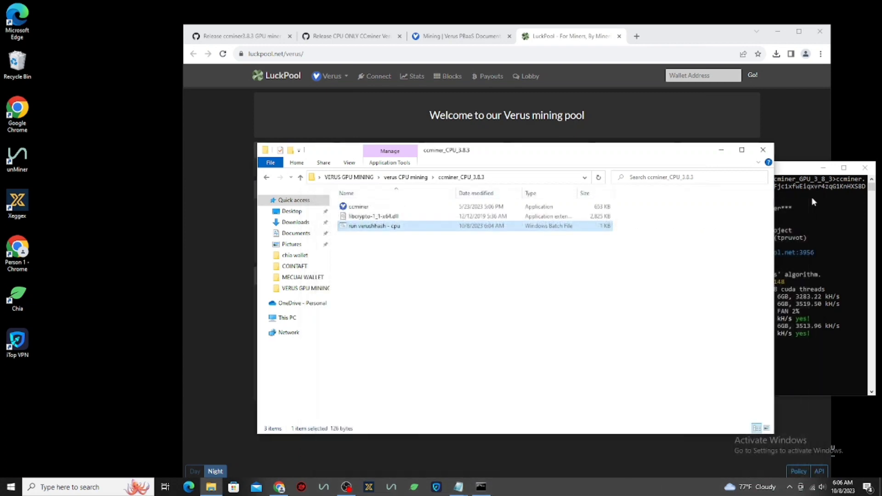
# Launch the CPU batch file so ccminer mines on six threads at na.luckpool.net:3956 beside the GPU miner.
pyautogui.doubleClick(374, 226)
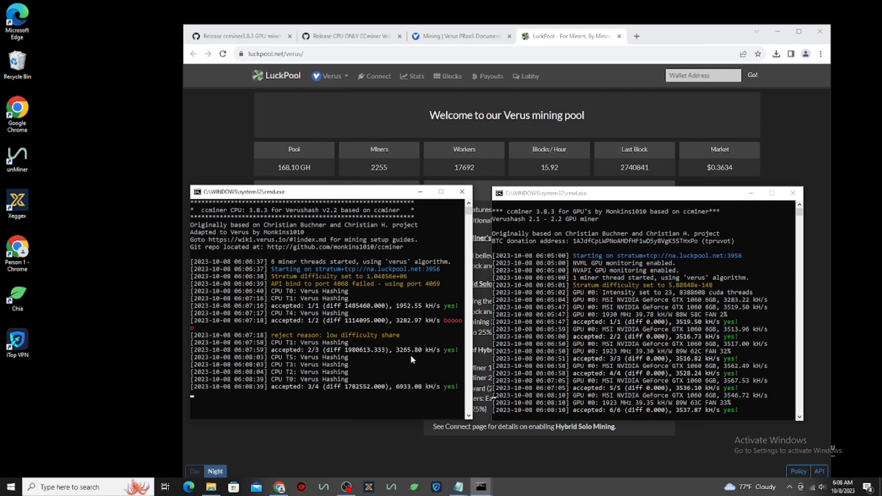
pyautogui.moveTo(408, 395)
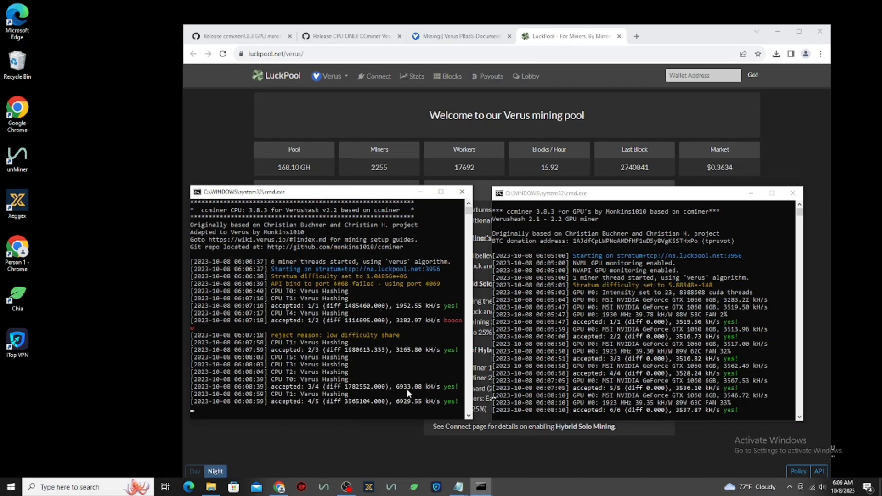
pyautogui.scroll(-3)
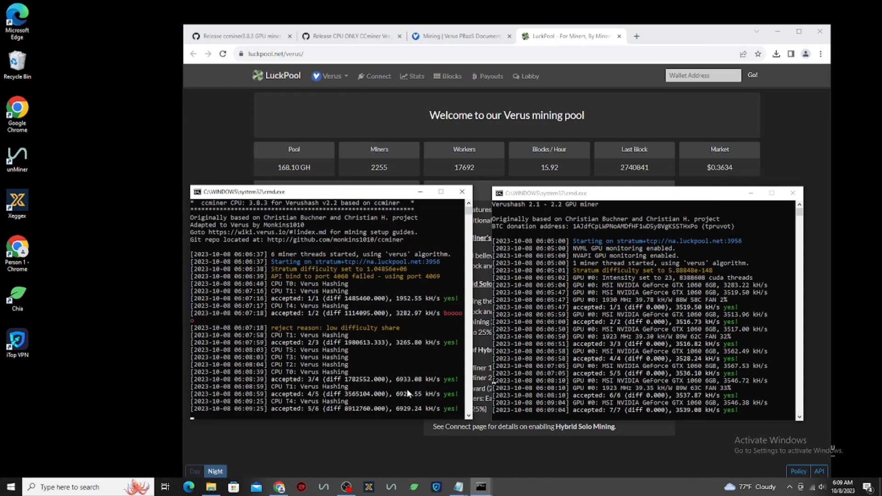
pyautogui.scroll(-3)
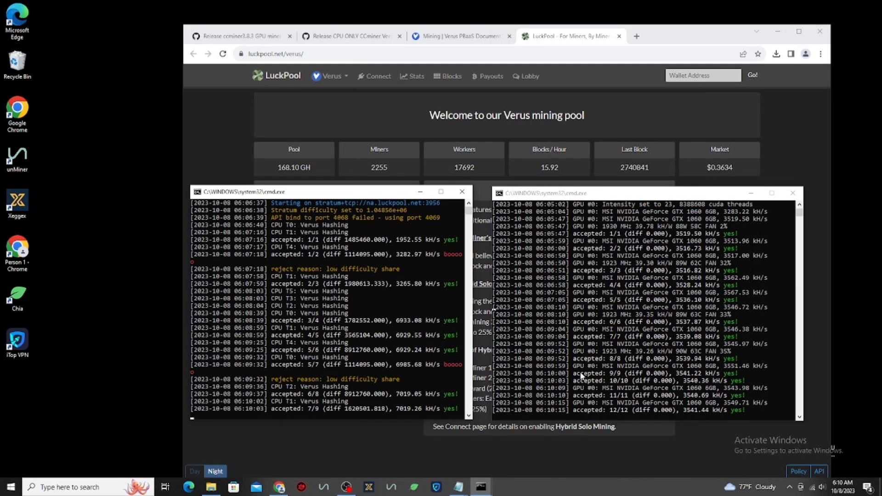
pyautogui.moveTo(478, 487)
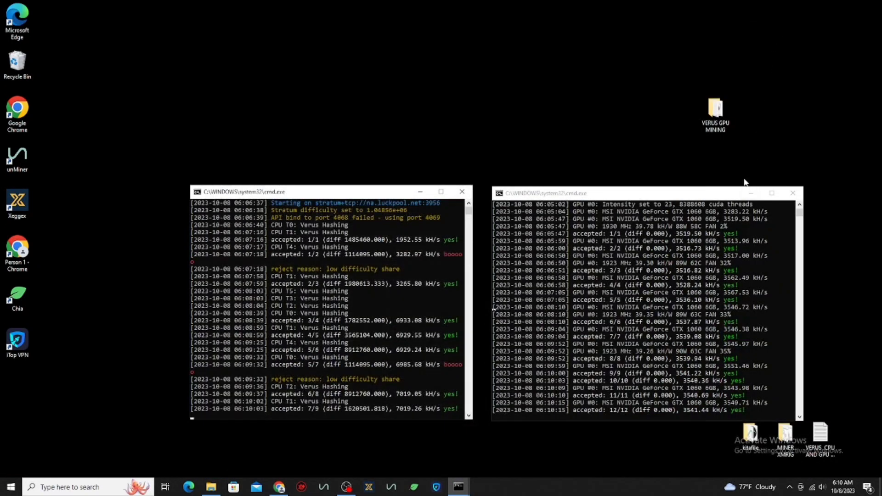
# Copy the wallet address line from the MY ADD notes in VERUS GPU MINING, then close the notes.
pyautogui.doubleClick(715, 106)
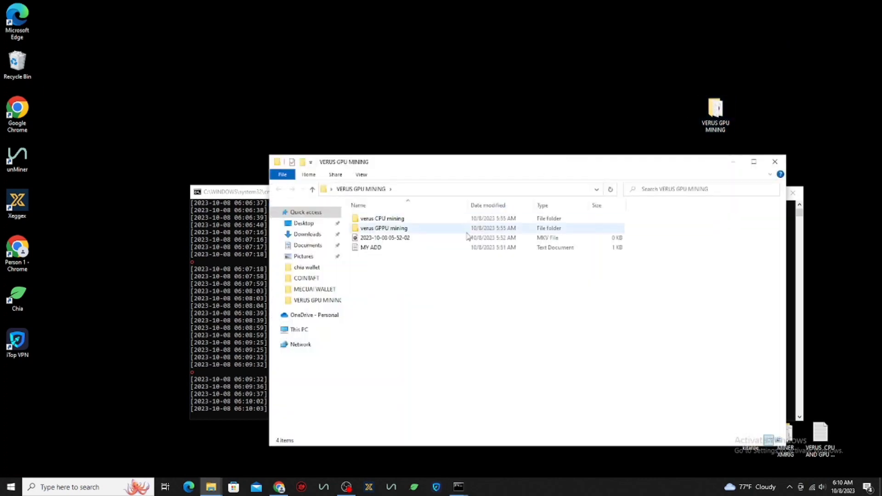
pyautogui.doubleClick(370, 247)
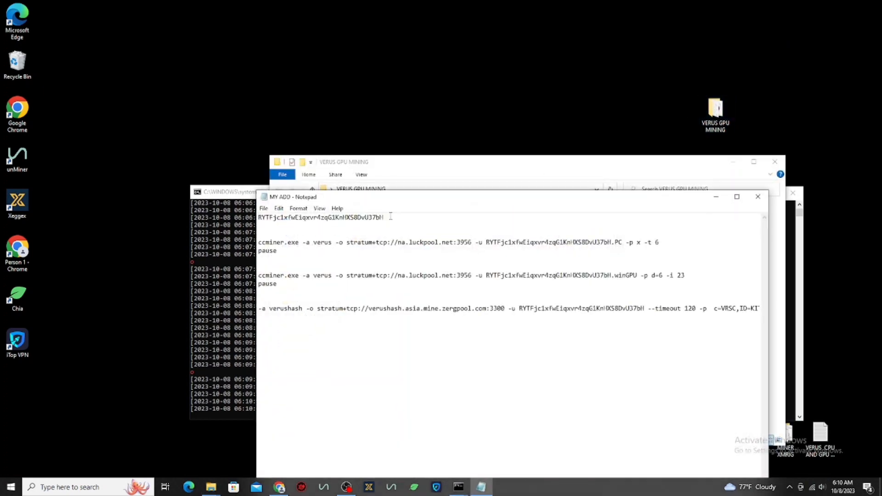
pyautogui.tripleClick(320, 217)
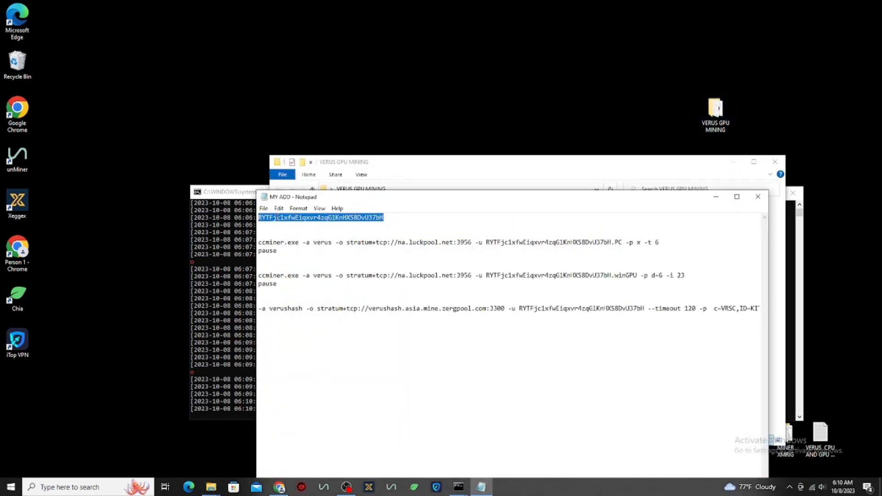
pyautogui.rightClick(321, 216)
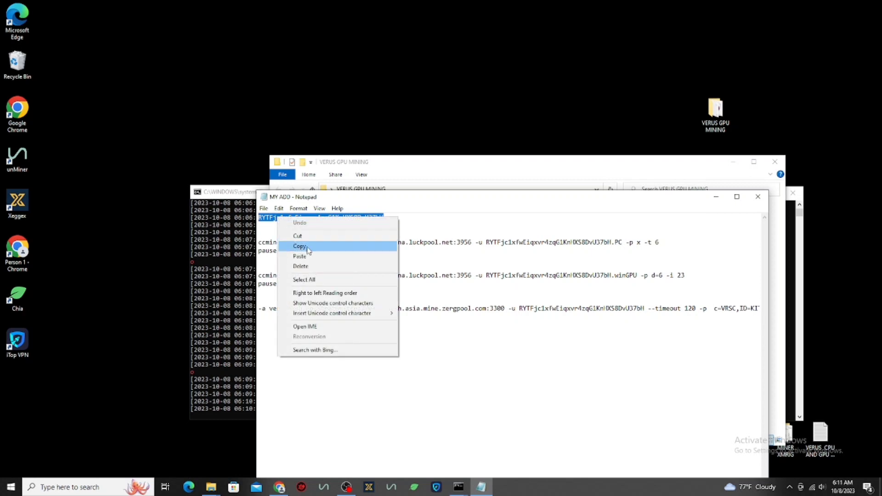
pyautogui.click(300, 246)
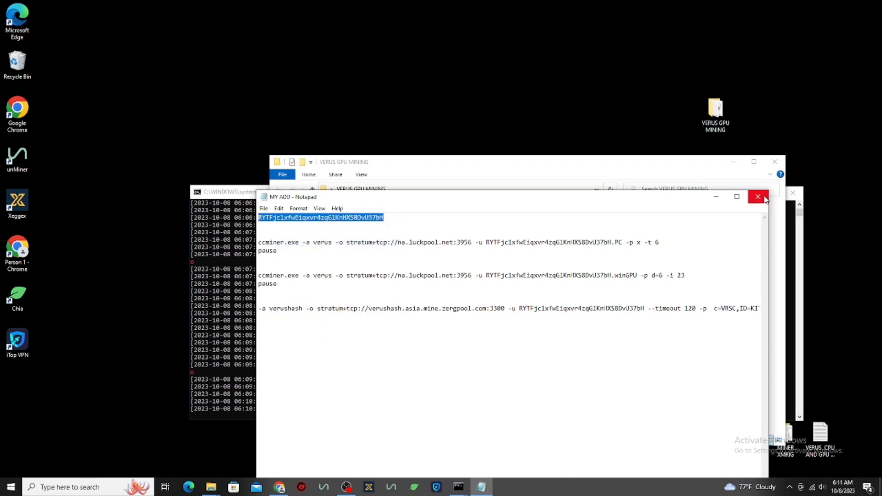
pyautogui.moveTo(758, 196)
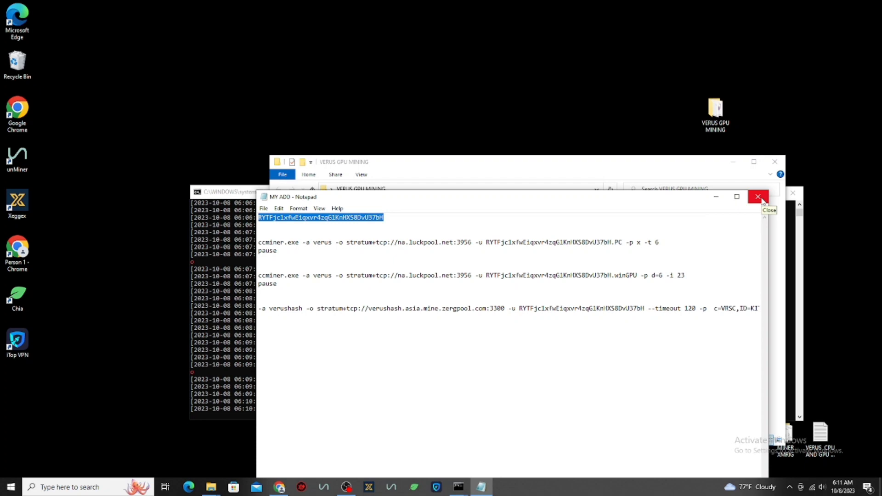
pyautogui.click(758, 196)
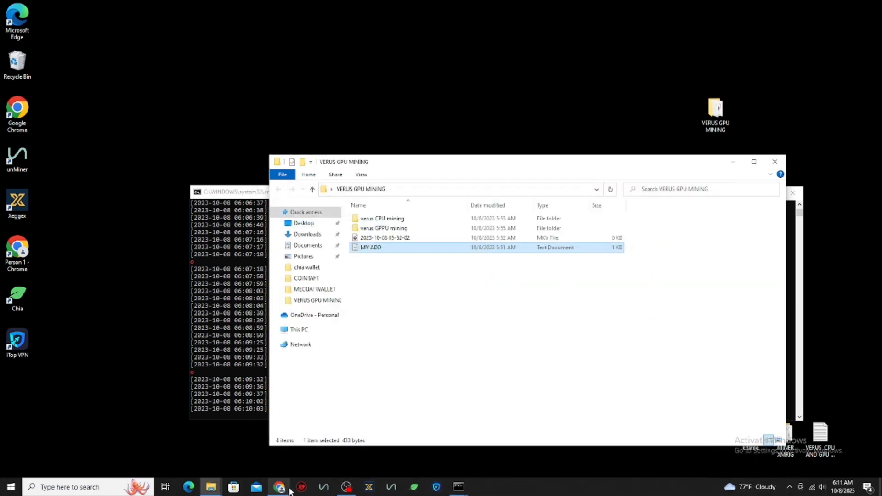
# Paste the wallet address into LuckPool's lookup box and go to its miner dashboard.
pyautogui.click(279, 487)
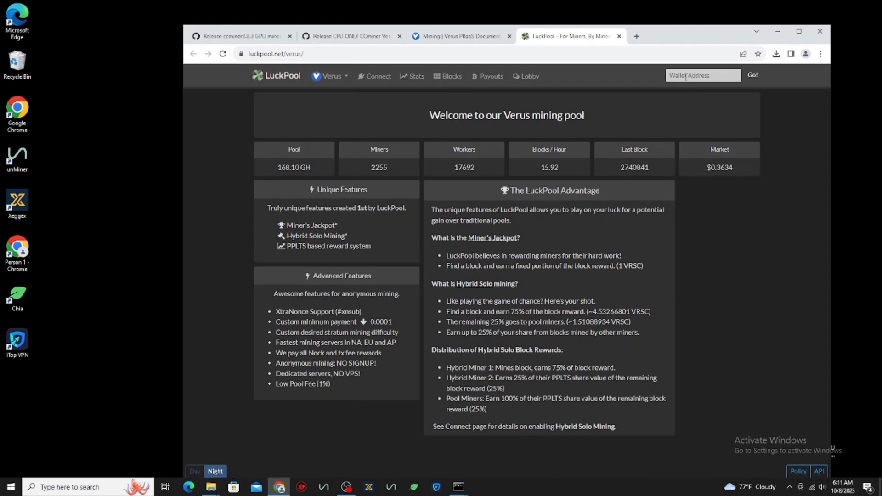
pyautogui.click(702, 74)
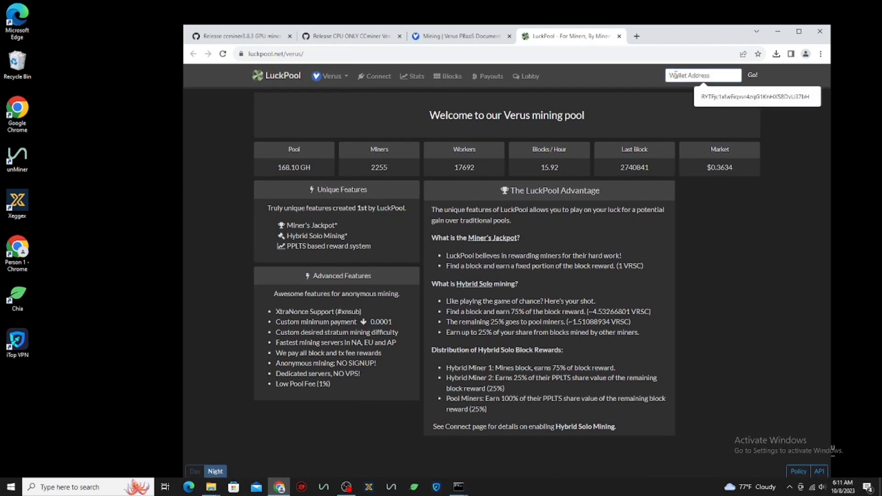
pyautogui.rightClick(703, 74)
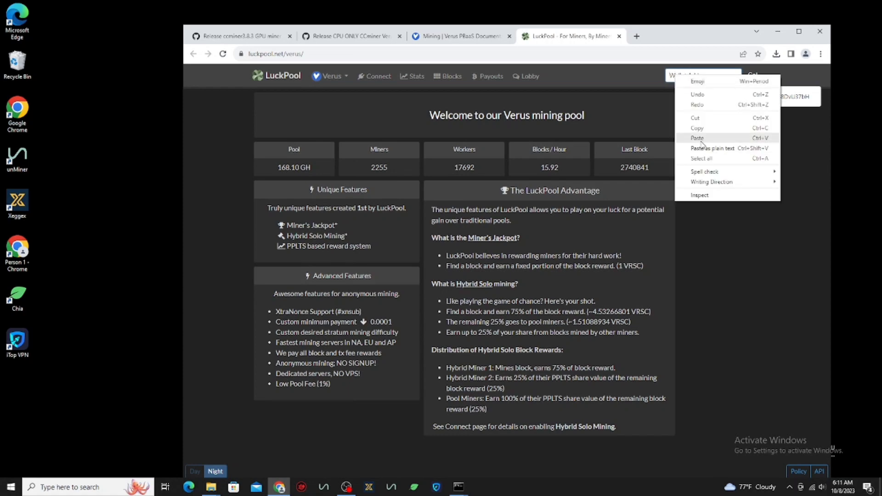
pyautogui.click(697, 138)
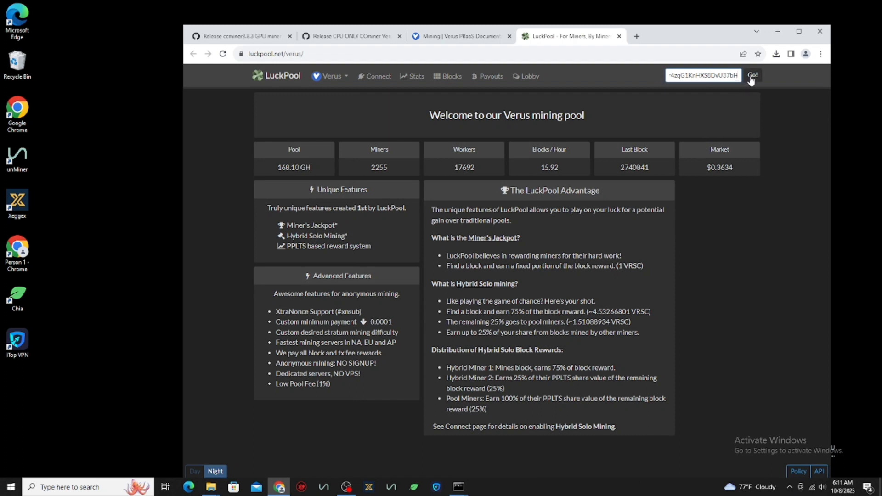
pyautogui.click(753, 75)
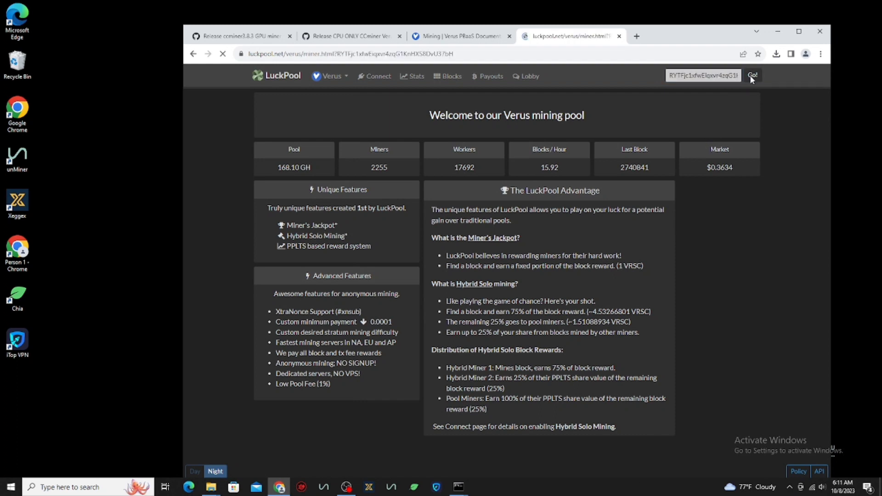
pyautogui.click(752, 74)
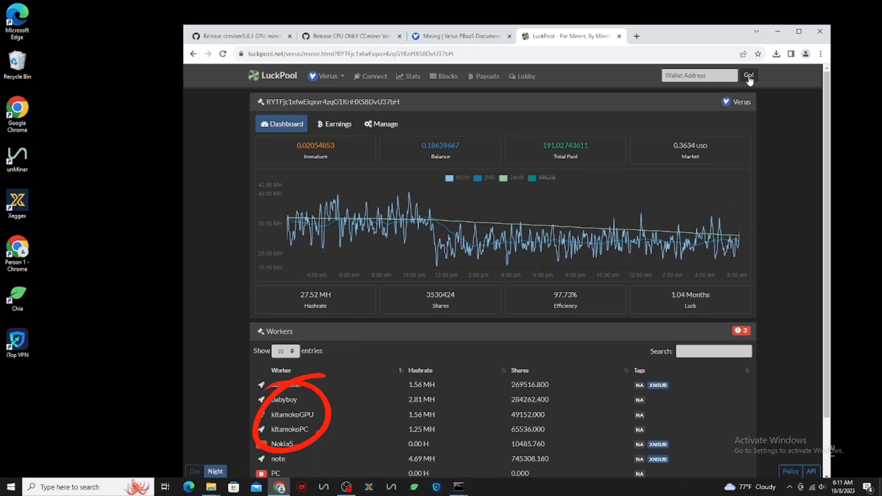
pyautogui.moveTo(233, 412)
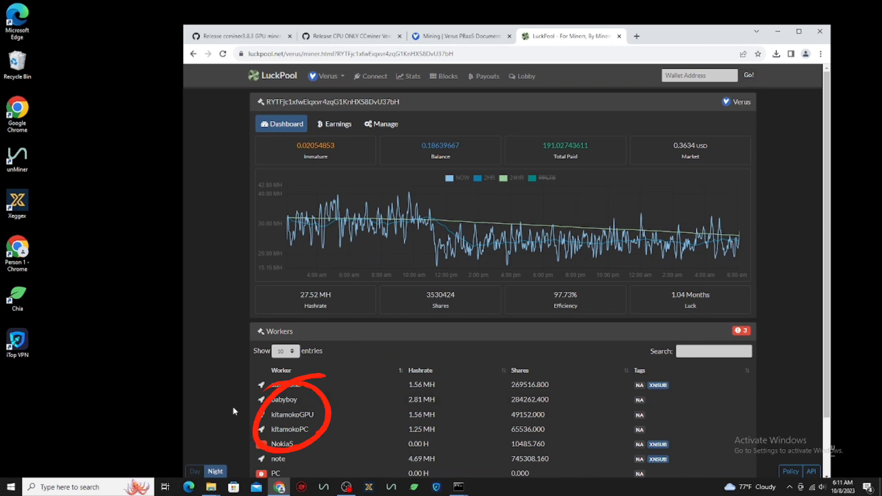
pyautogui.moveTo(275, 438)
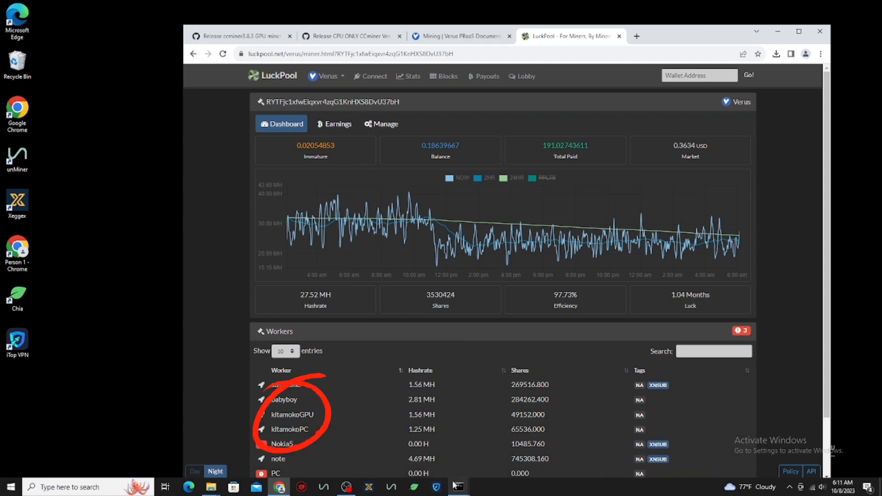
# After checking kitamokoGPU and kitamokoPC hashrates, bring the GPU miner console back to the front.
pyautogui.click(458, 487)
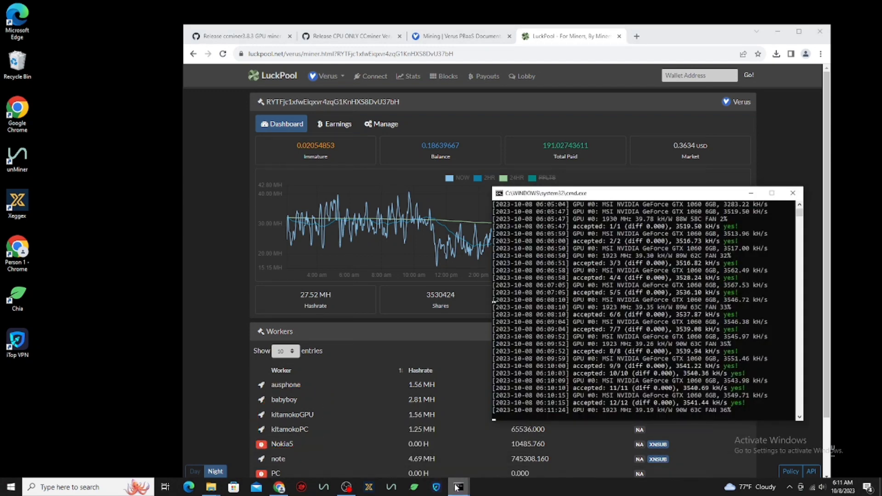